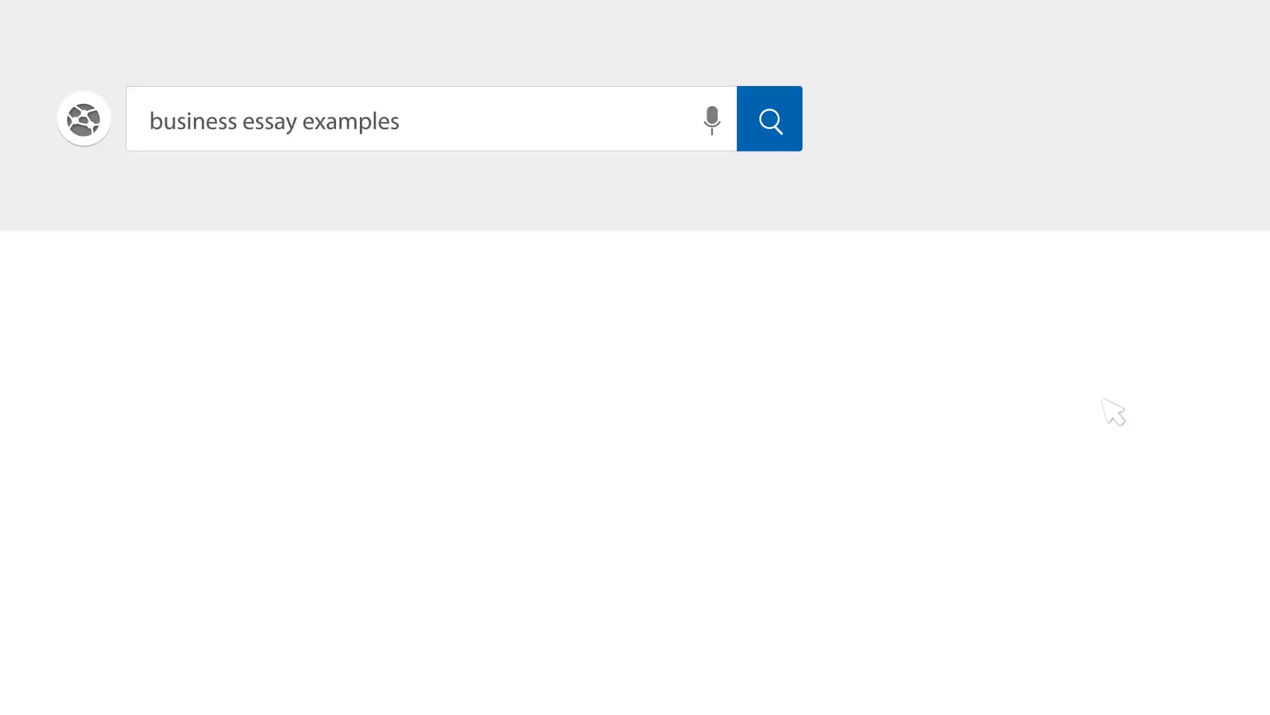
# Place the insertion point at the top of the blank 'Blood Bananas: Chiquita in Colombia' document.
pyautogui.click(770, 119)
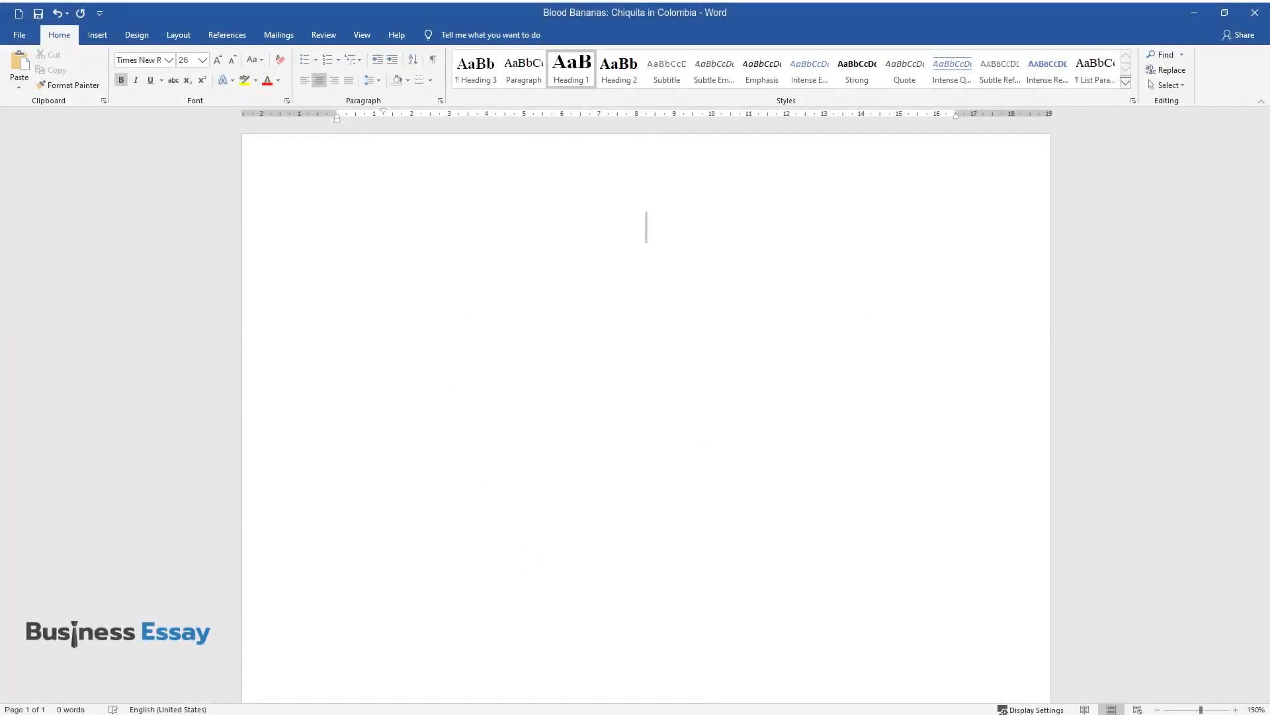
# Write the title 'Blood Bananas: Chiquita in Colombia' and the 'Introduction' heading.
pyautogui.write('Blood Bana')
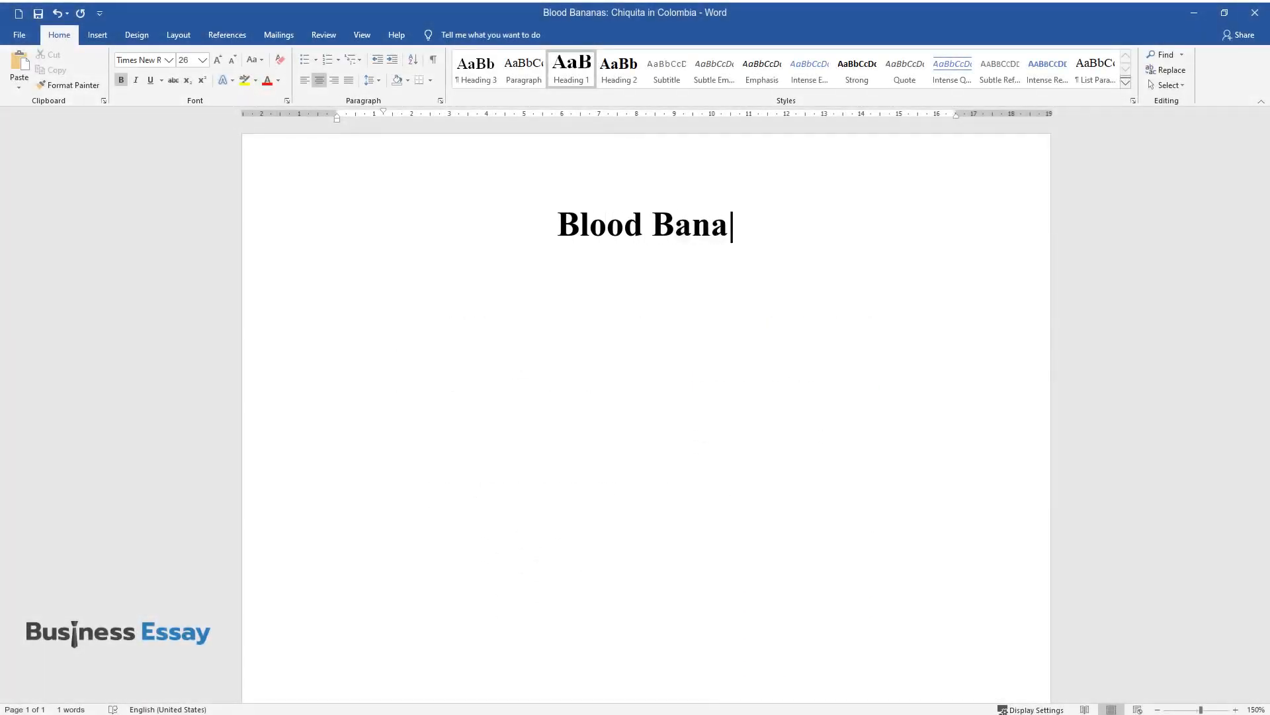
pyautogui.write('nas: Chiquita in Colomb')
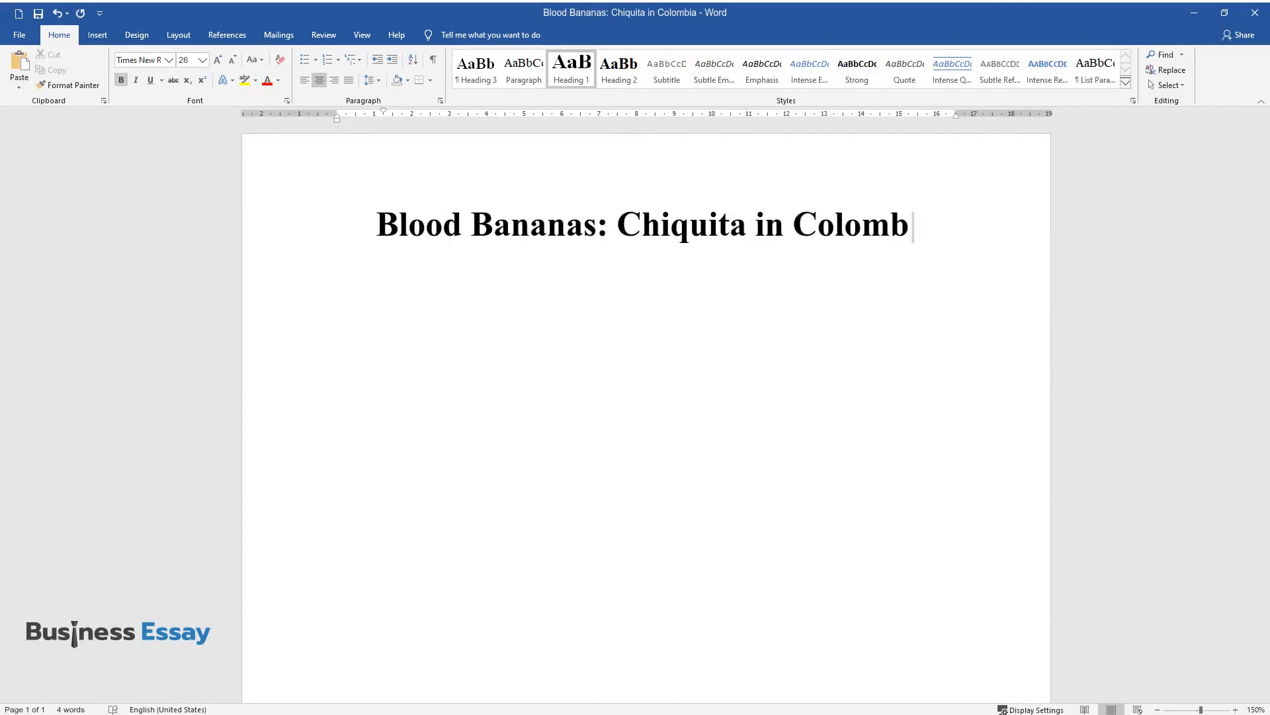
pyautogui.write('Introduction')
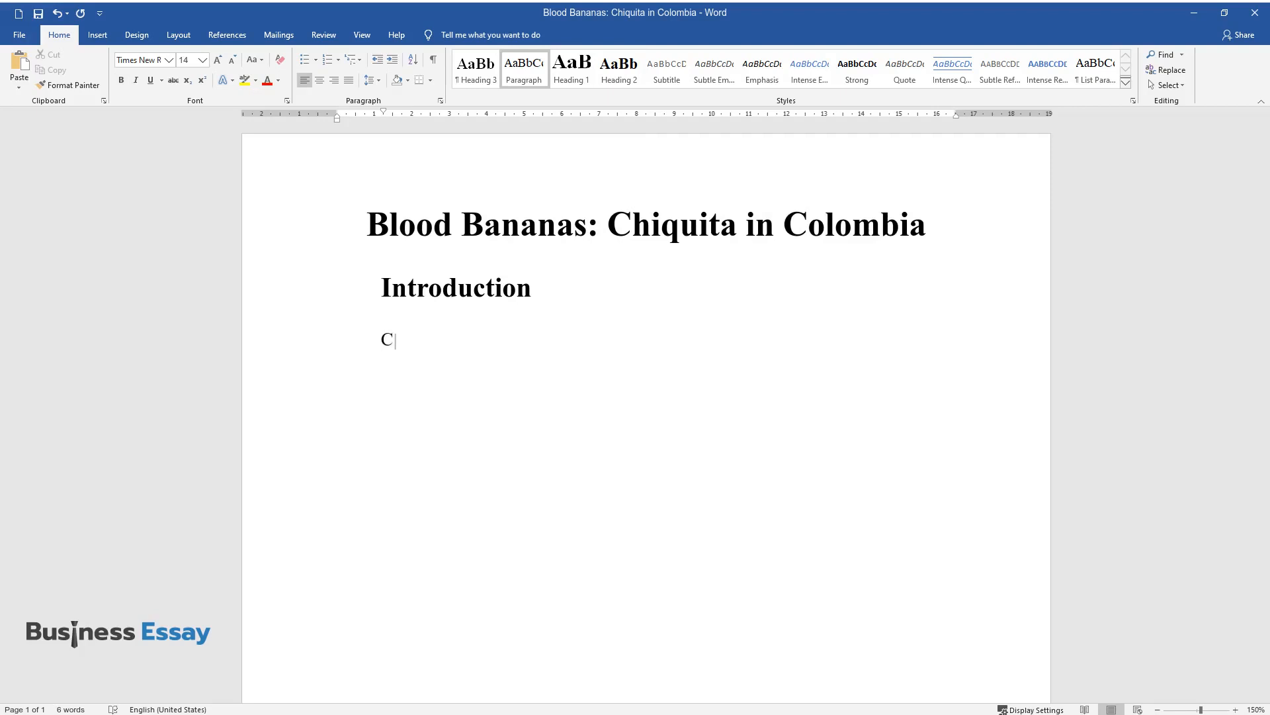
# Write the introduction's opening: Chiquita as leading US banana distributor accused in 2003 of funding the AUC.
pyautogui.write('hiquita Brands International is the')
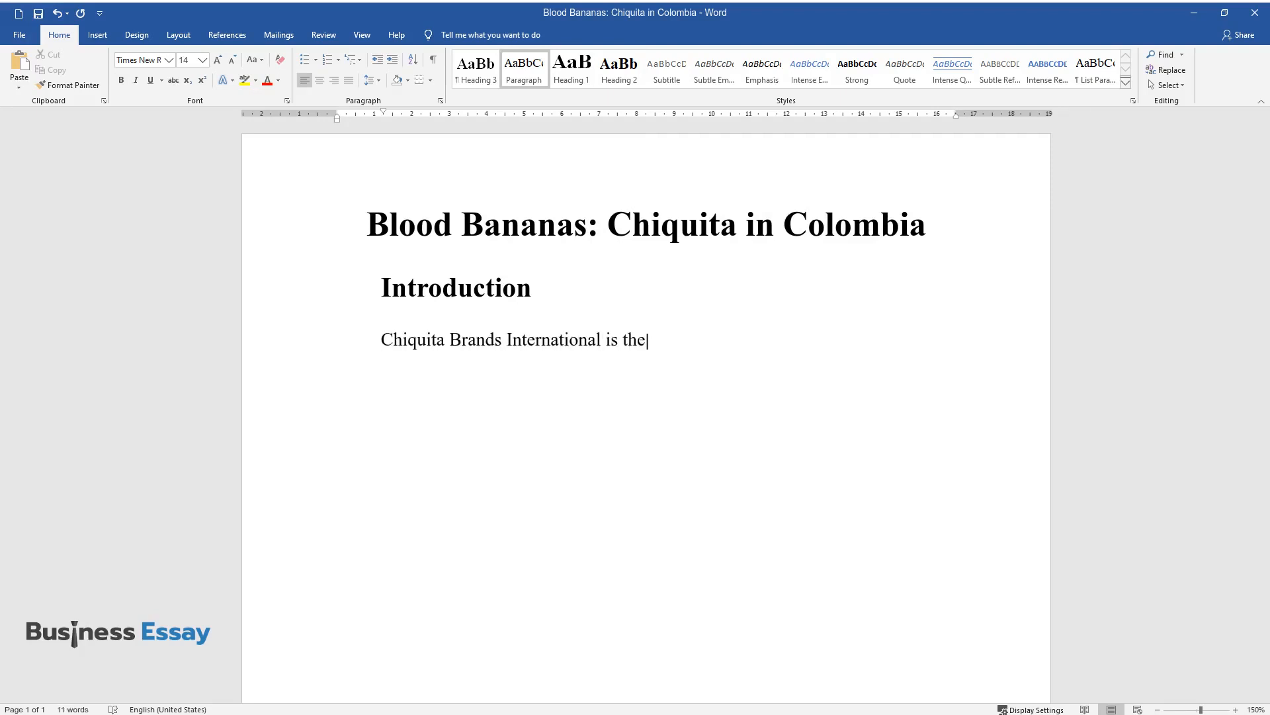
pyautogui.write('leading banana distributor in the')
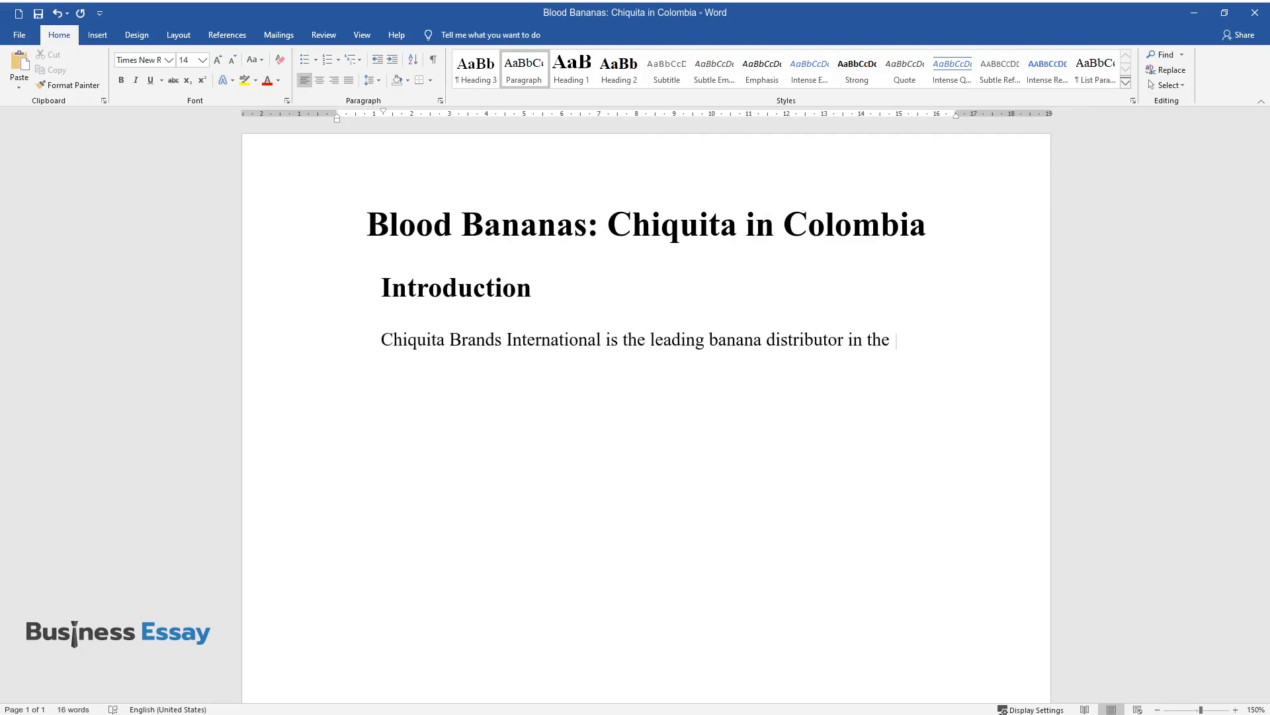
pyautogui.write('United States, which in 2003 was ac')
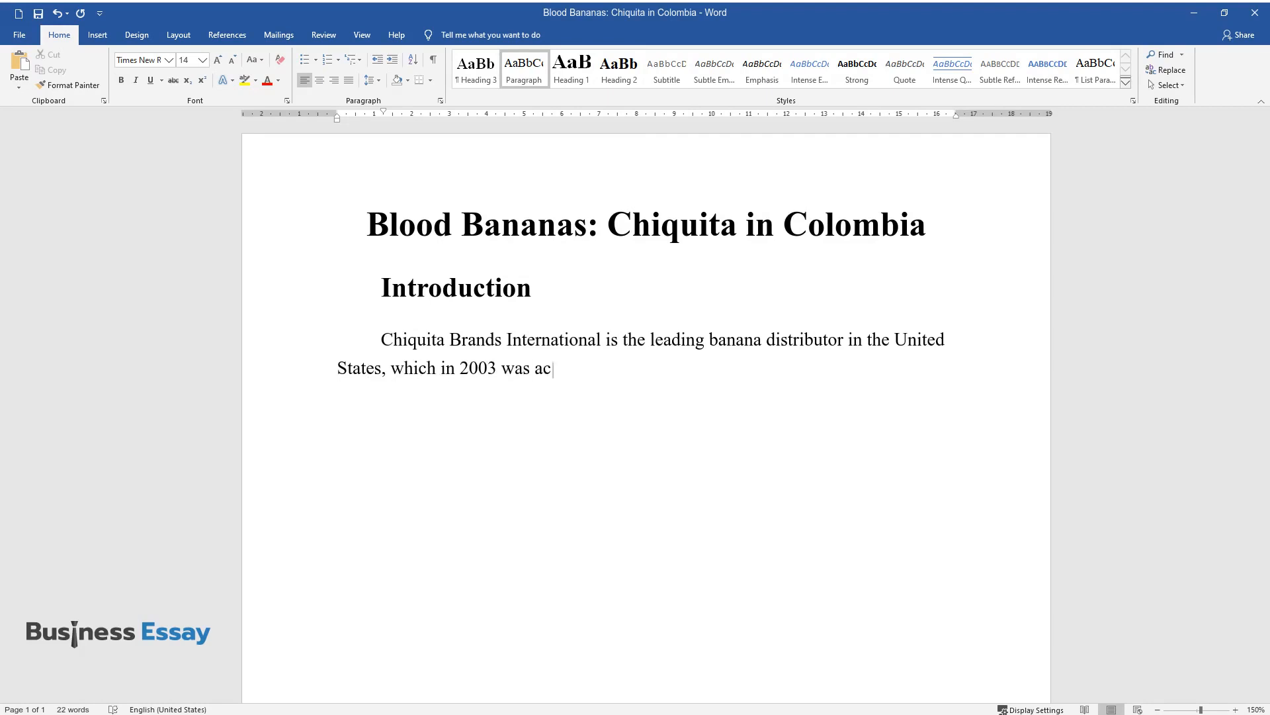
pyautogui.write('cused of funding the AUC terrorist')
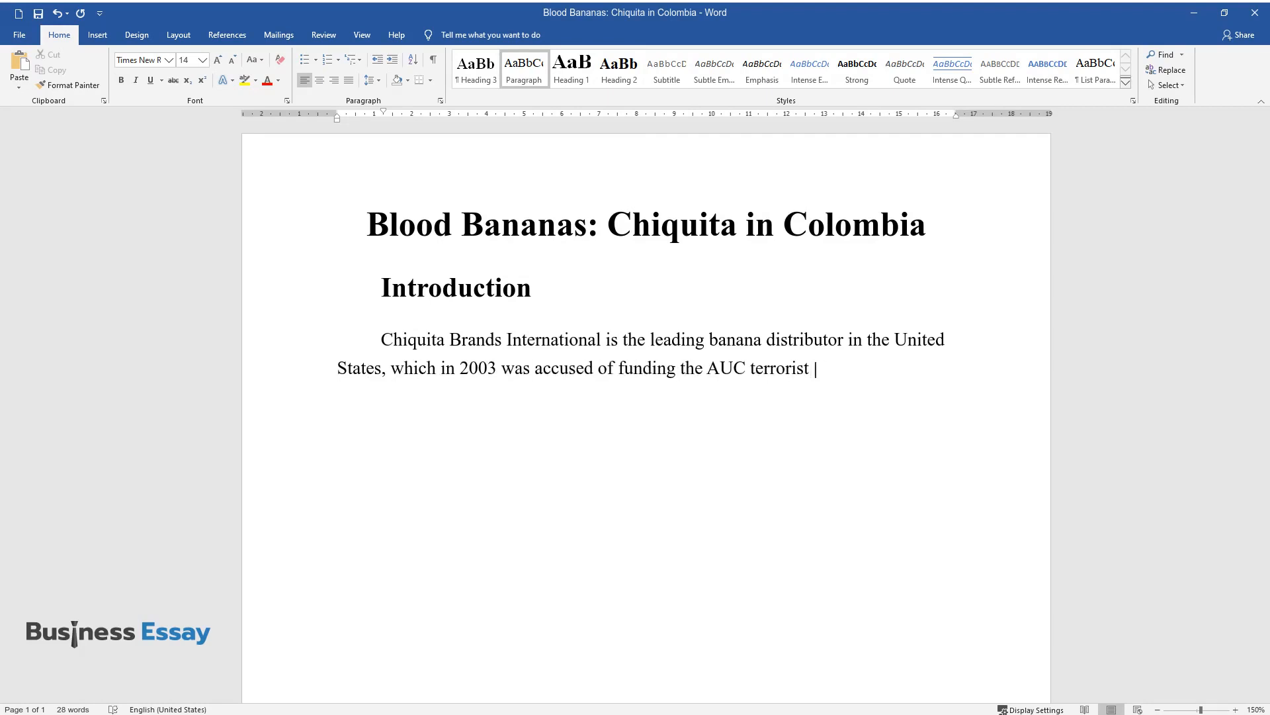
pyautogui.write('organization in Colombia. Doing bus')
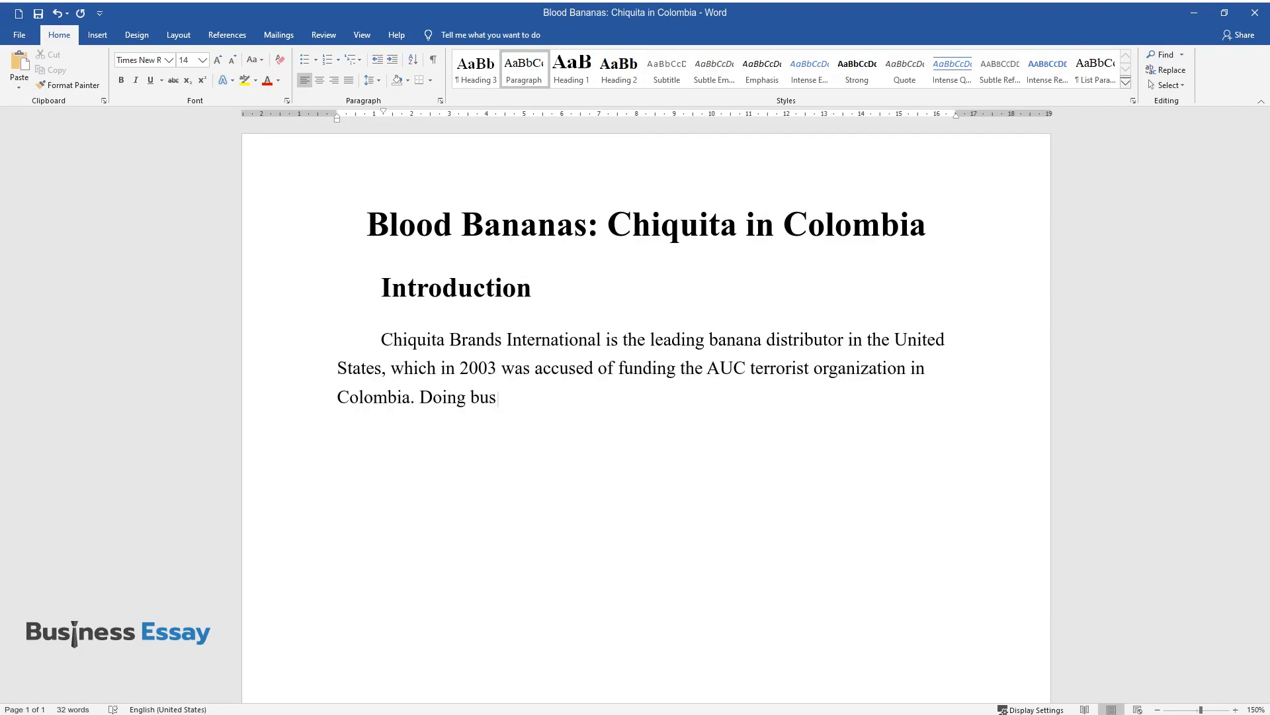
pyautogui.write('iness in Colombia is risky due to t')
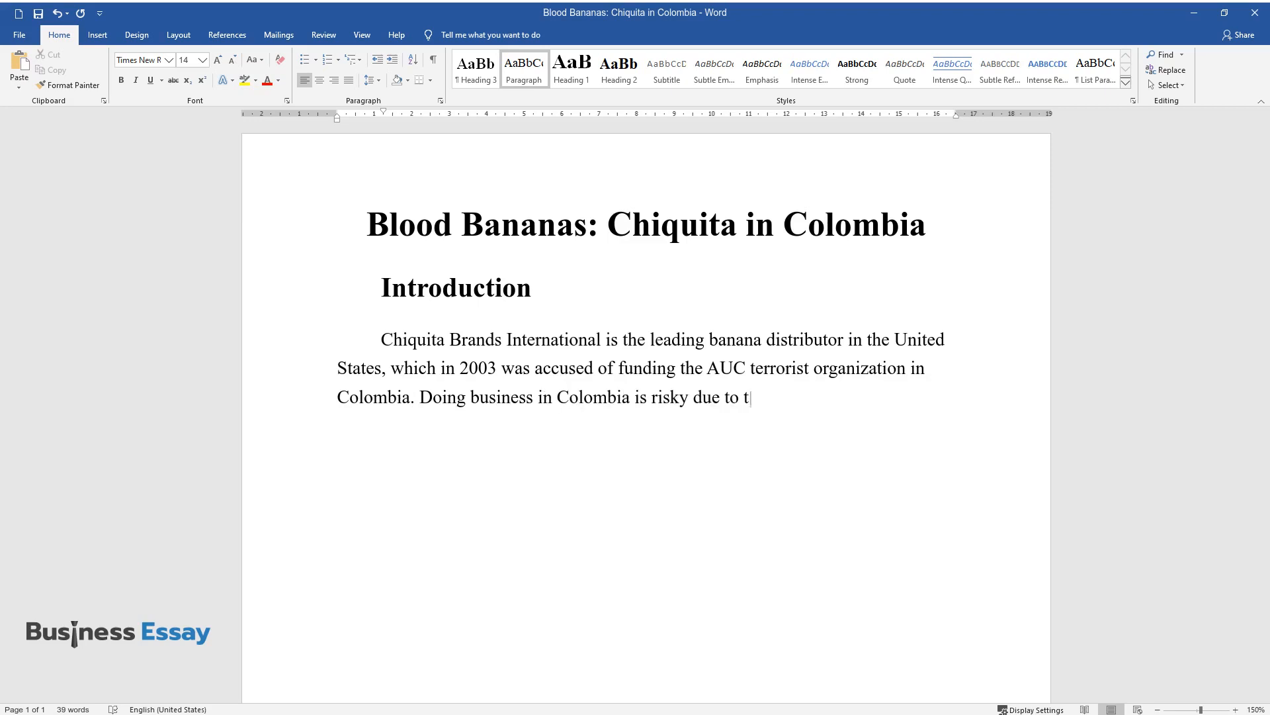
# Continue the introduction on Colombia's political situation and Chiquita's decisions violating basic ethical principles.
pyautogui.write('he difficult political situation, a')
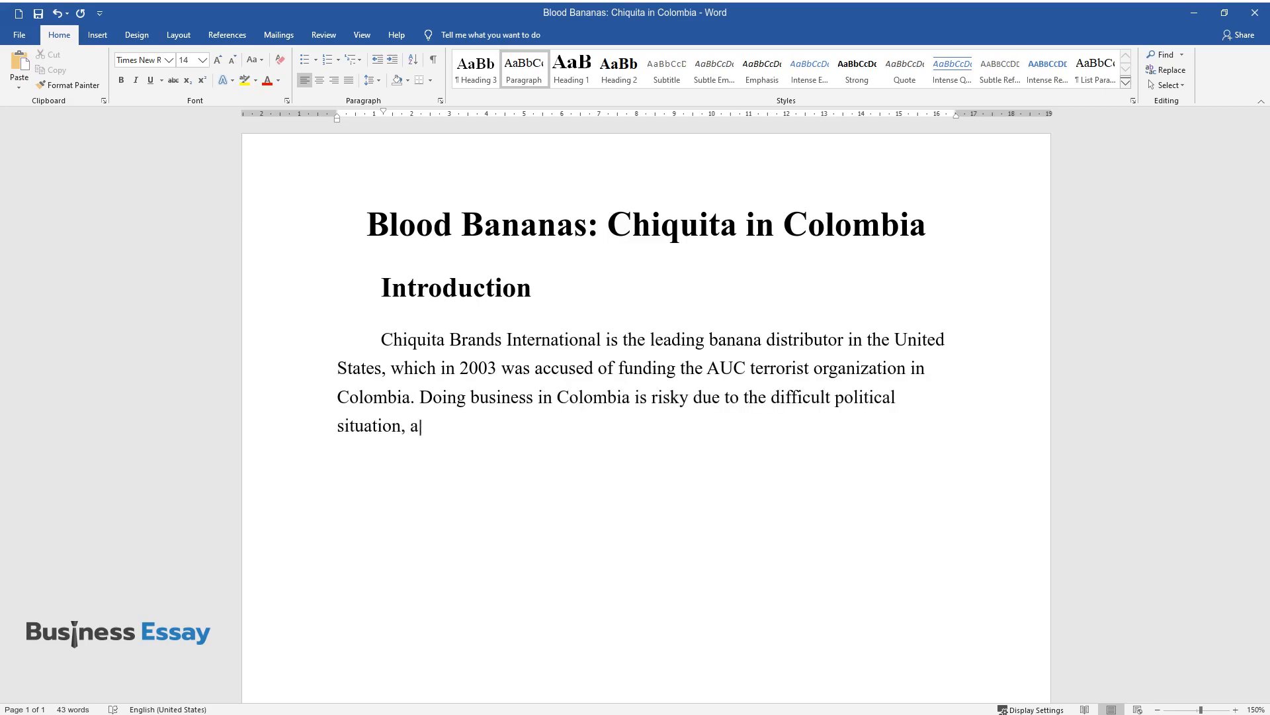
pyautogui.write('nd the company was forced to send money to the AUC to protect it')
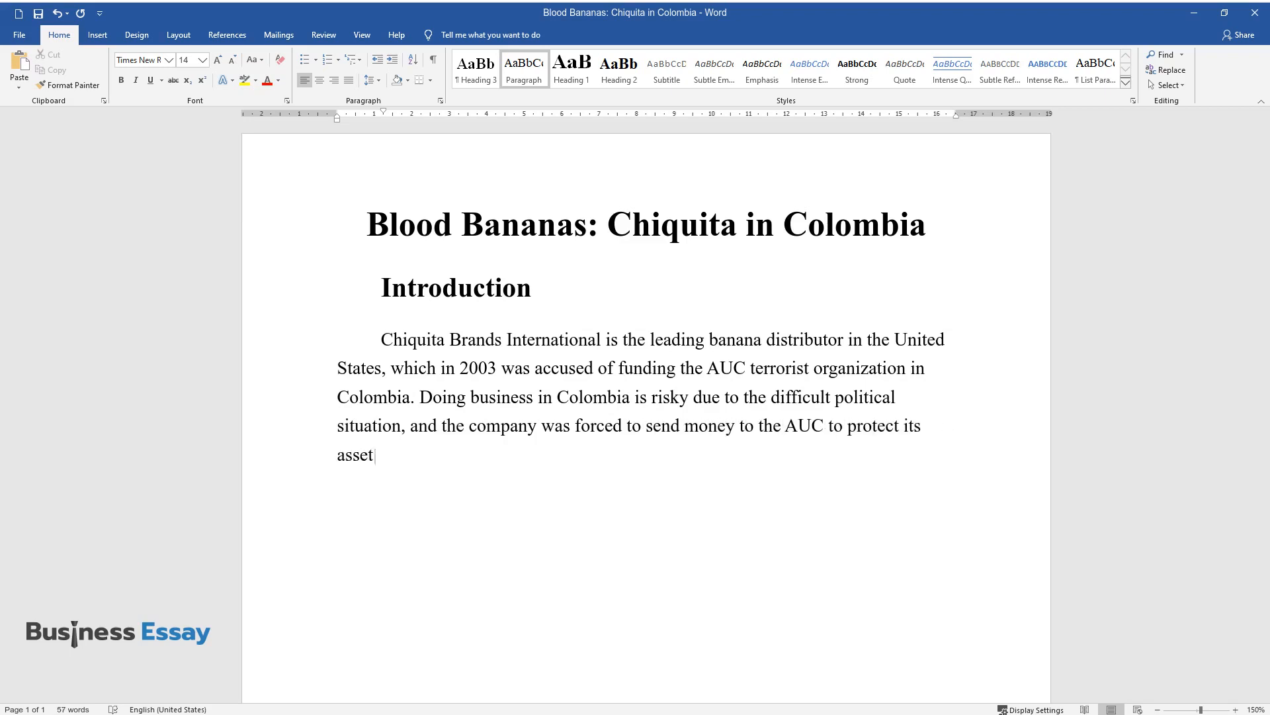
pyautogui.write('s and employees. The decisions mad')
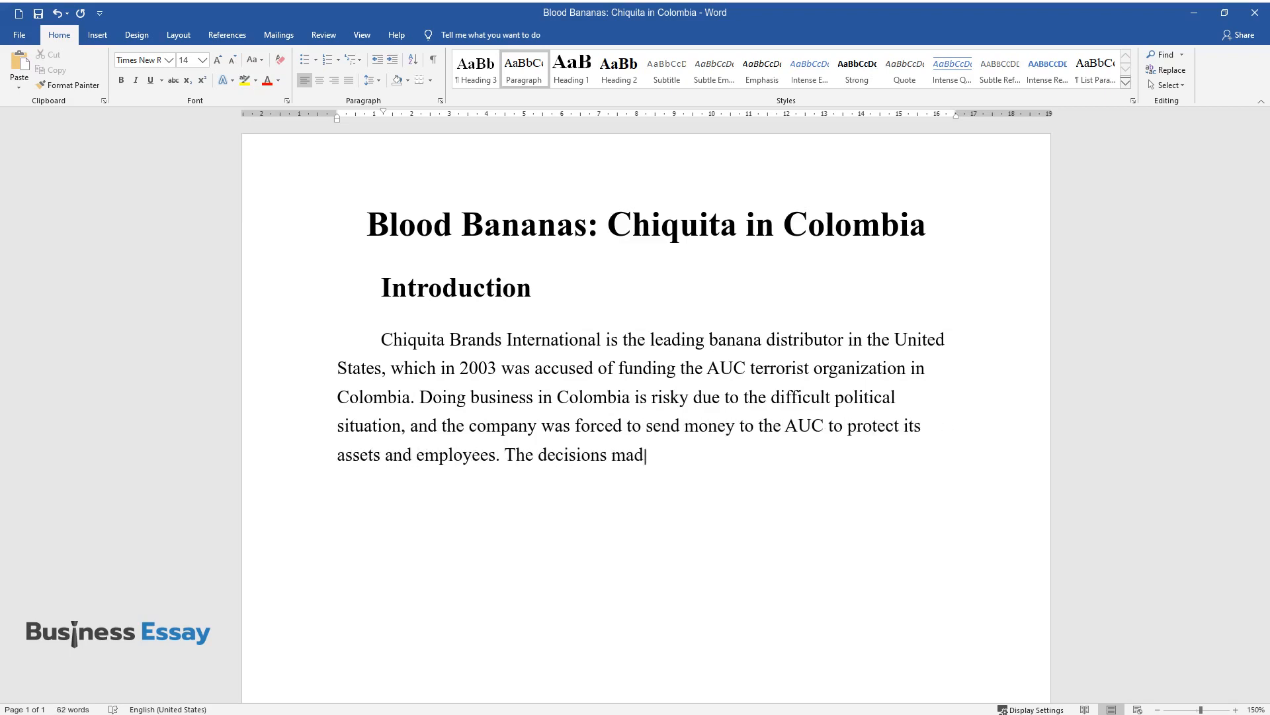
pyautogui.write('e by Chiquita when the case was cons')
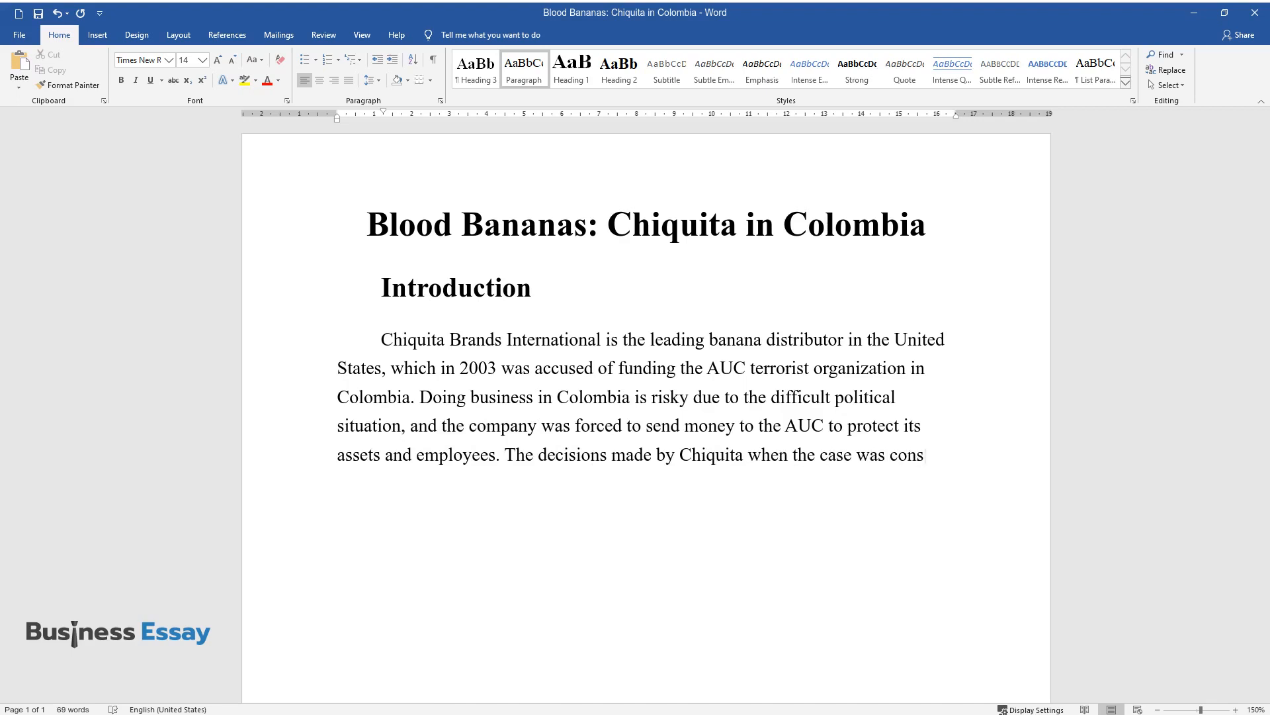
pyautogui.write('considered by the officials violated th')
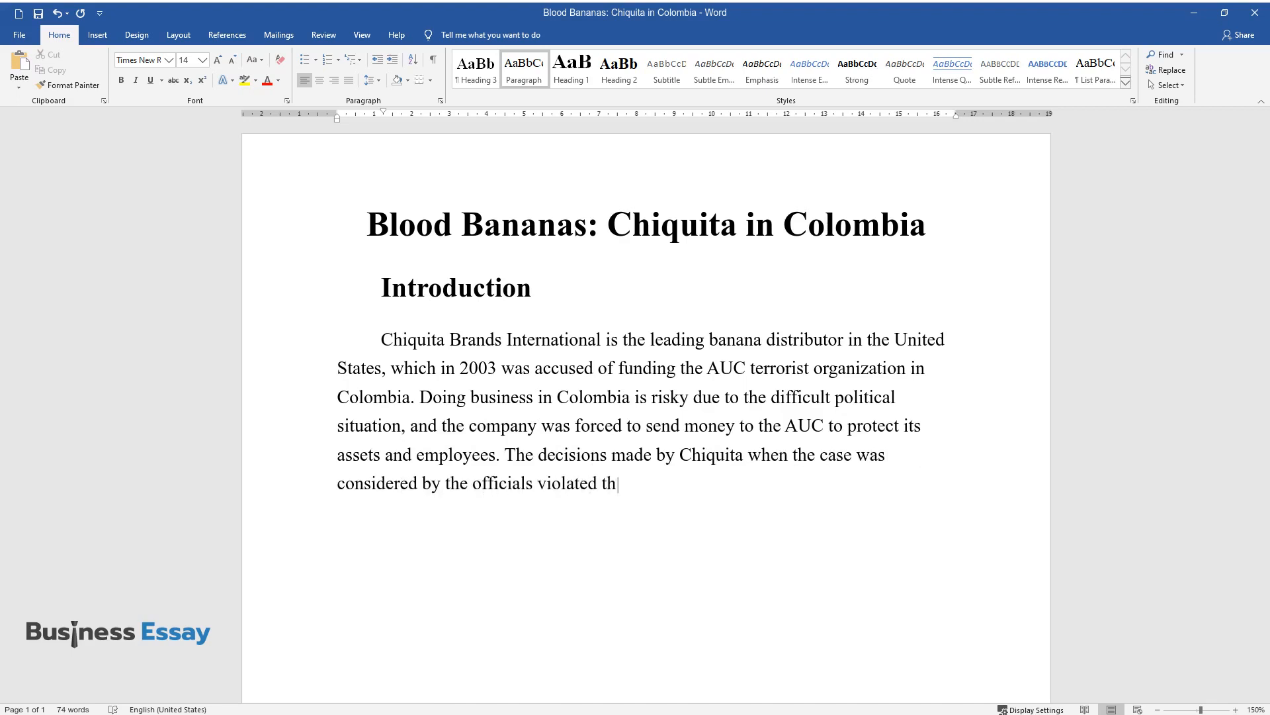
pyautogui.write('e basic ethical principles and resulted in the')
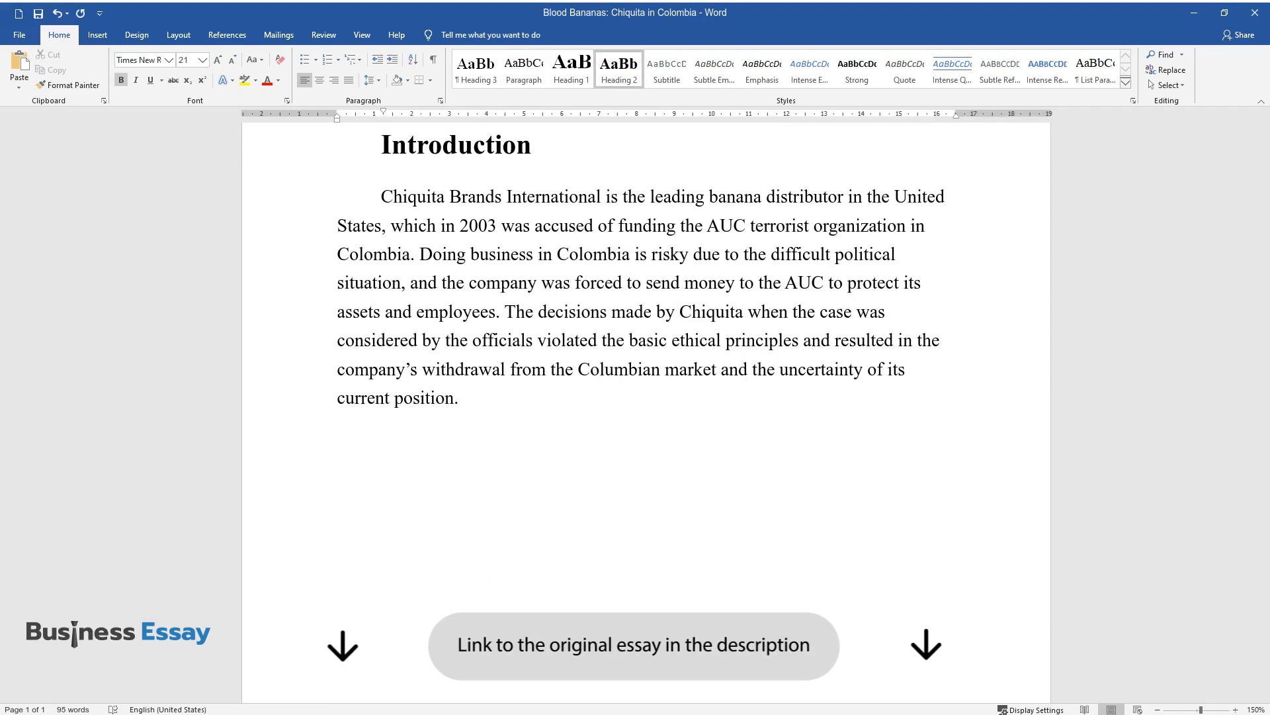
# Add the 'State of Banana Industry in Colombia' heading and open with Chiquita, Dole and Del Monte dominating.
pyautogui.write('State of Banana')
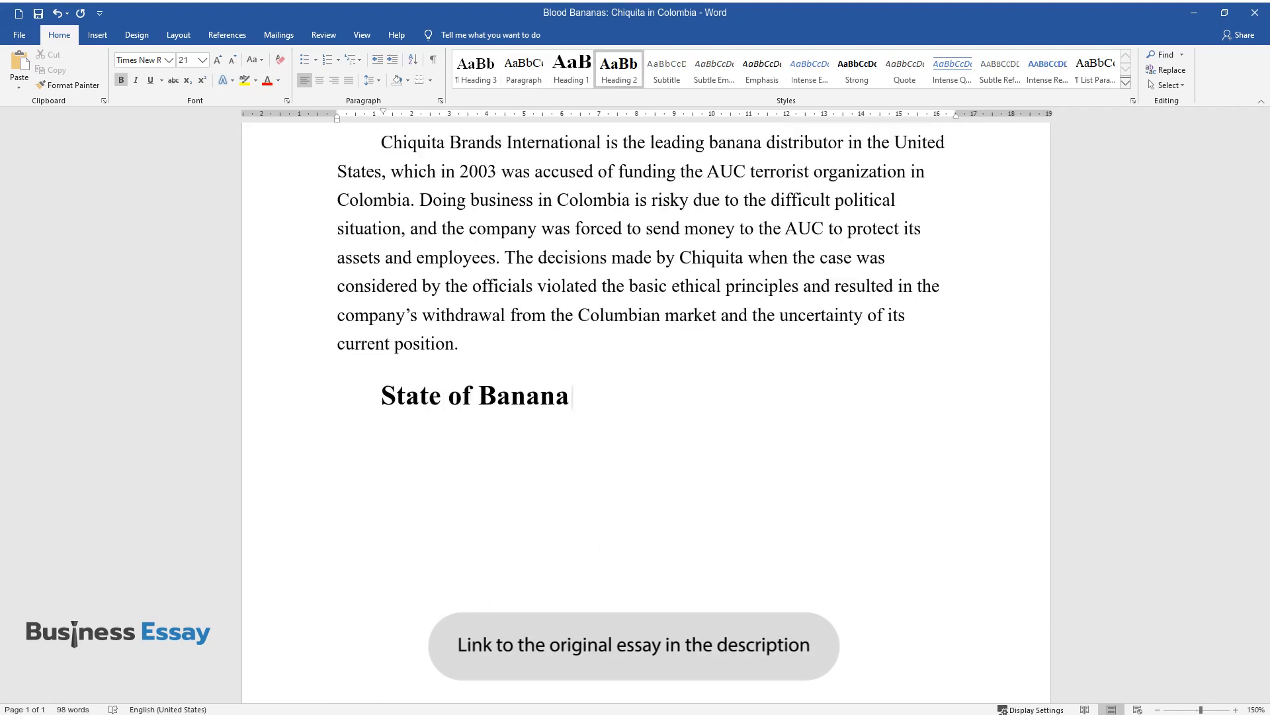
pyautogui.write('Industry in Colombia and Current Concerns')
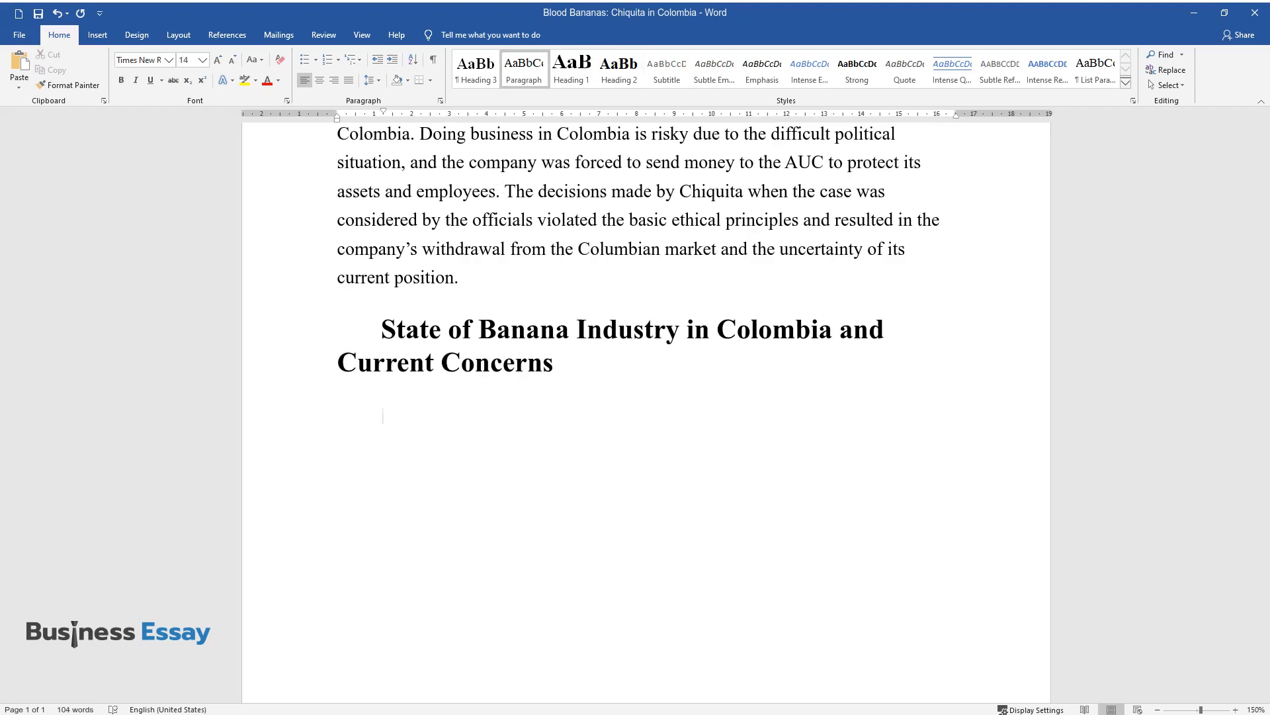
pyautogui.write('The banana business is dom')
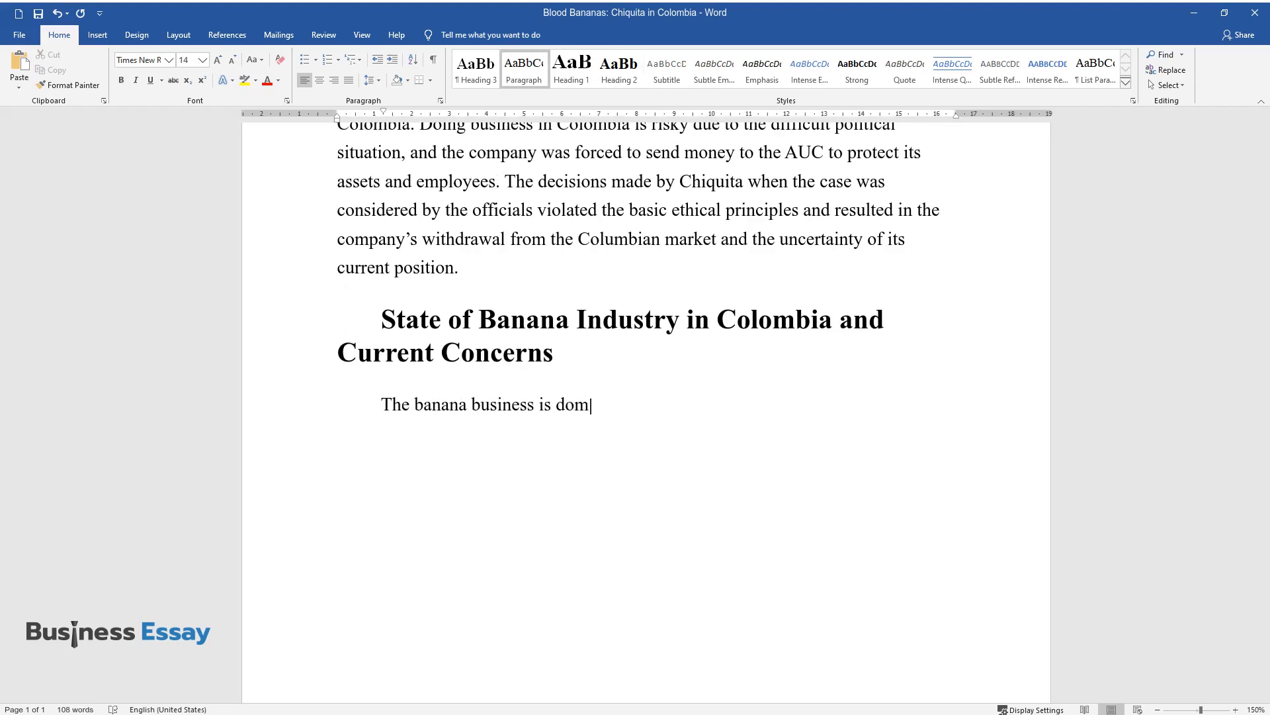
pyautogui.write('inated by transnational companies,')
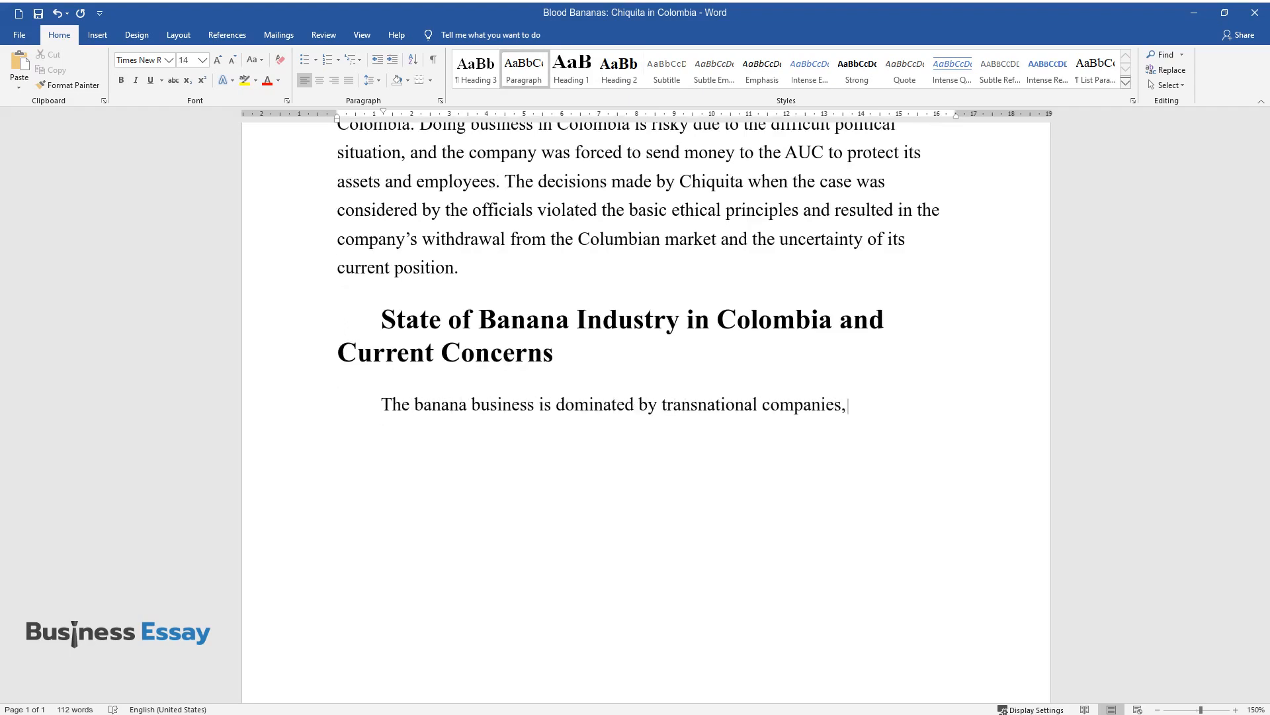
pyautogui.write('the largest of which are Chiquita,')
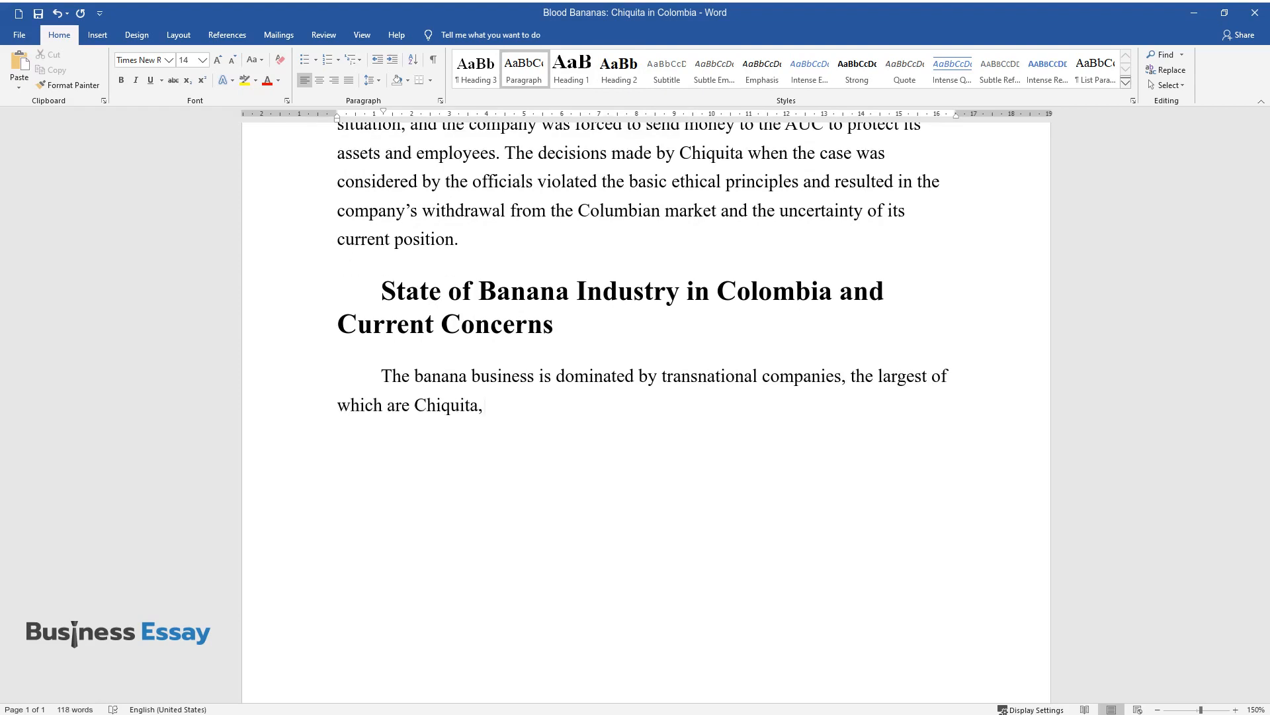
pyautogui.write('Dole, and Del Monte. The industry requires careful control of')
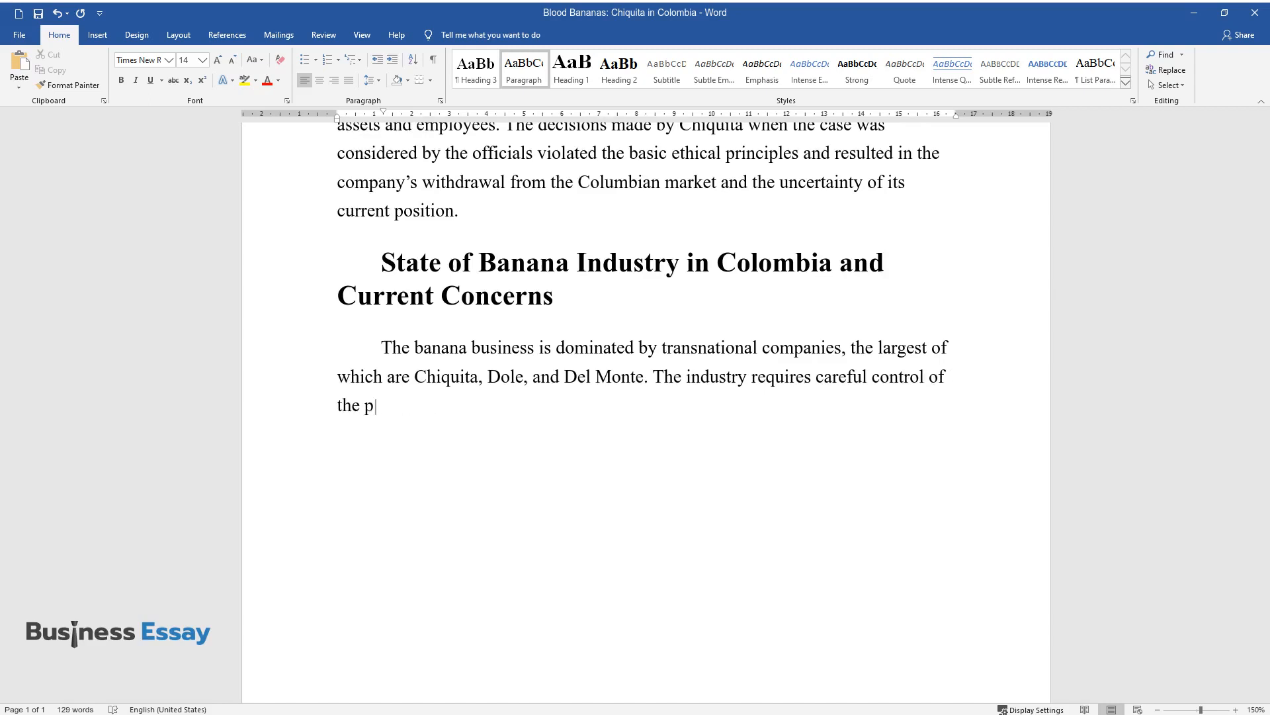
# Finish the paragraph on vertical integration, supermarkets' rise and corporations shifting to the marketing side of the business.
pyautogui.write('roduction and distribution processe')
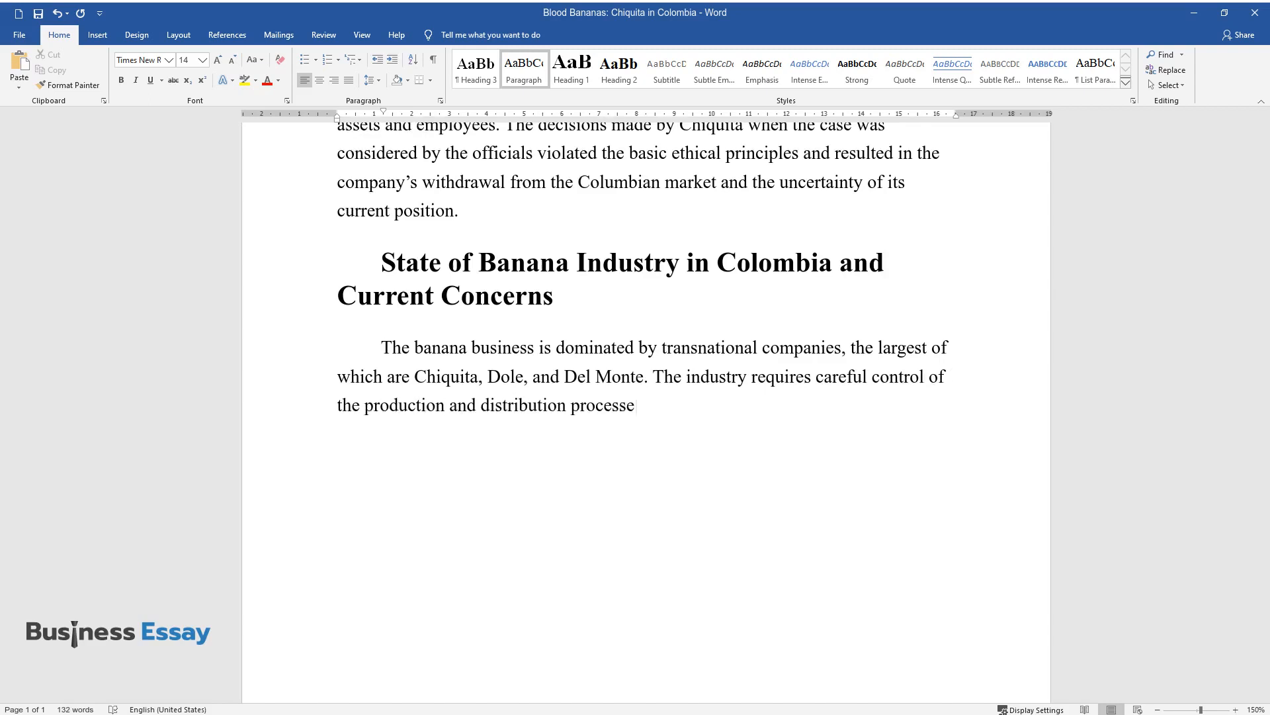
pyautogui.write('s, which results in a highly vertically')
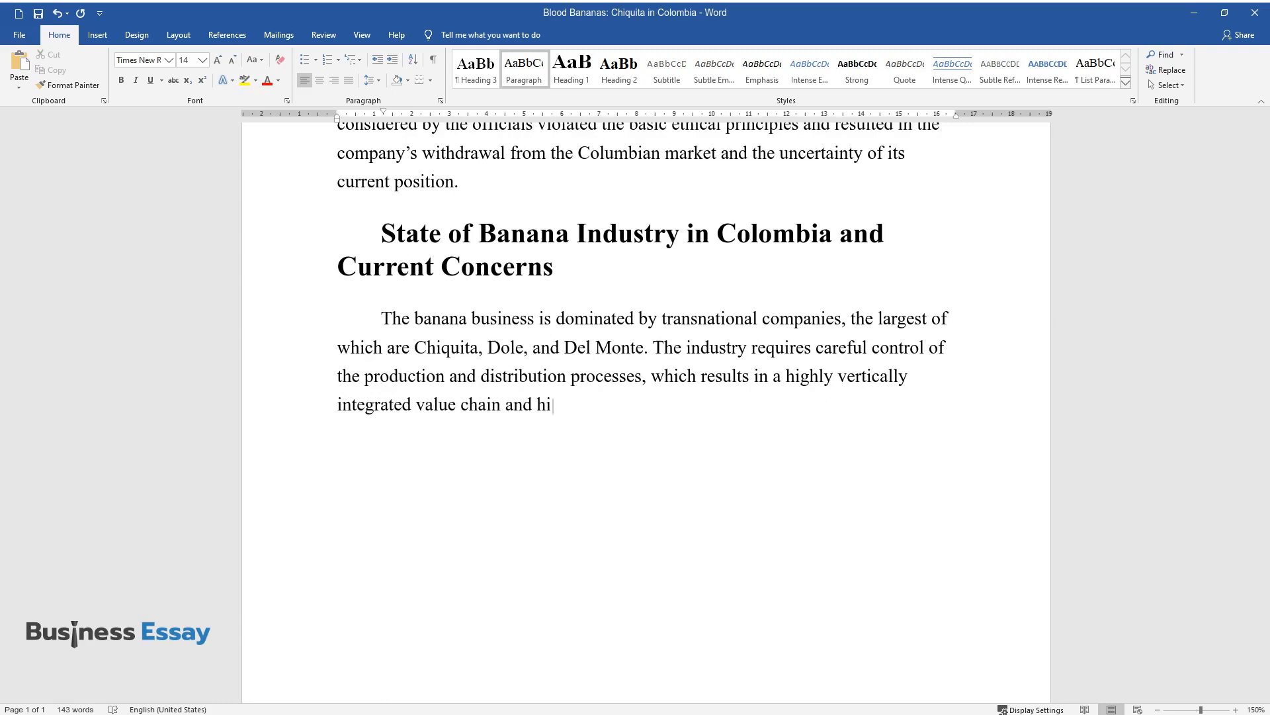
pyautogui.write('gh capital investments required to enter the market. In')
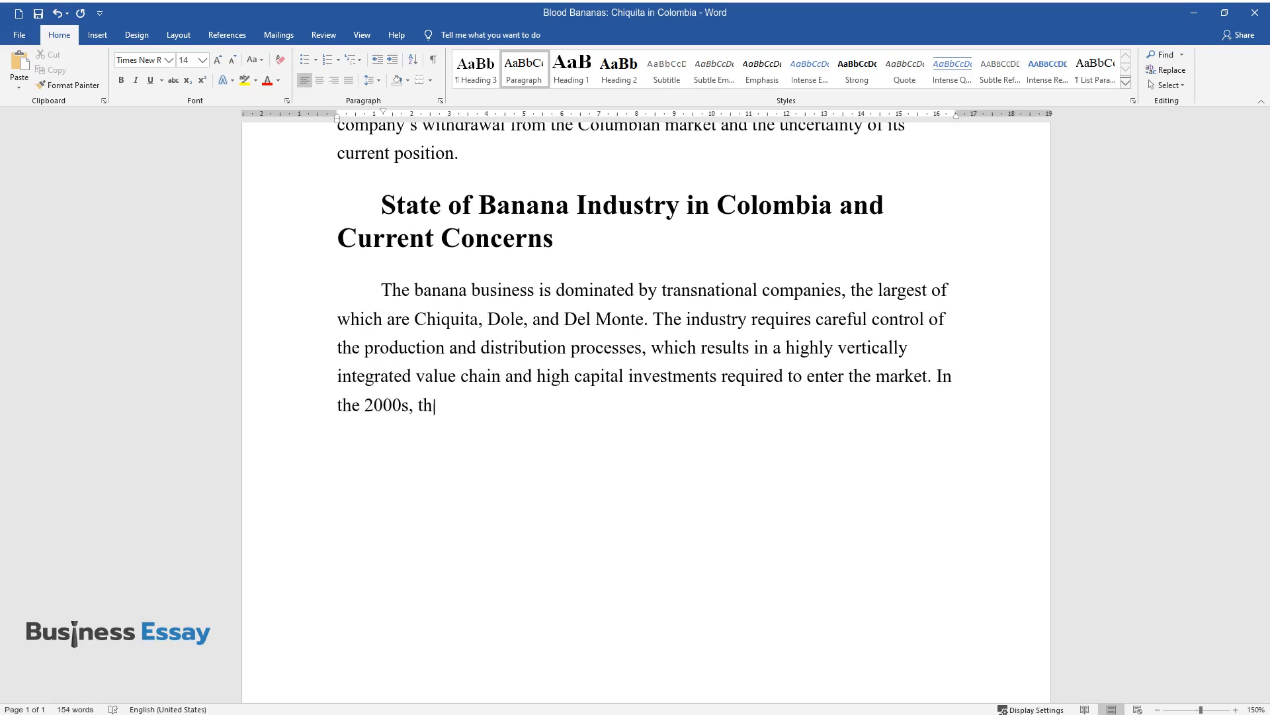
pyautogui.write('e situation began to change as sup')
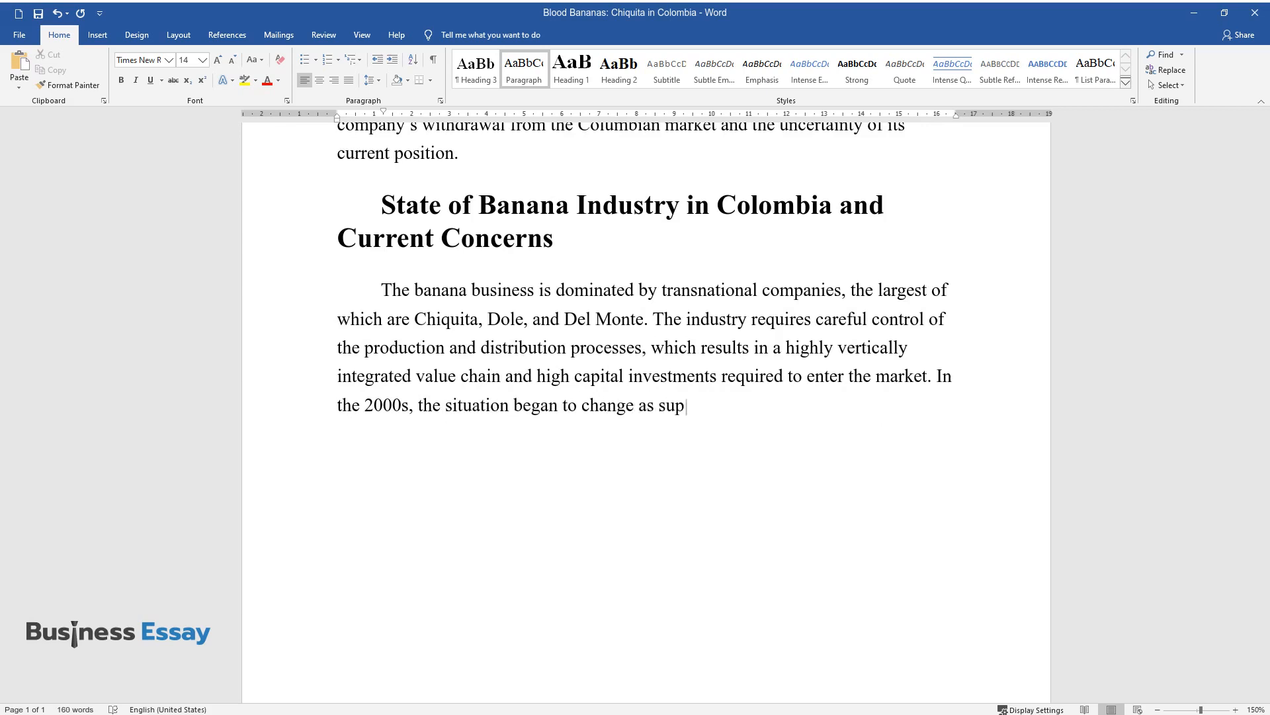
pyautogui.write('ermarkets and retail chains started')
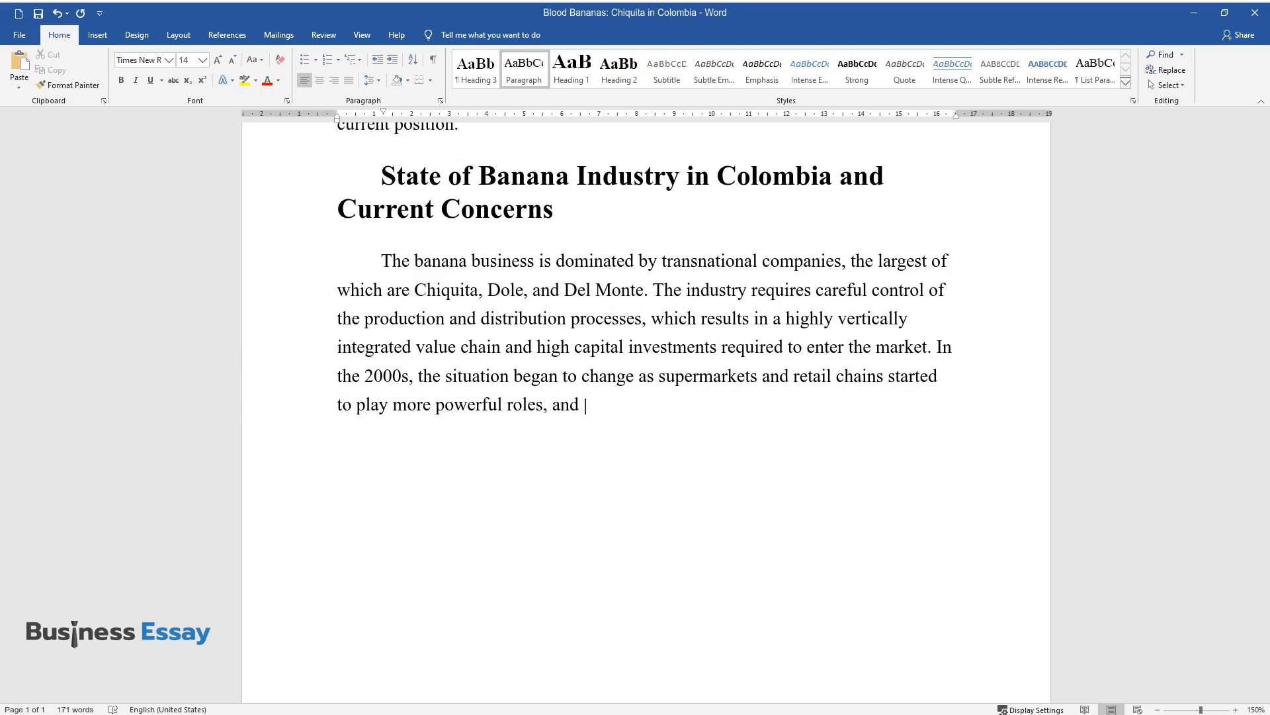
pyautogui.write('the corporations shifted their management')
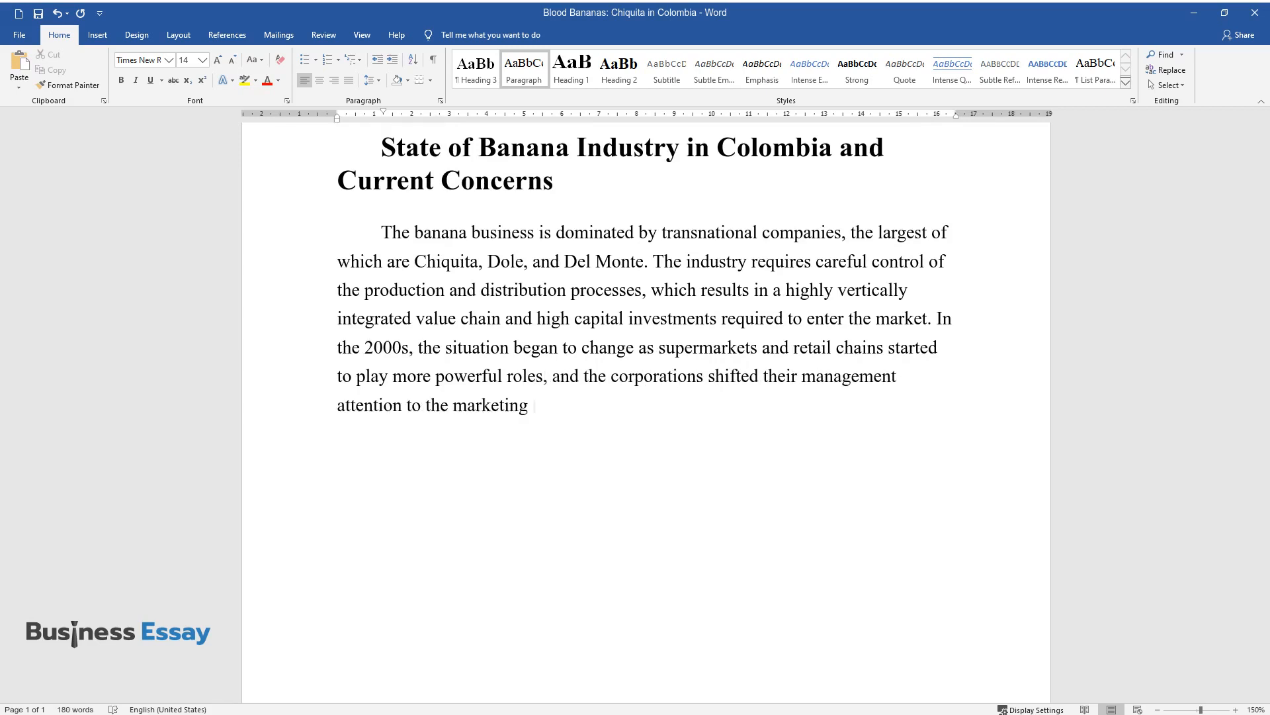
pyautogui.write('side of the business.')
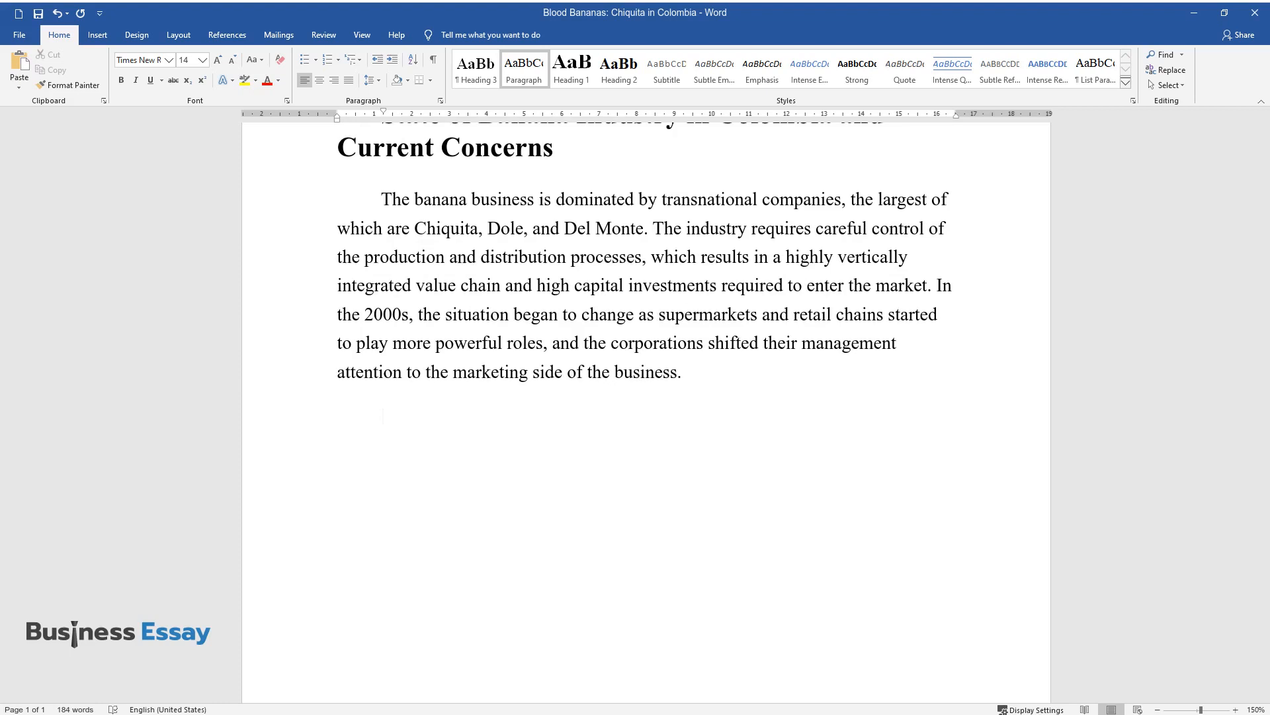
# Begin the risks paragraph: Colombia's illegal drug trade and land controlled by guerilla military groups.
pyautogui.write('In Colombia, the banana prod')
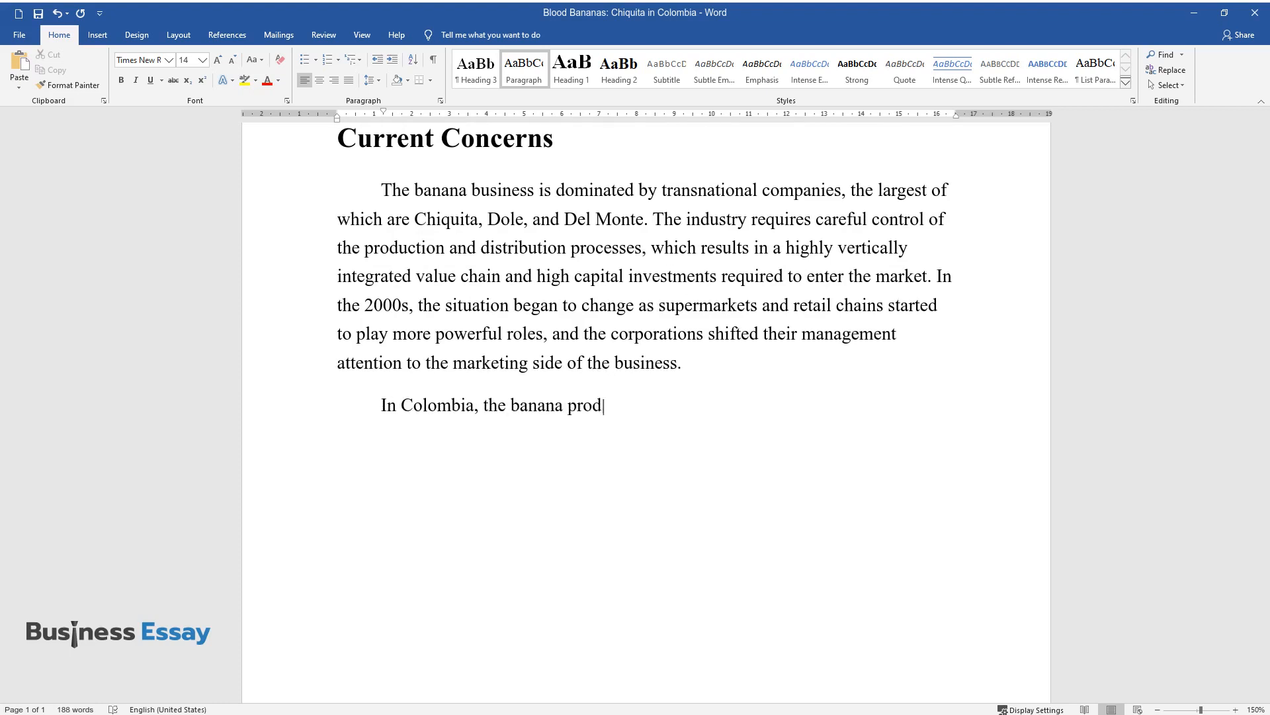
pyautogui.write('uction is attended with multiple')
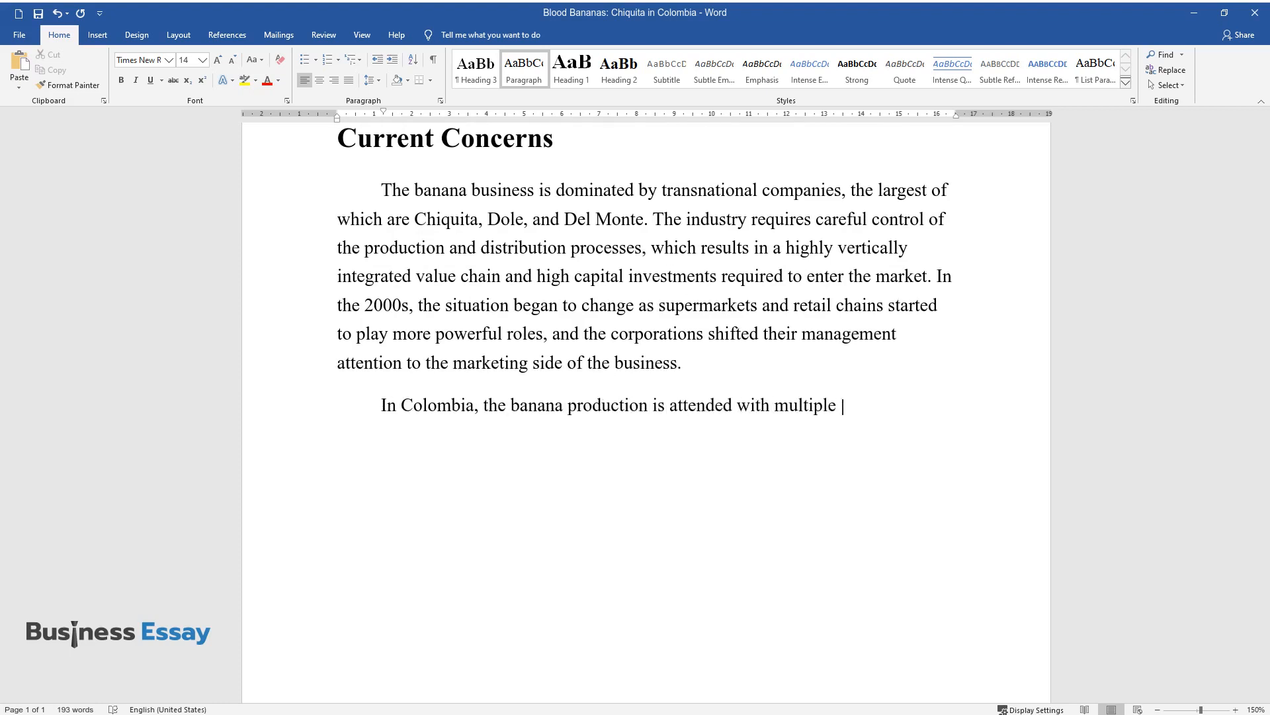
pyautogui.write('risks. The country is engaged in')
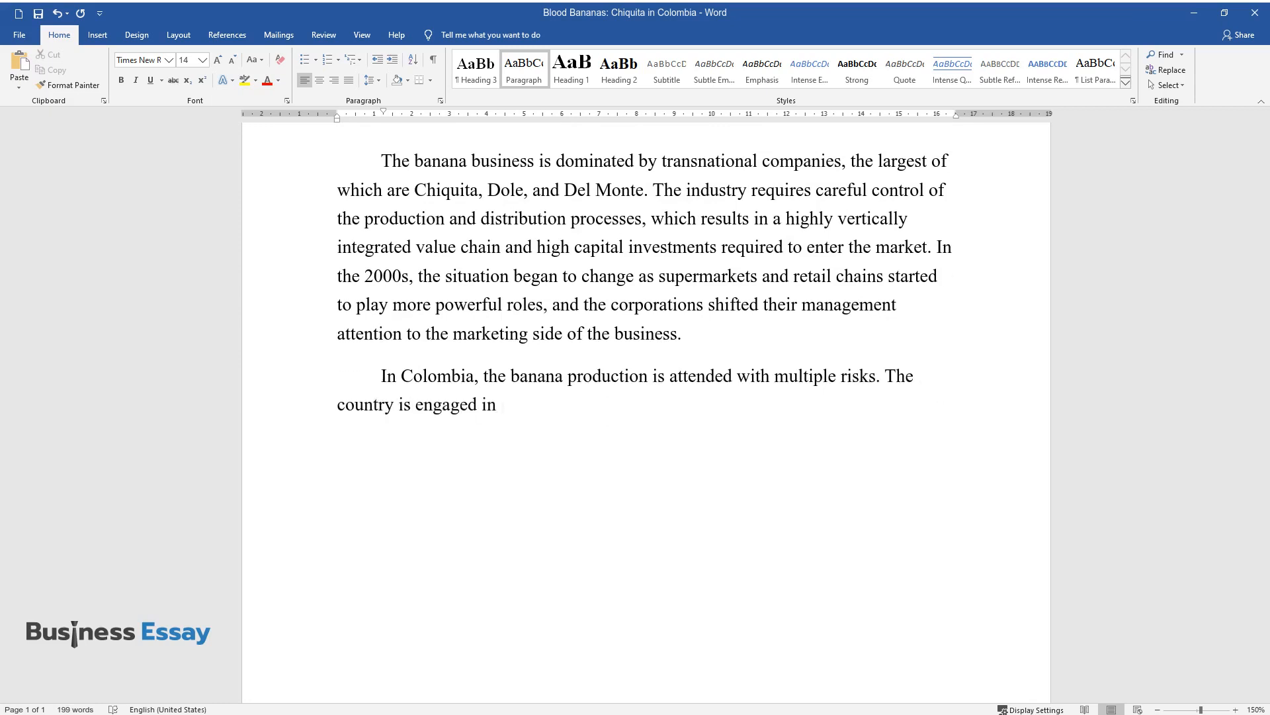
pyautogui.write('the illegal drug trade, and the large parts of its territory are')
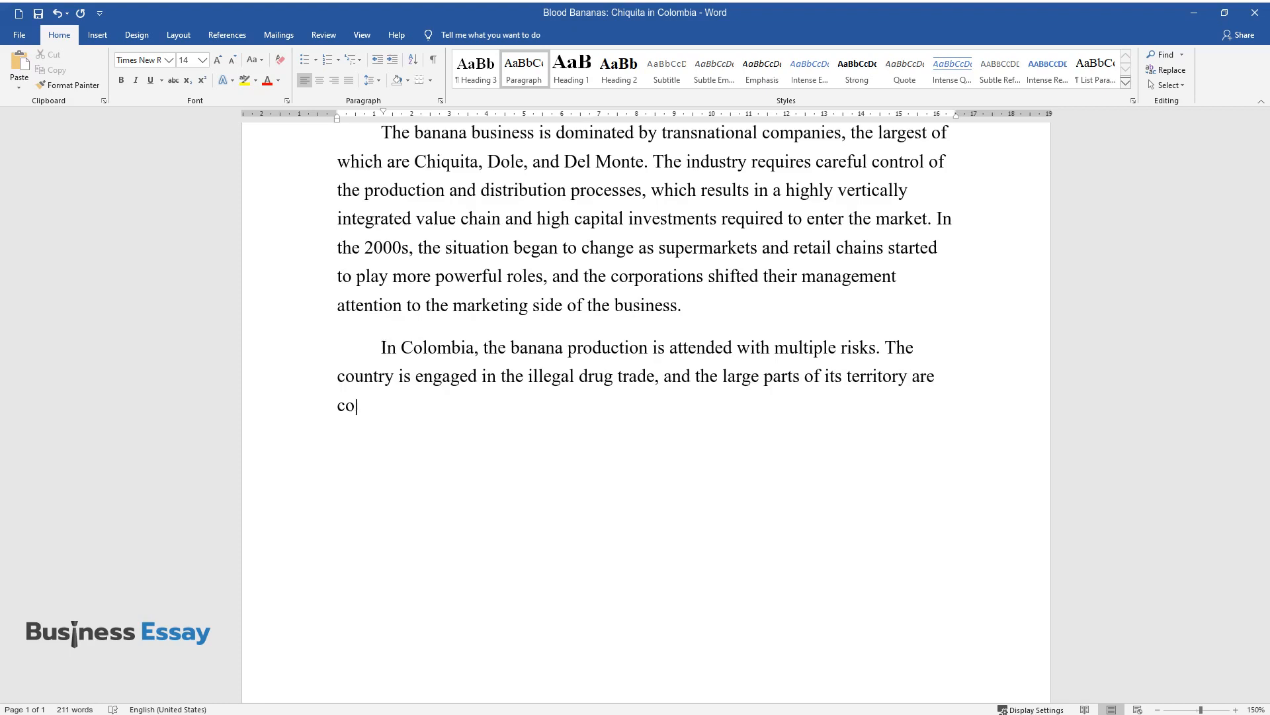
pyautogui.write('ntrolled by guerilla military groups. The biggest of them is the AU')
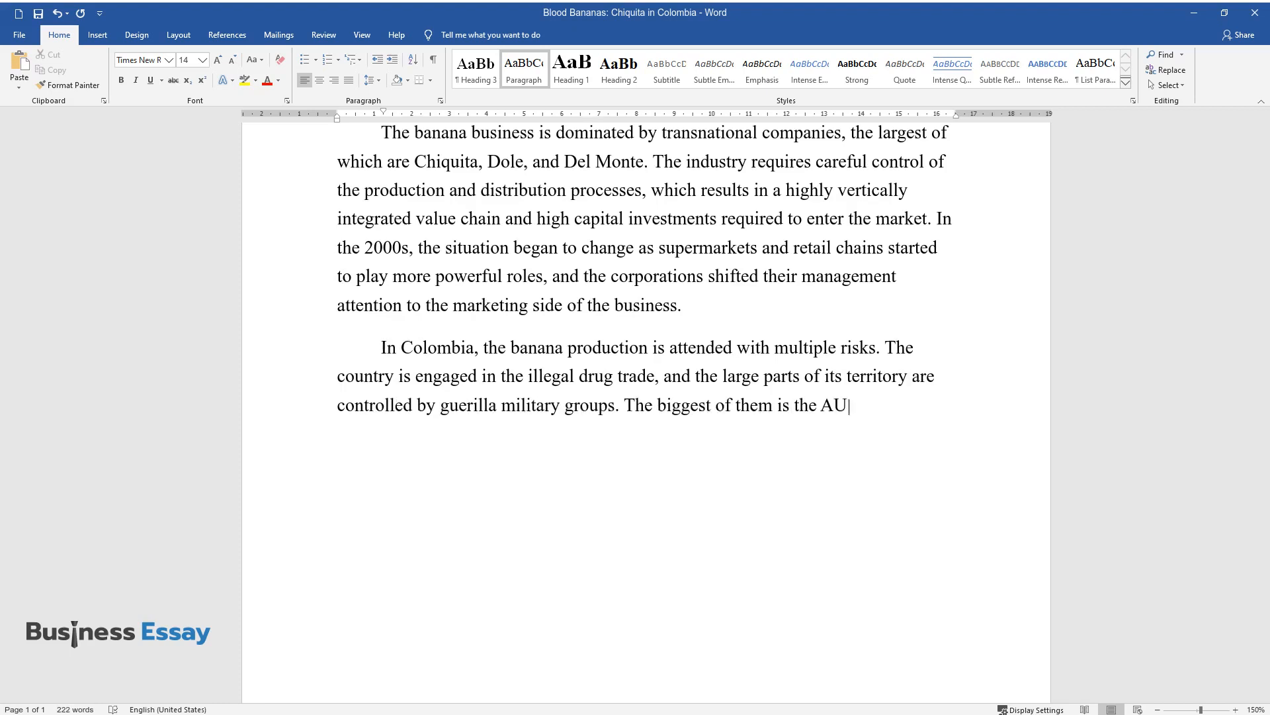
# Finish with the AUC as counter-insurgency force and companies needing to approach the influential guerilla groups.
pyautogui.write('C, which asserts itself as a regi')
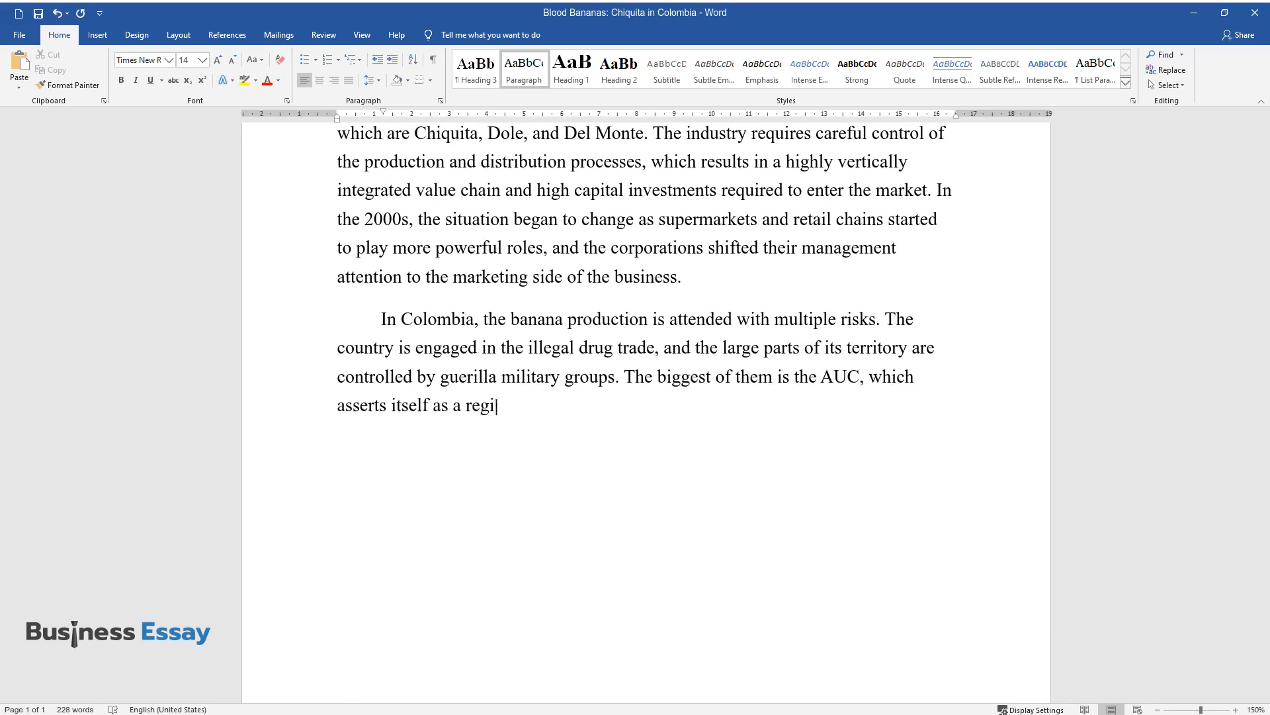
pyautogui.write('onal and national counter-insurgency agency. For large')
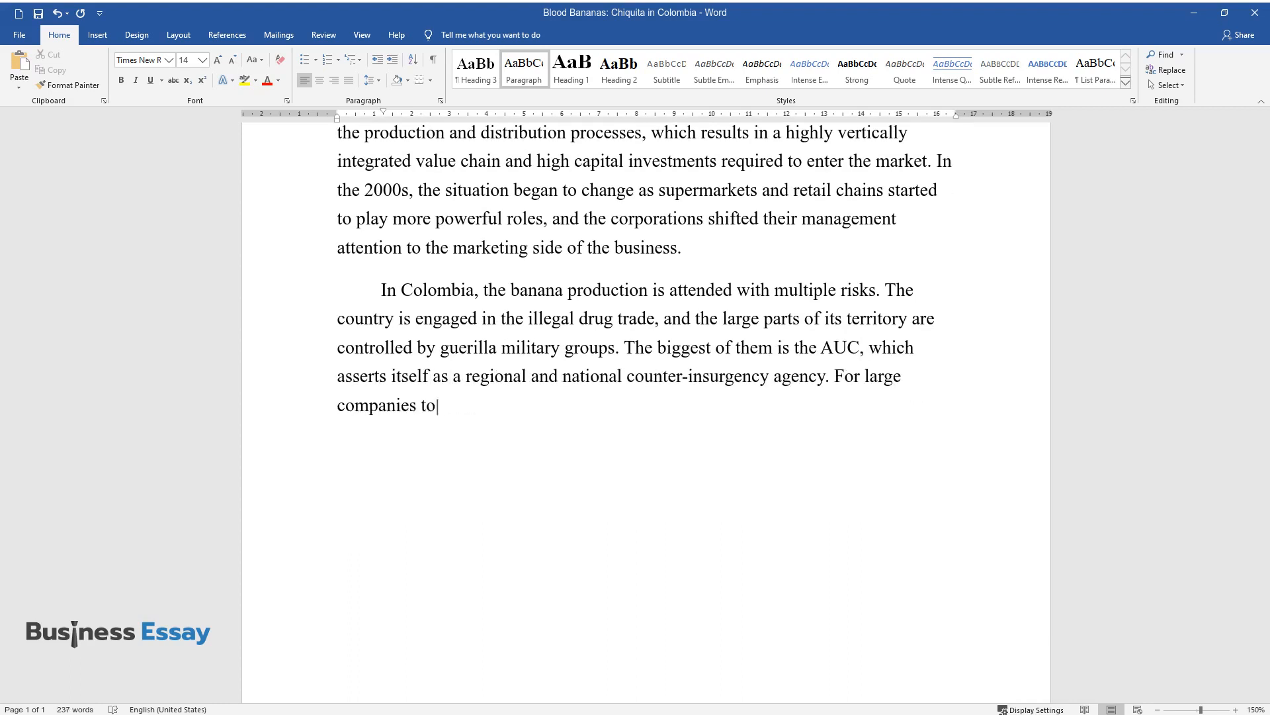
pyautogui.write('do business in Colombia, they ha')
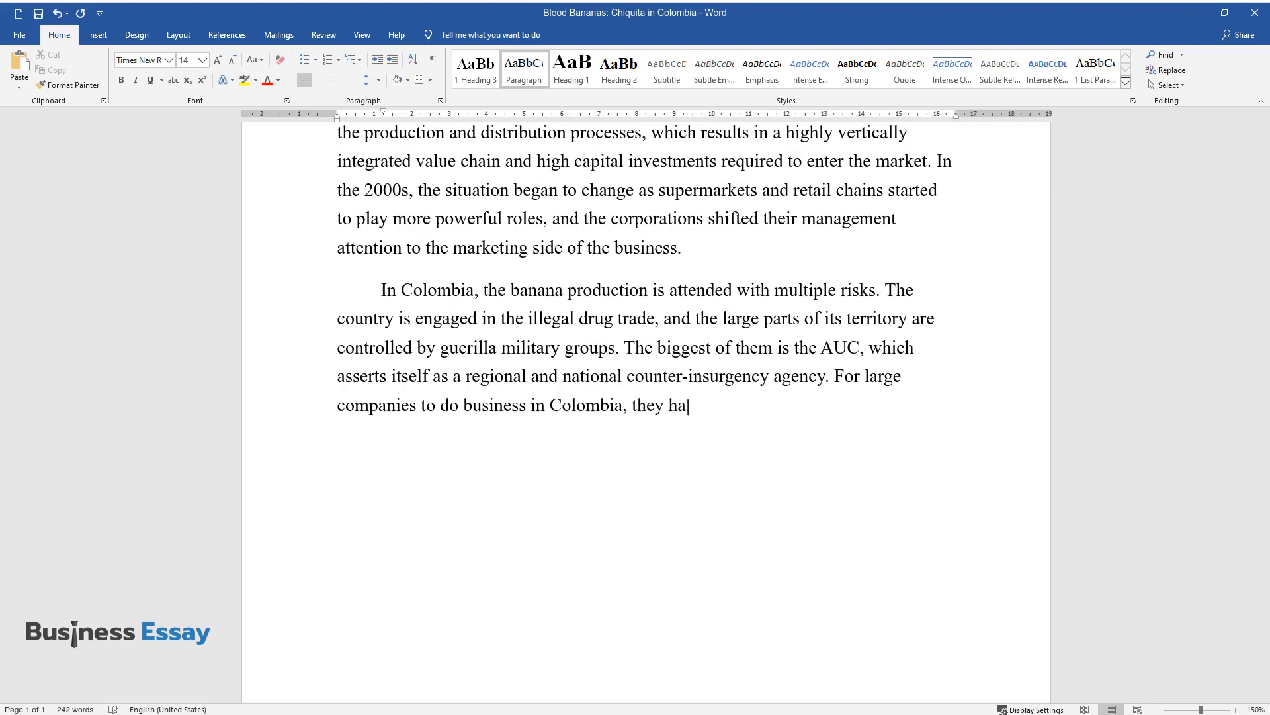
pyautogui.write('ve to find a way how to approach')
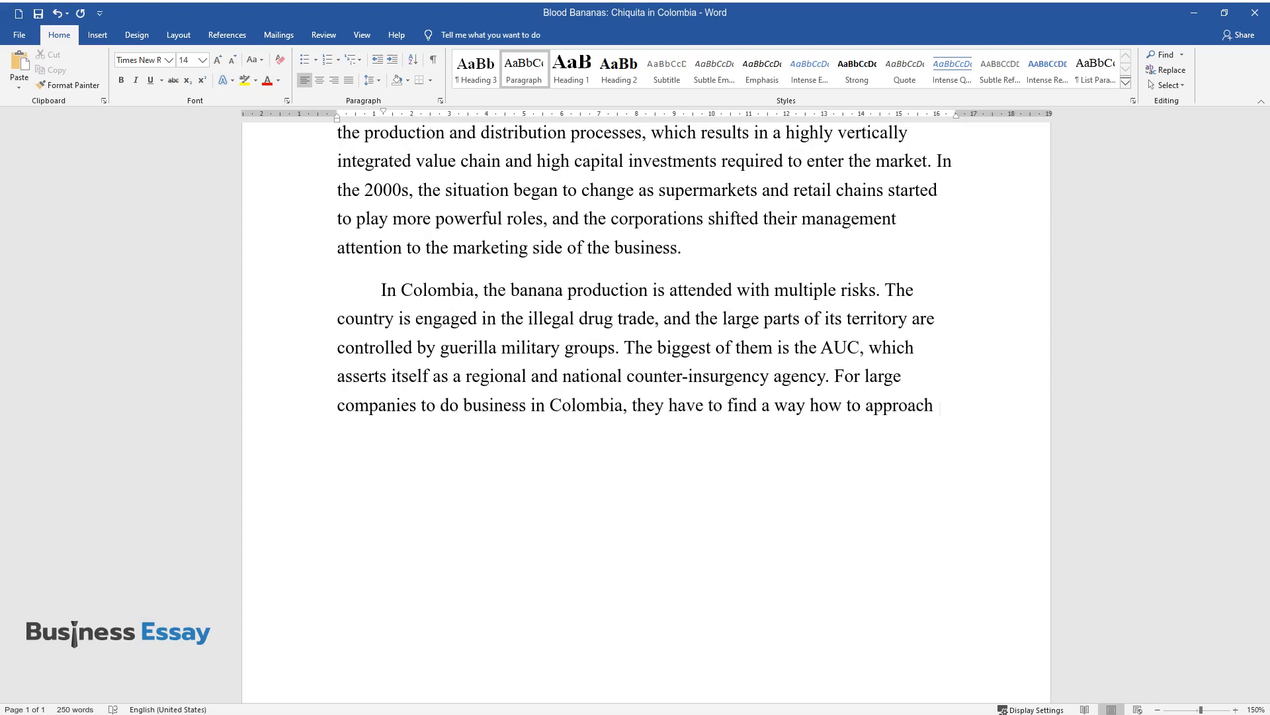
pyautogui.write('the influential guerilla groups.')
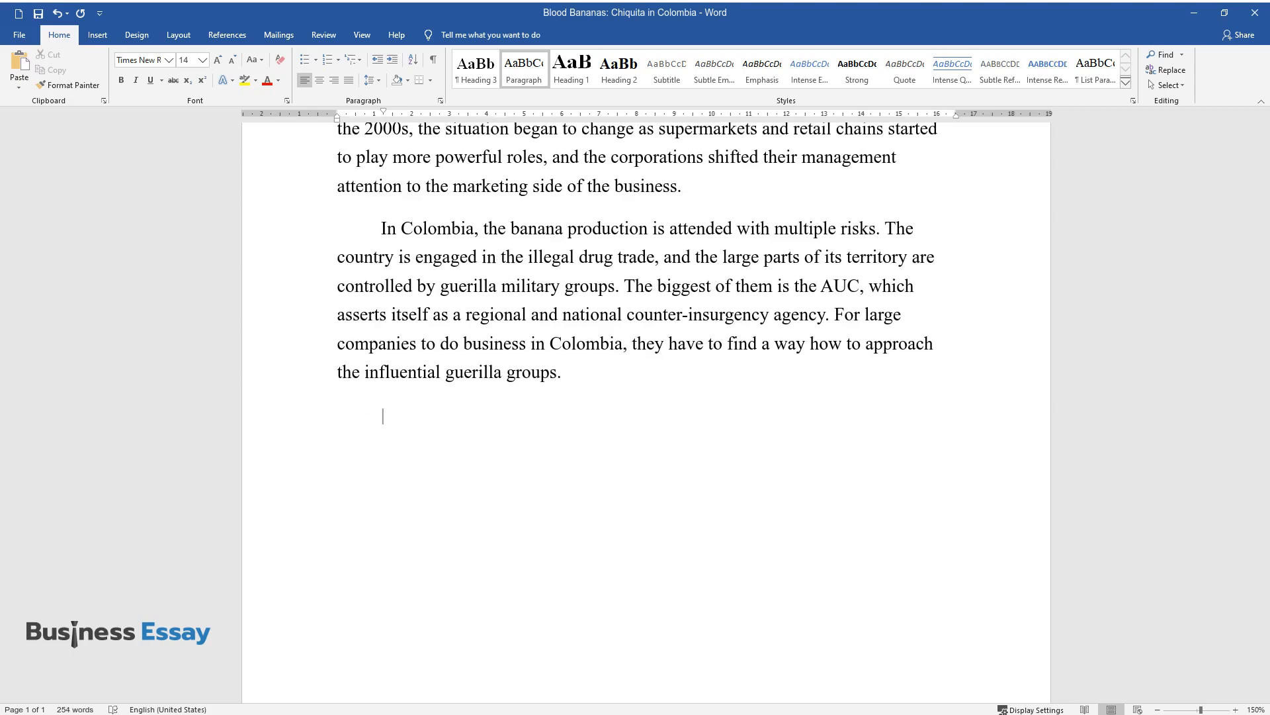
# Write that the political situation creates ethical concerns since guerilla groups are listed as terrorist organizations.
pyautogui.write('The politica')
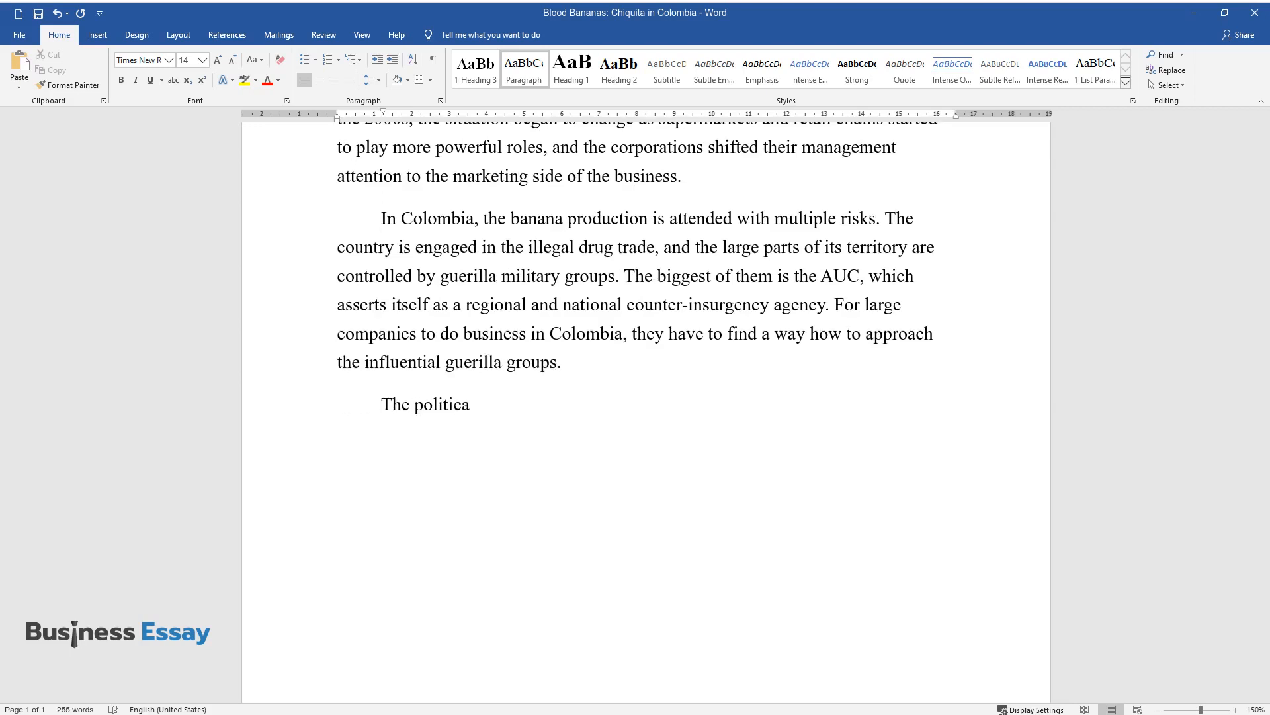
pyautogui.write('l situation in the country creates m')
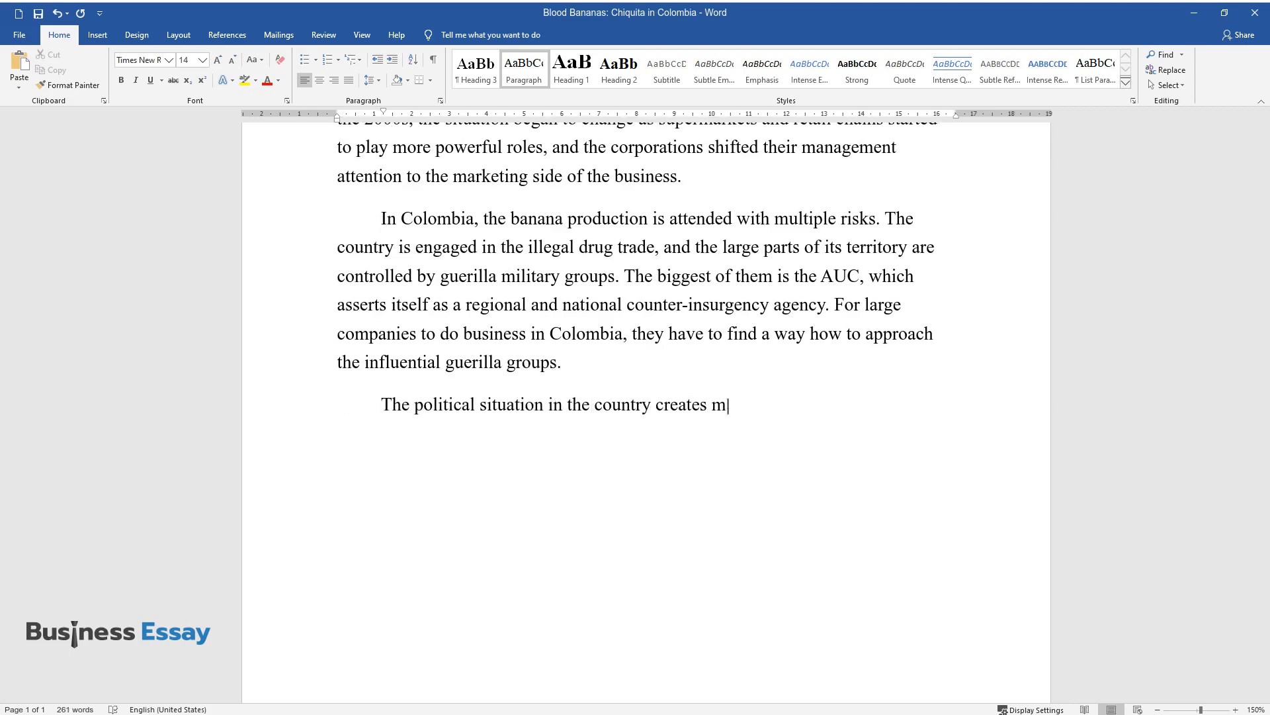
pyautogui.write('ultiple ethical concerns, which are')
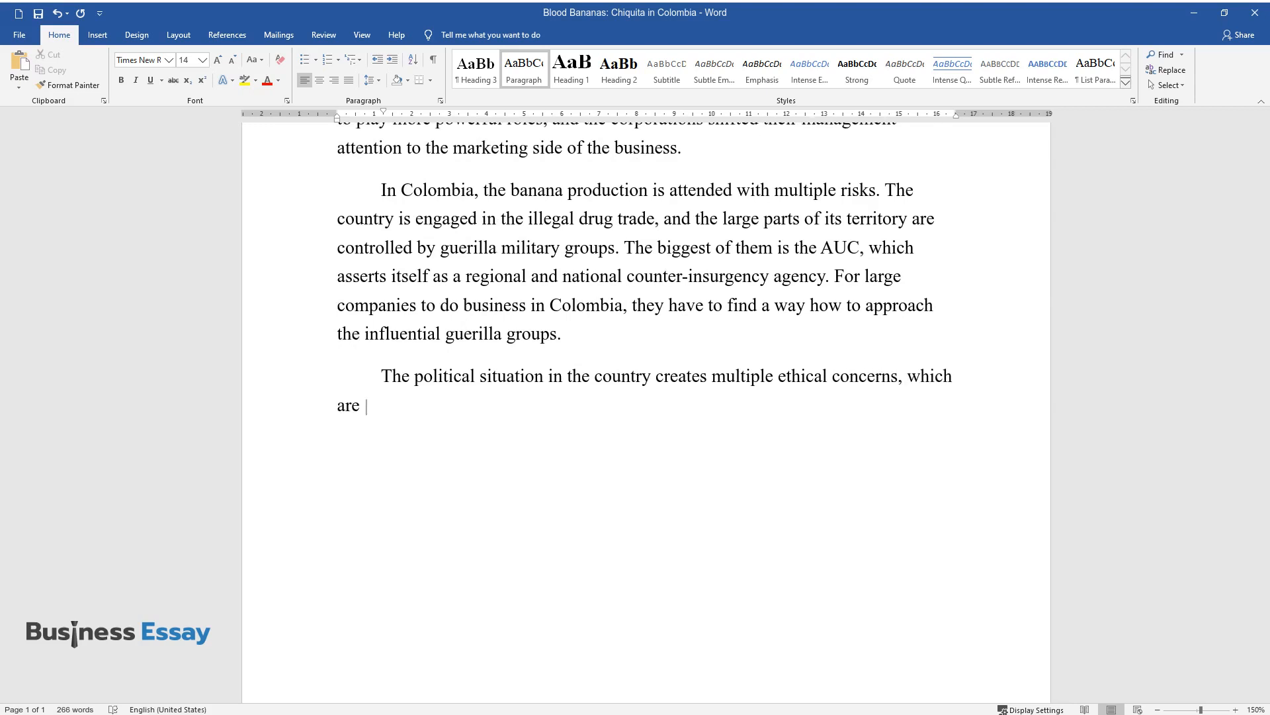
pyautogui.write('not always successfully addressed by')
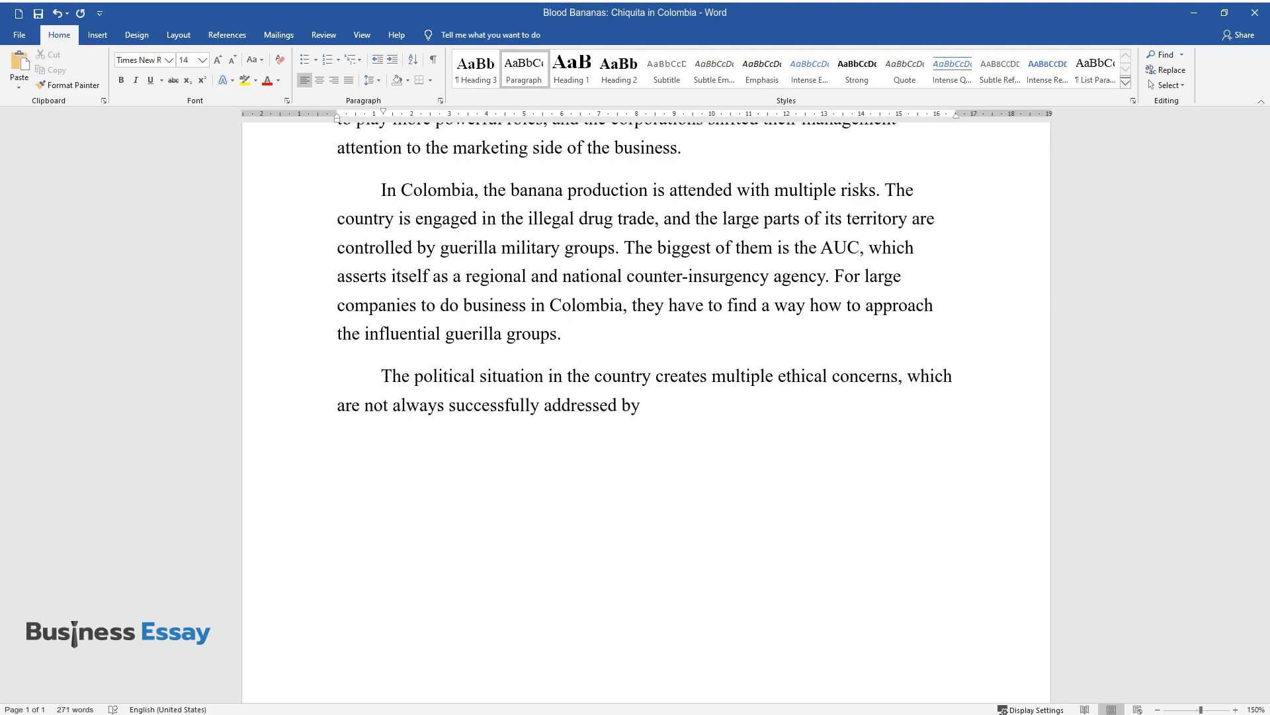
pyautogui.write('the banana producers. Since most g')
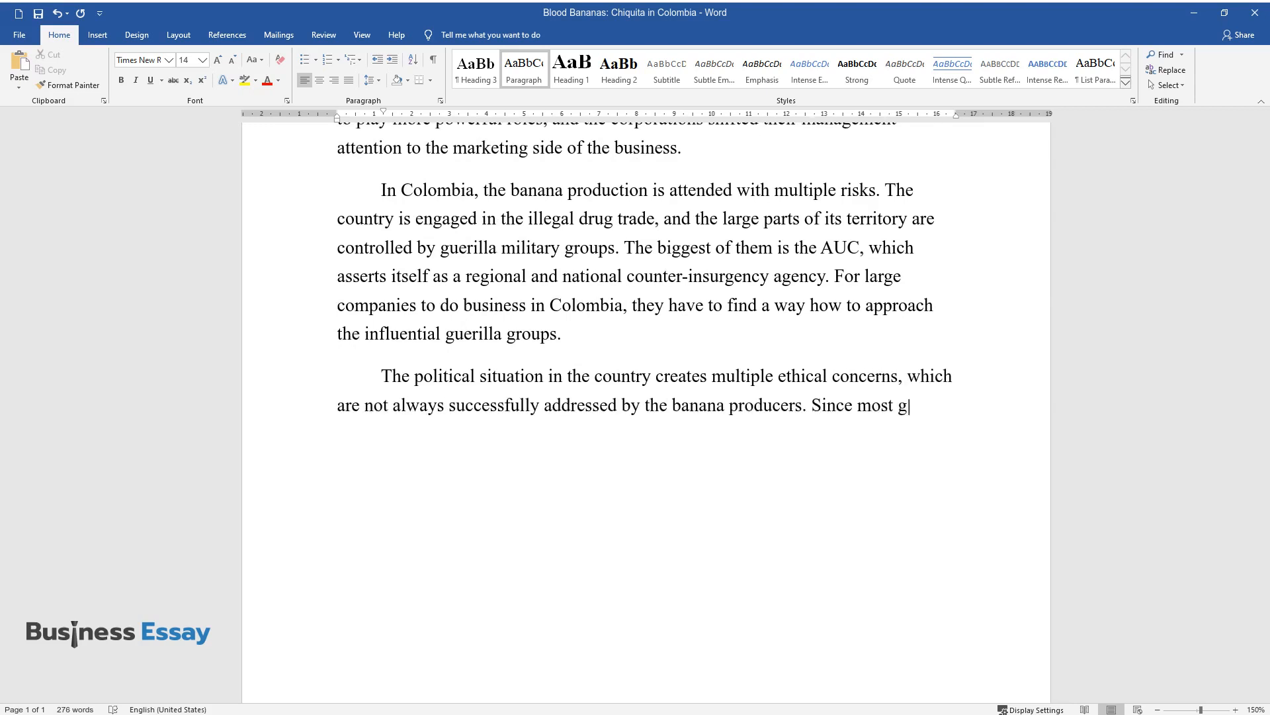
pyautogui.write('uerilla groups are listed as terrori')
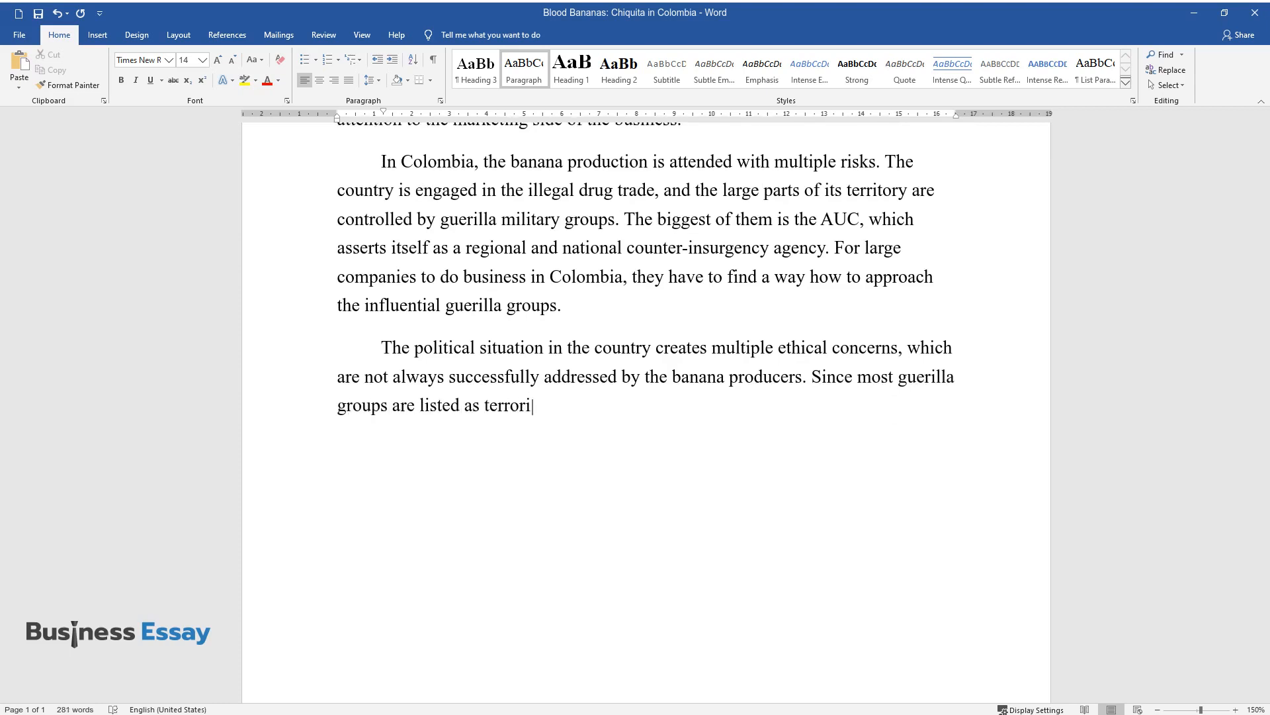
pyautogui.write('st organizations, doing business with them is considered')
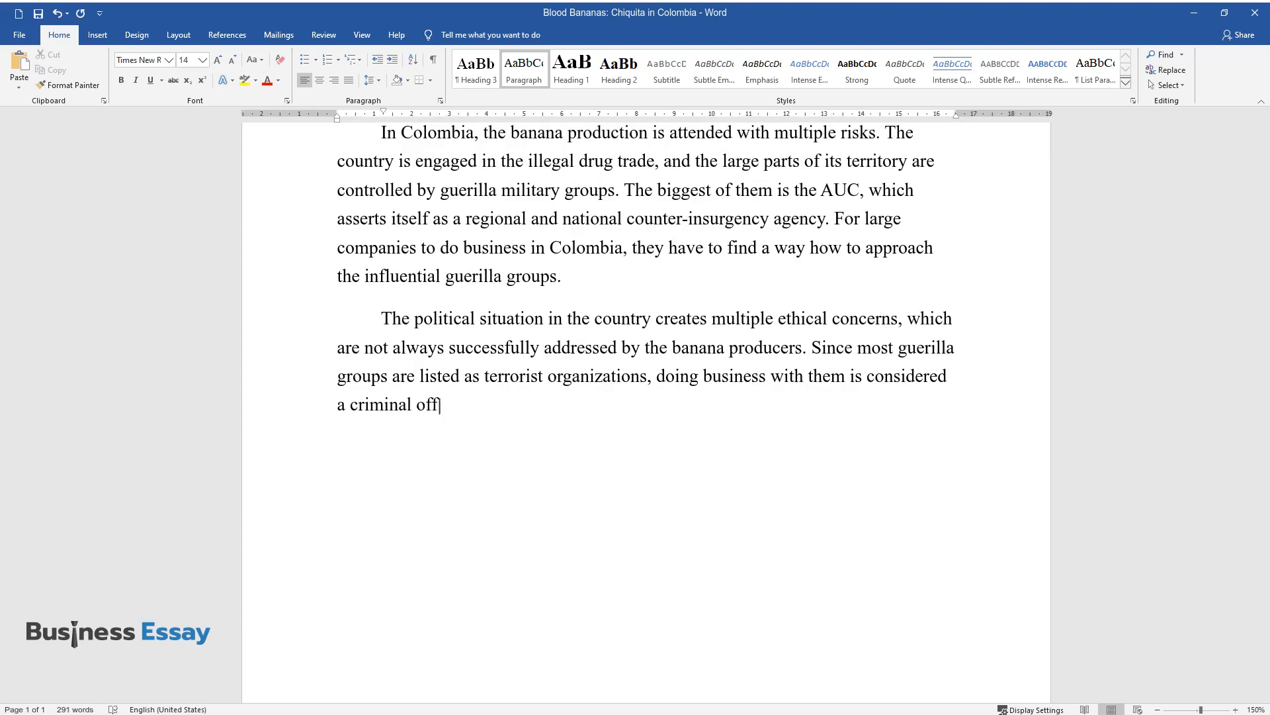
# Finish the paragraph: dealings are punishable by law, yet companies pay under risk of losing business and endangering employees.
pyautogui.write('ense and is punishable by law. On t')
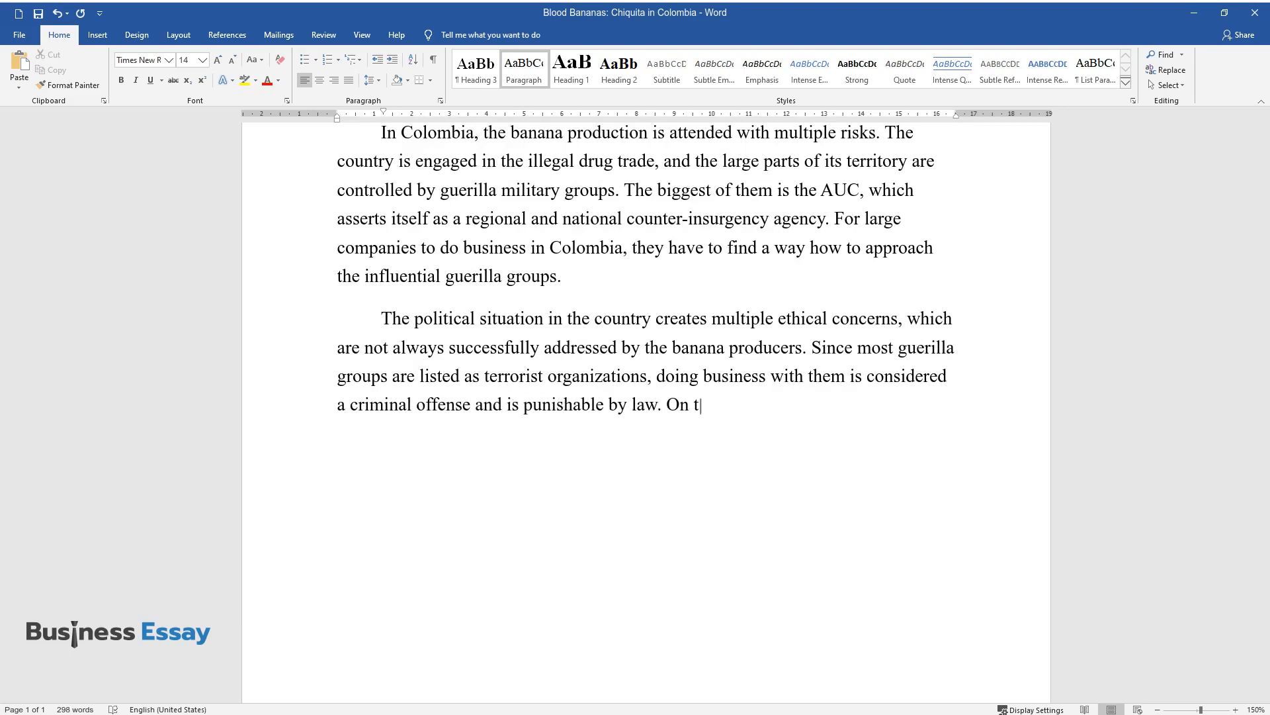
pyautogui.write('he other hand, the companies are ofte')
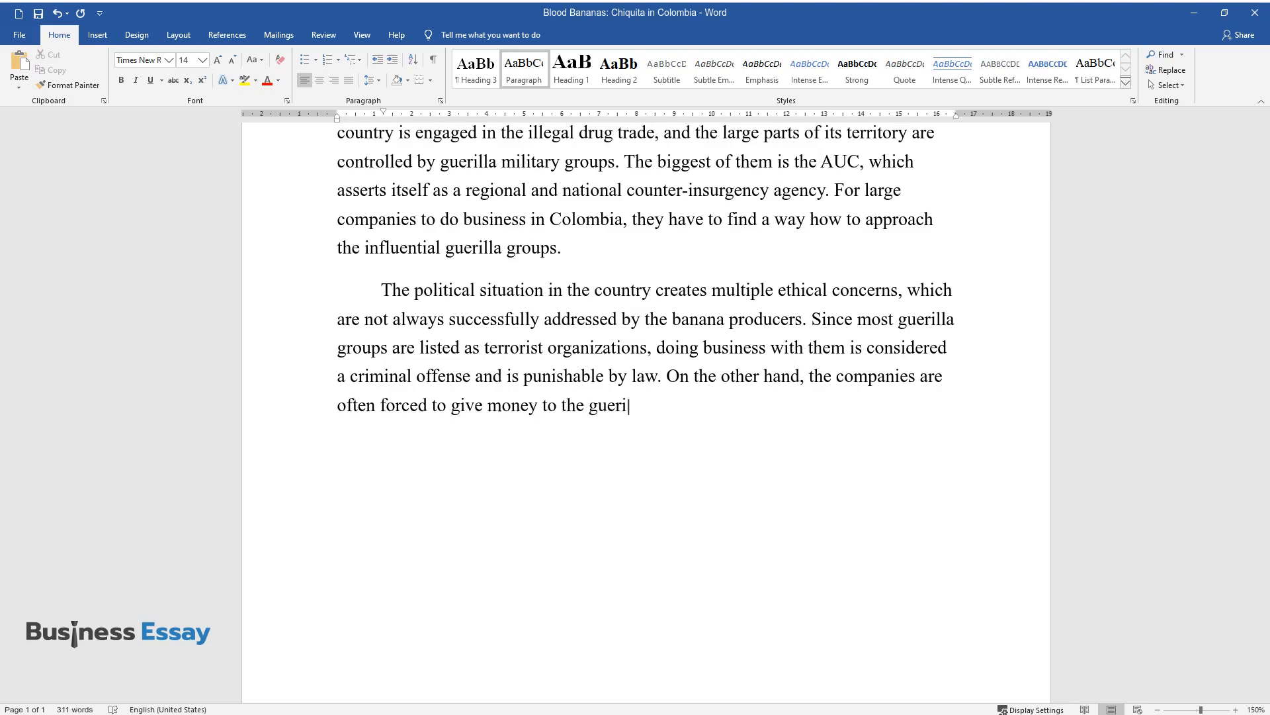
pyautogui.write('lla organizations under the risk of')
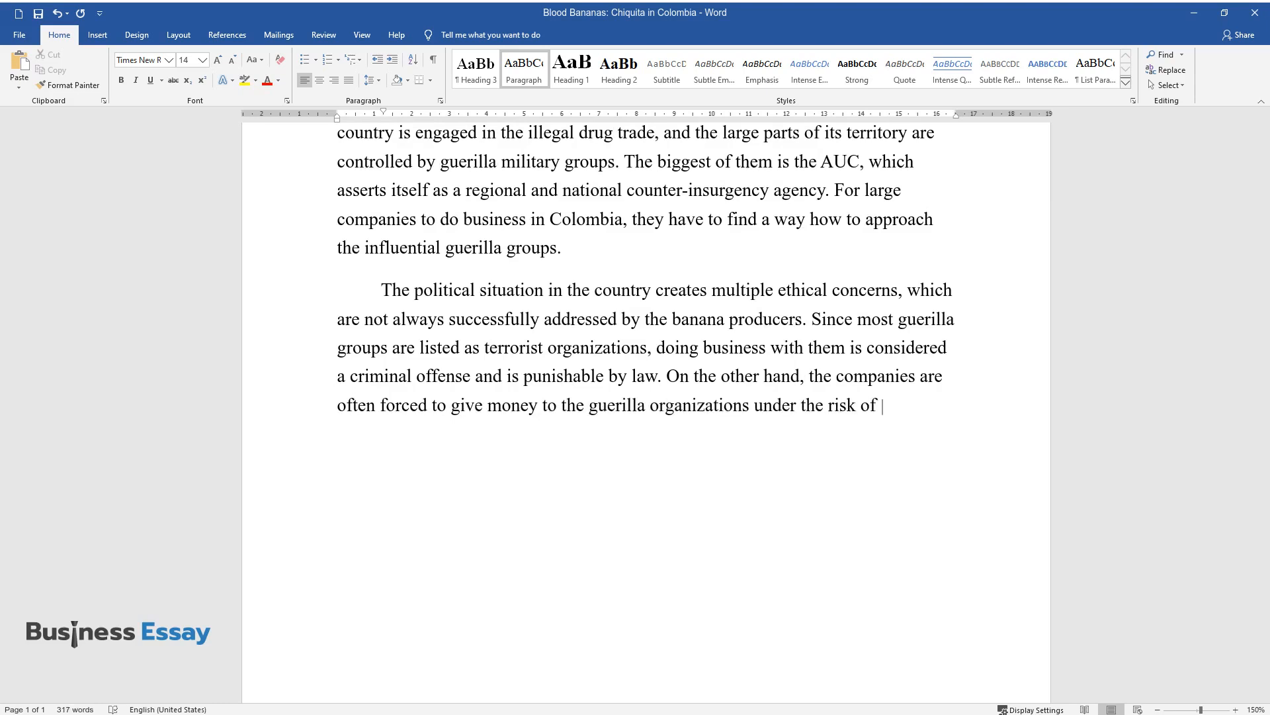
pyautogui.write('losing their business and endangerin')
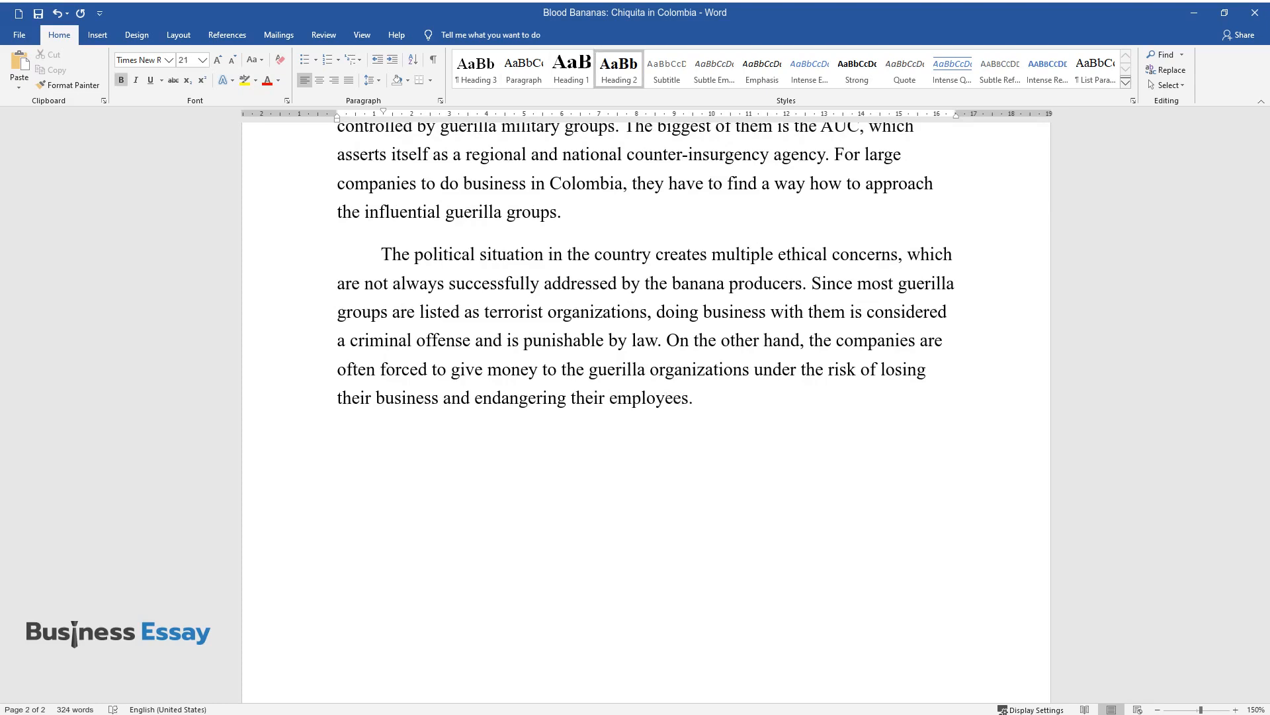
# Add the 'Chiquita's Ethical Dilemma' heading and write about decades of AUC payments and the official request to stop.
pyautogui.write("Chiquita's Ethical Dile")
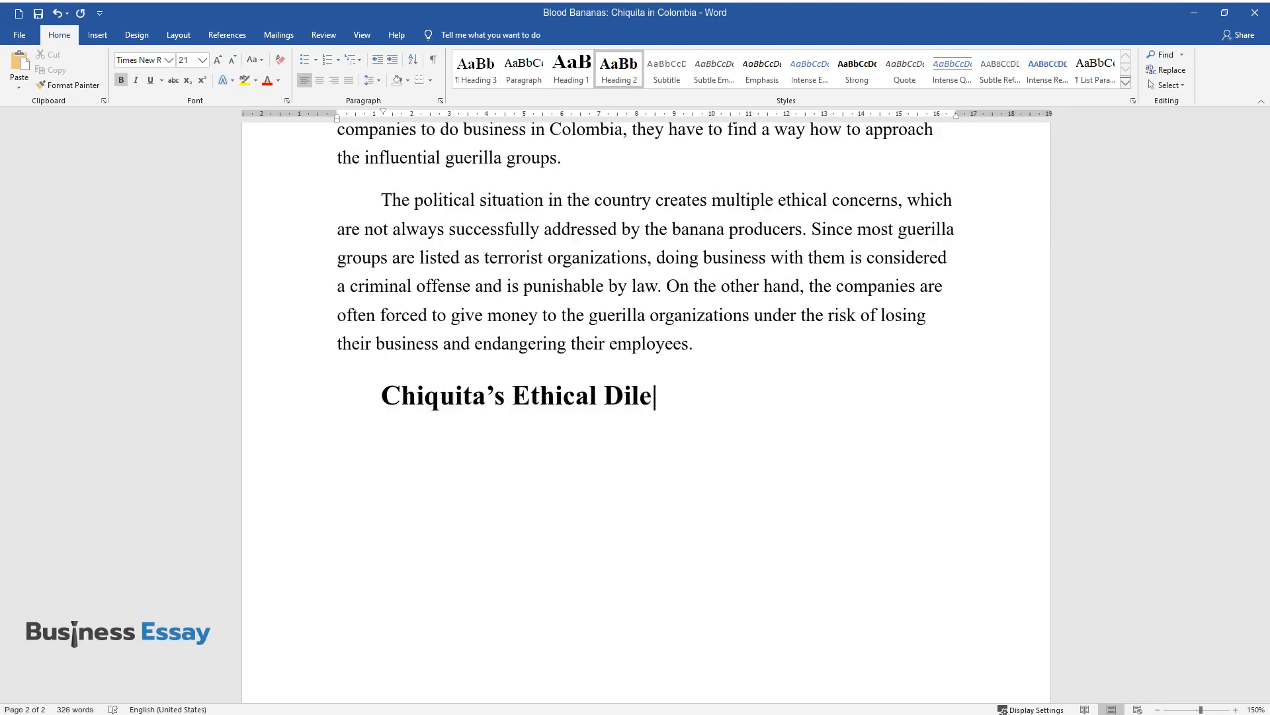
pyautogui.write('mma')
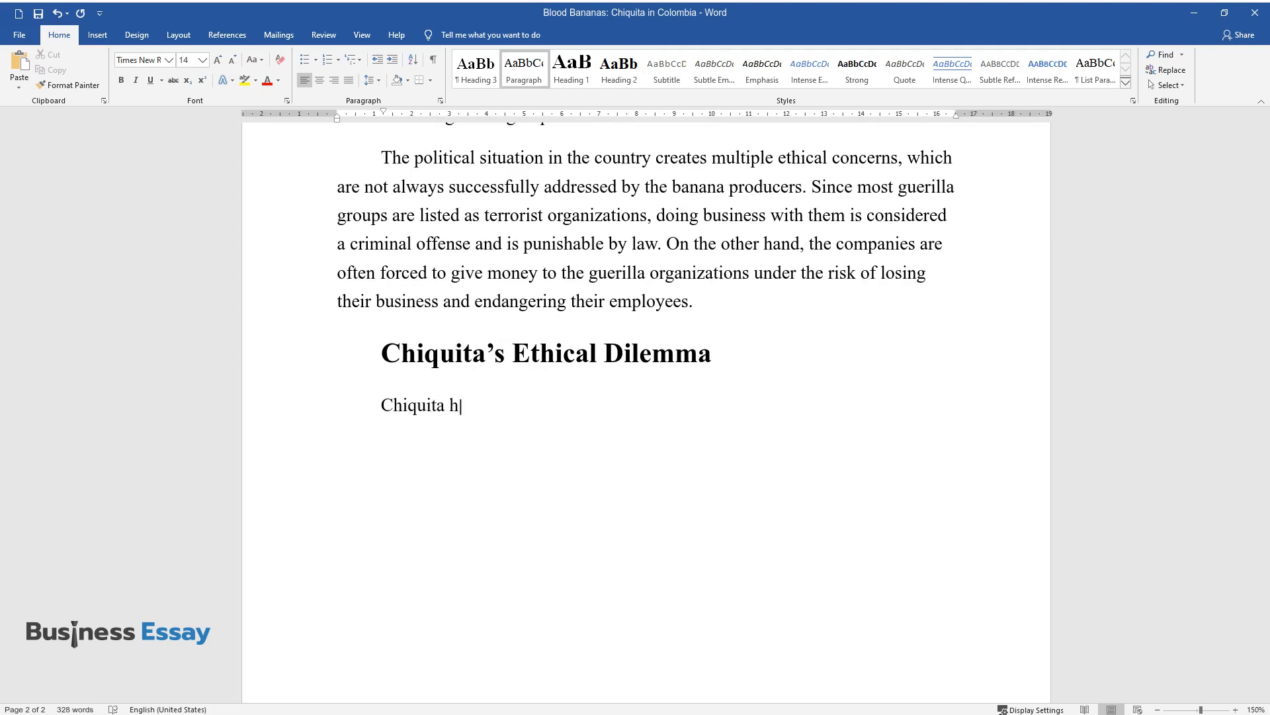
pyautogui.write('as been giving money to the AUC for')
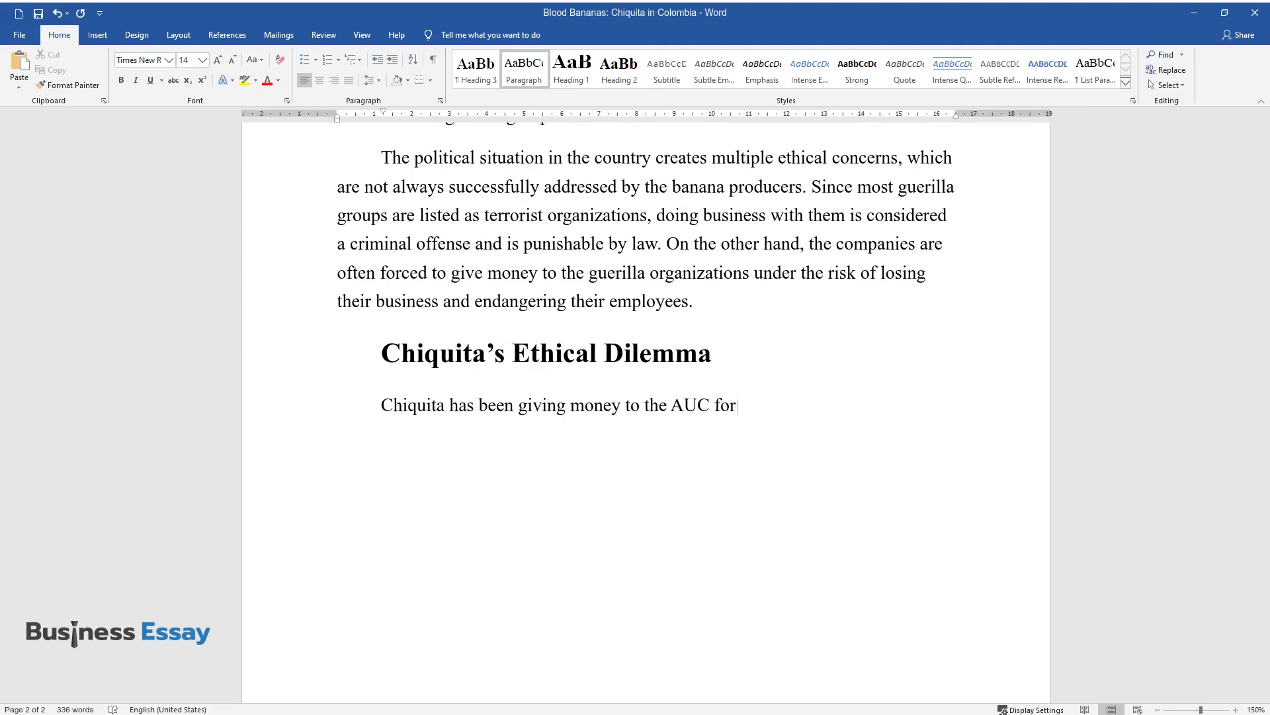
pyautogui.write('several decades to protect its assets and employees. In 2003, the co')
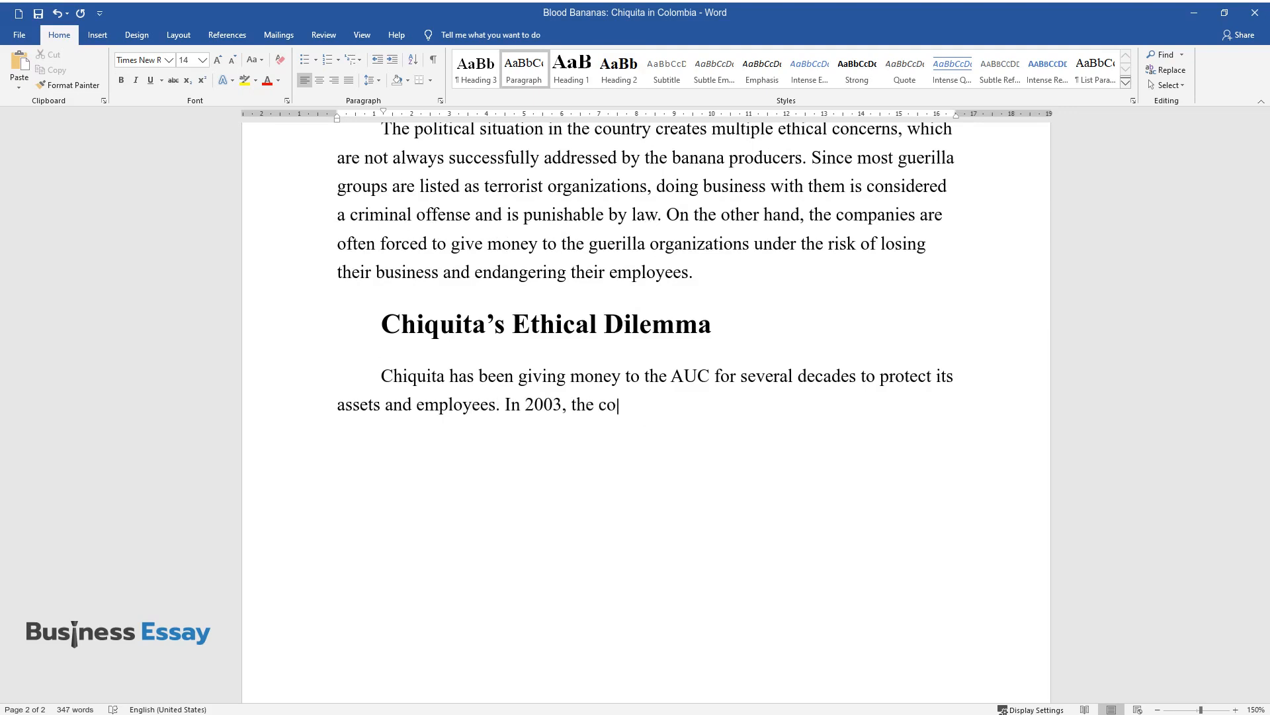
pyautogui.write('mpany was officially requested to stop')
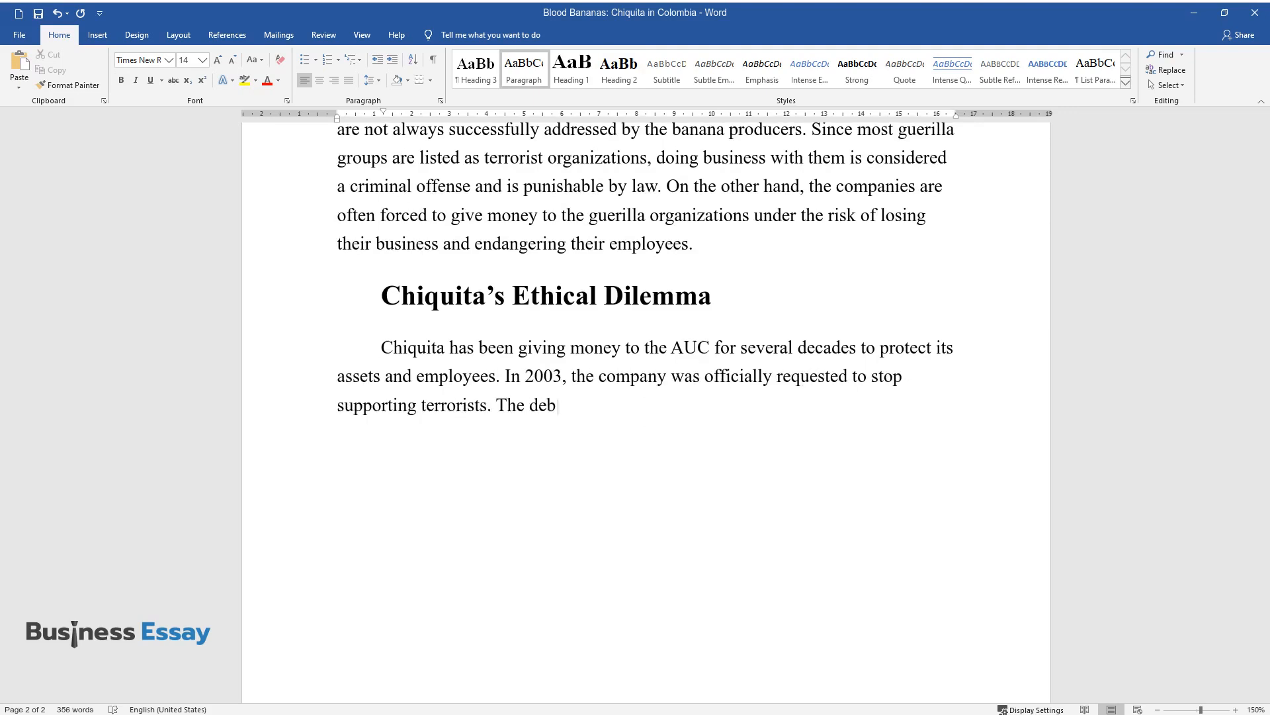
pyautogui.write('ates between Chiquita and government organizations')
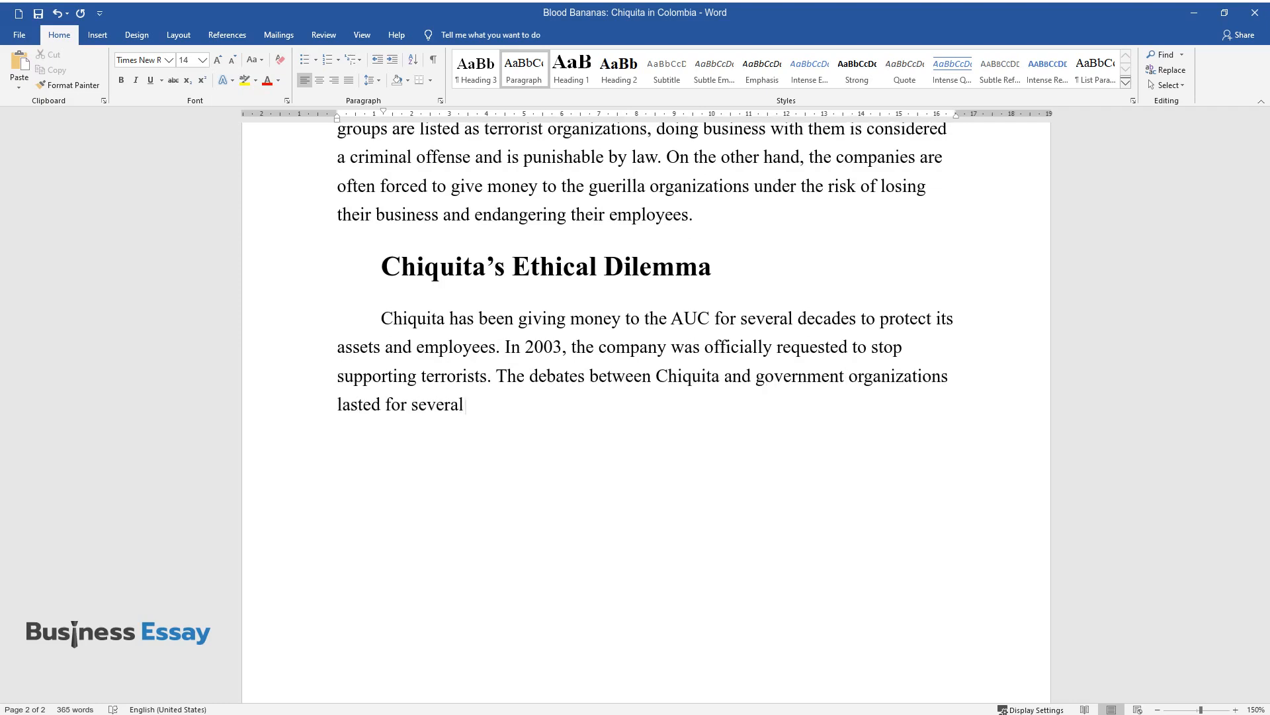
# Finish the paragraph: months without a decision, continued AUC funding to protect employees rather than pull out of the country.
pyautogui.write('months, but no decision was reached, and the corporation')
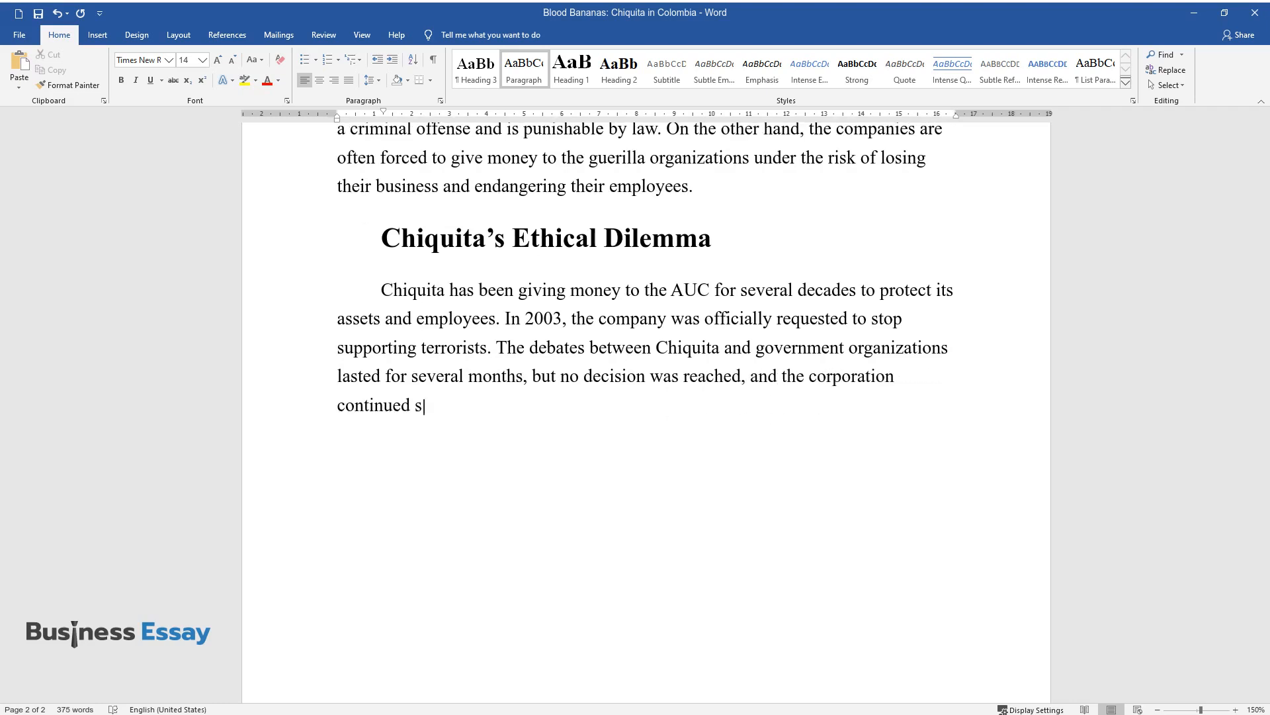
pyautogui.write('ending funds to the AUC. The management claimed that by stopping')
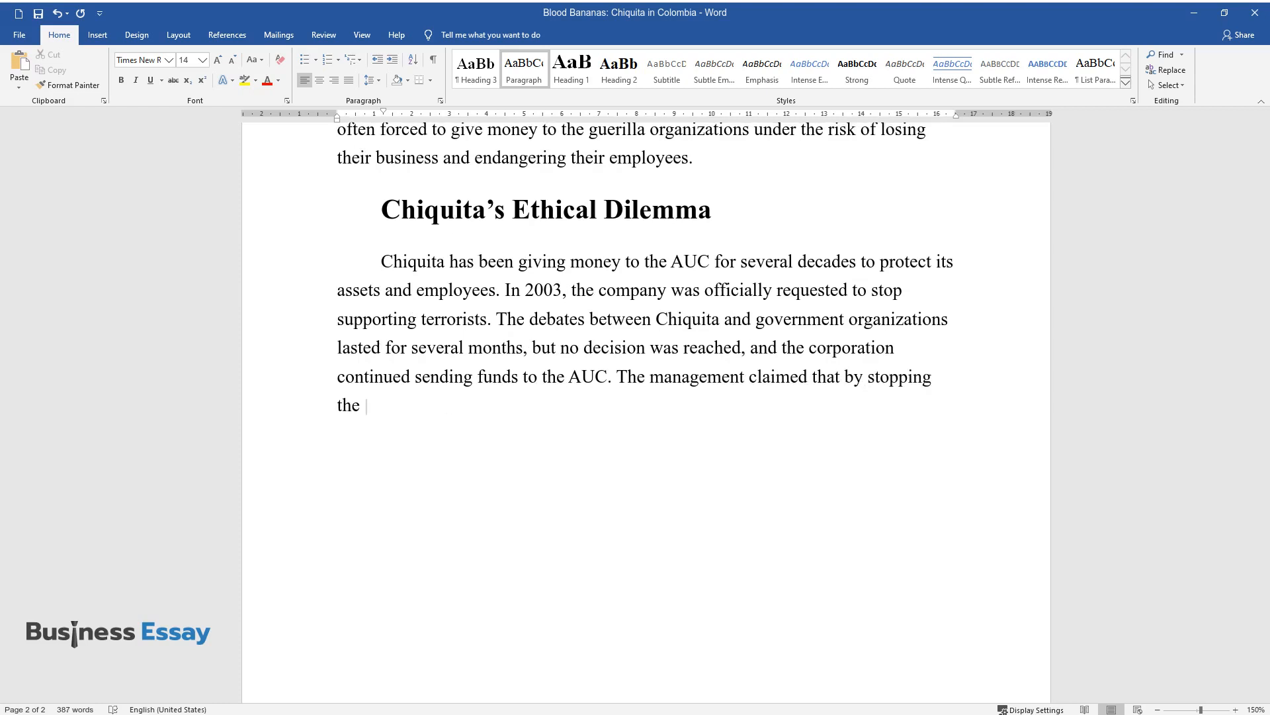
pyautogui.write('payments they would endanger their')
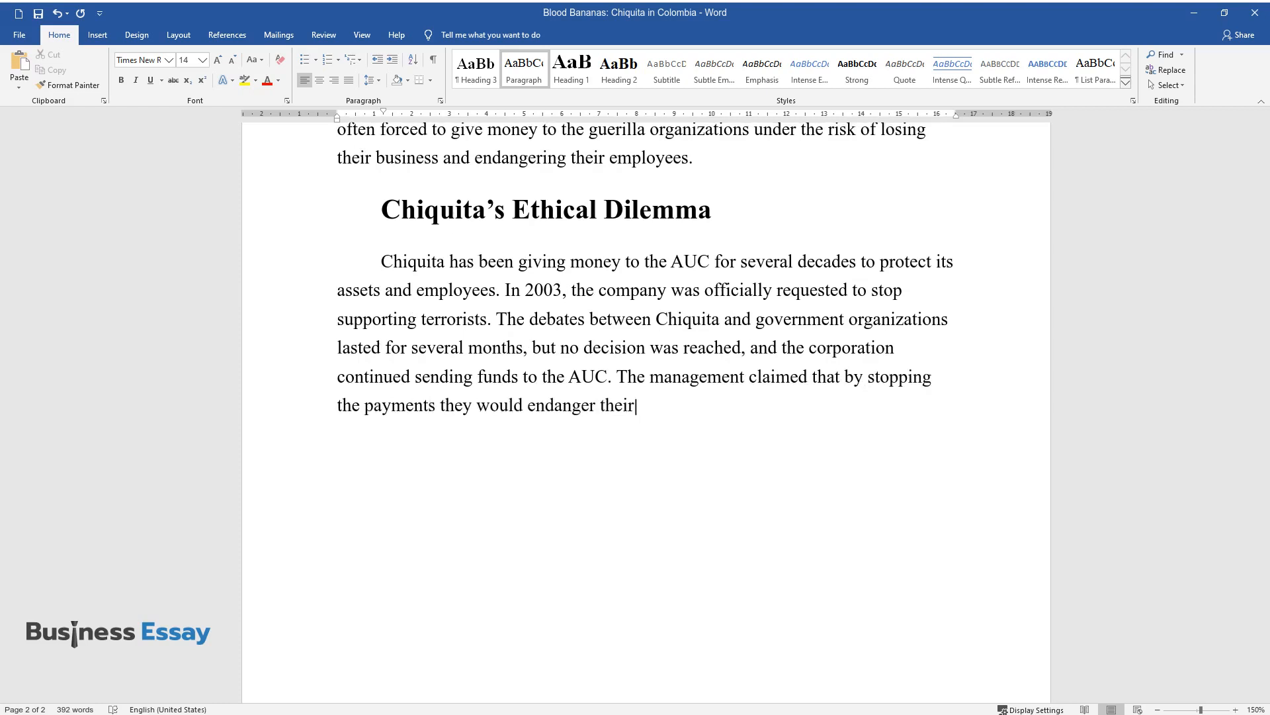
pyautogui.write('employees, and pulling out of Colombia')
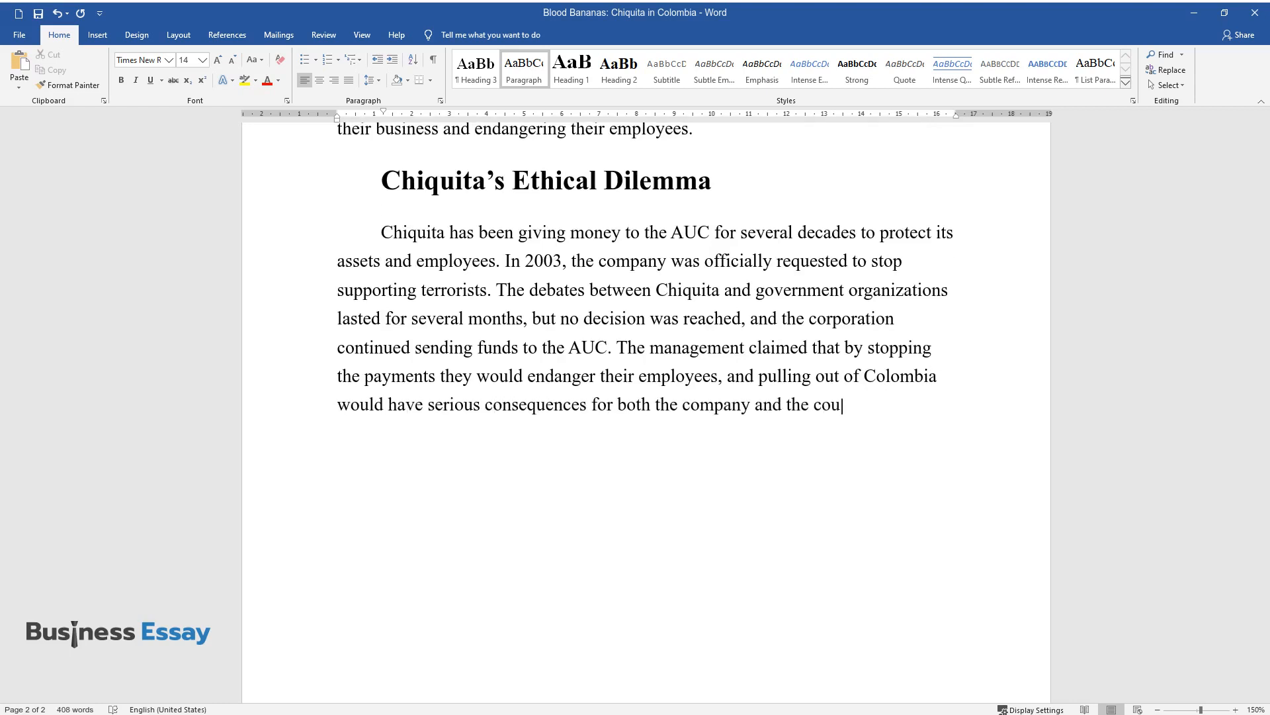
pyautogui.write('ntry.')
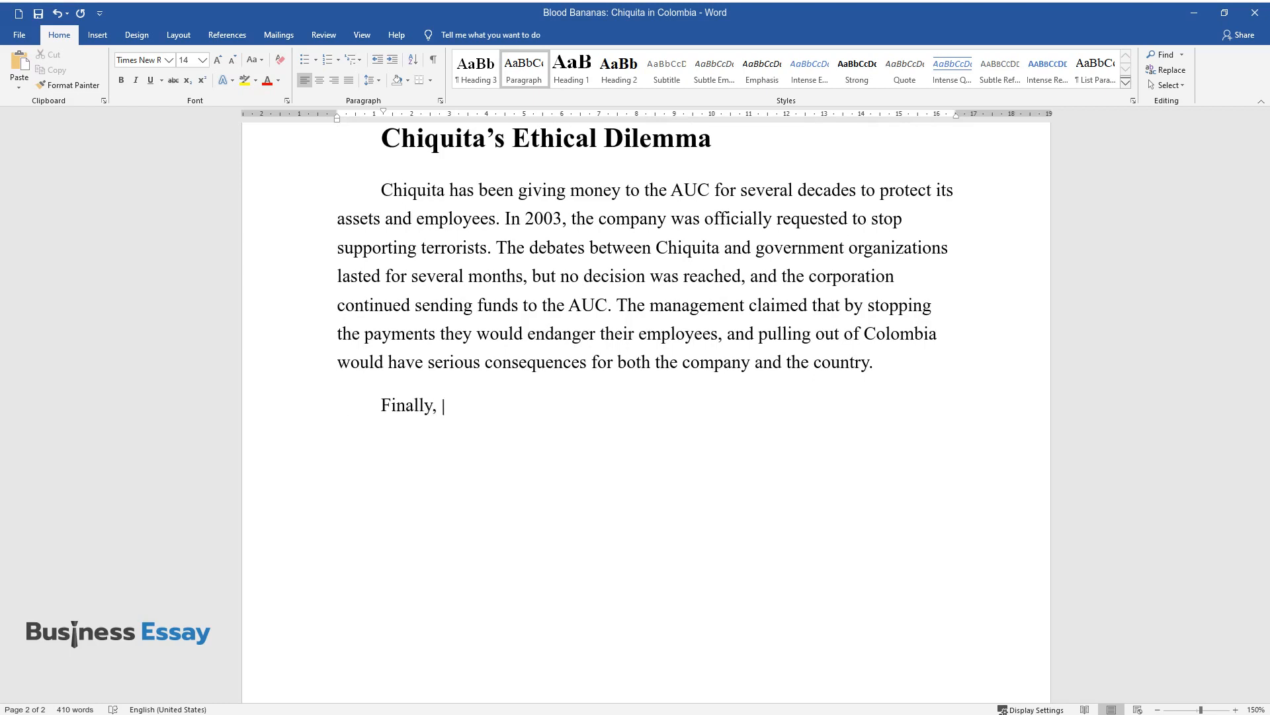
# Write the 2004 Justice Department investigation paragraph ending with Chiquita selling its Colombian holdings, then begin 'While the problem'.
pyautogui.write('in 2004, the battle between the')
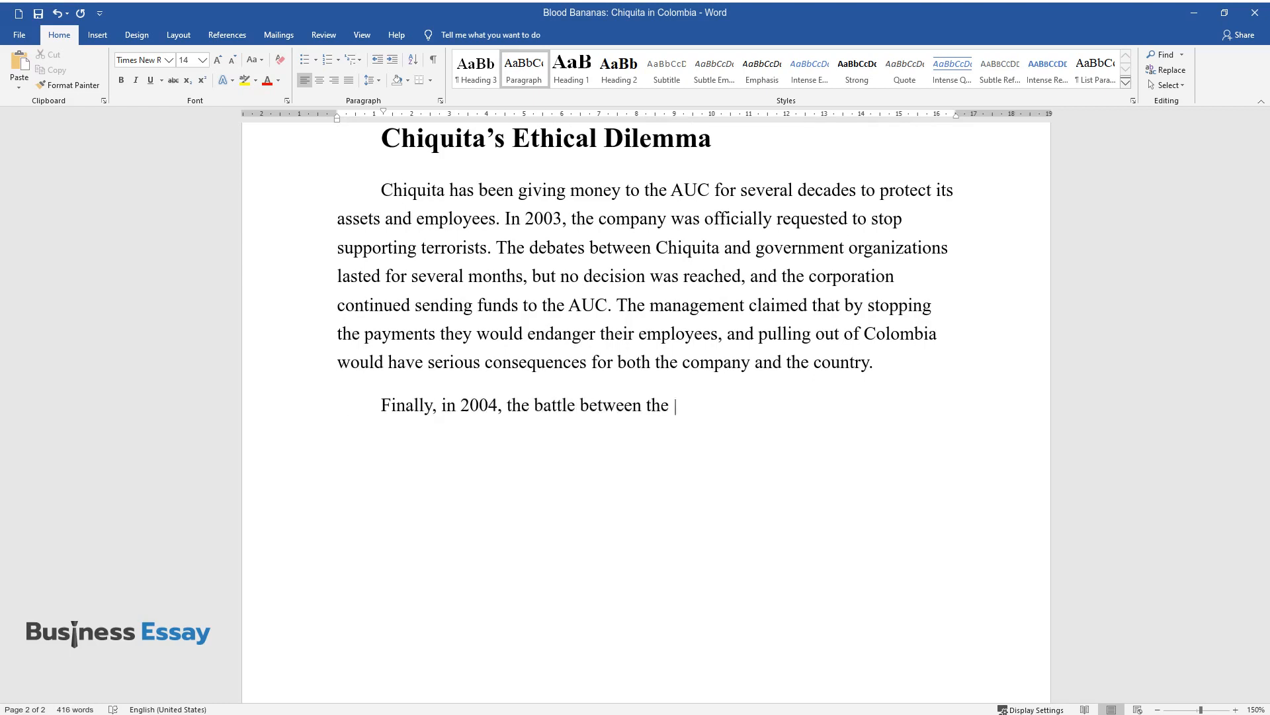
pyautogui.write('Justice Department and the U.S. Attorney’s office resulted in the')
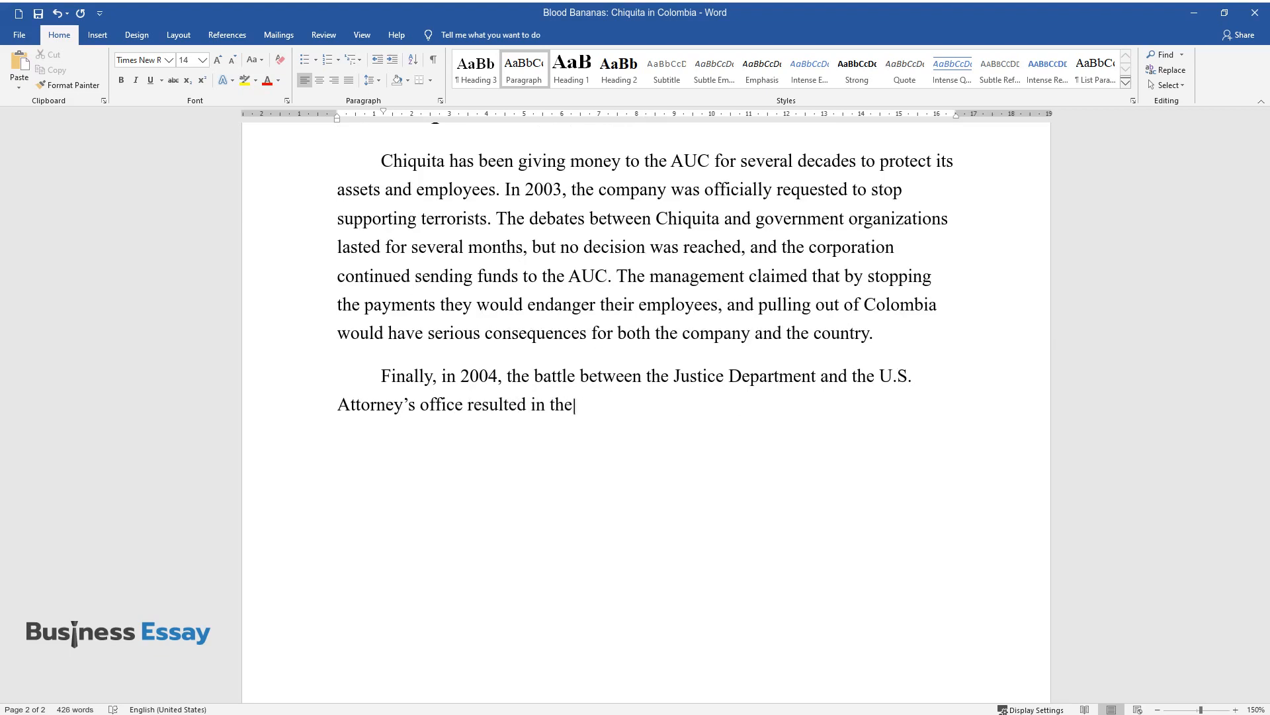
pyautogui.write('decision to officially investigate the company and')
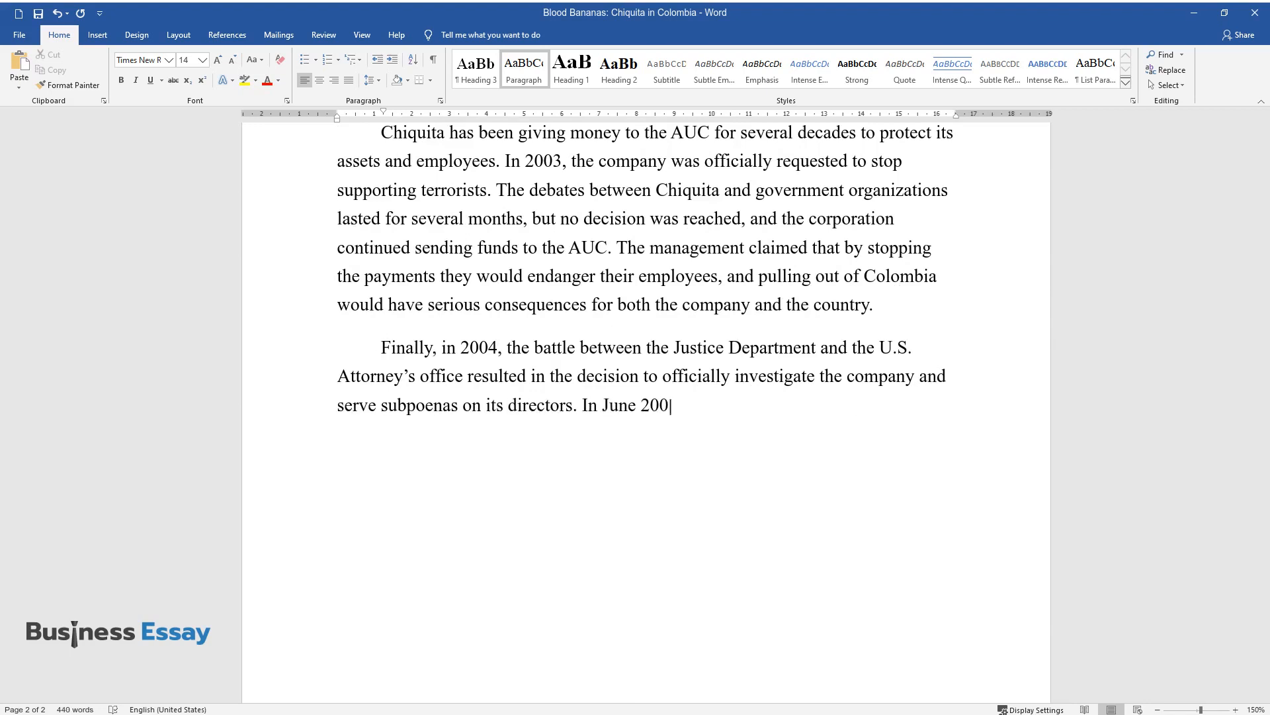
pyautogui.write('4, after a few months of legal n')
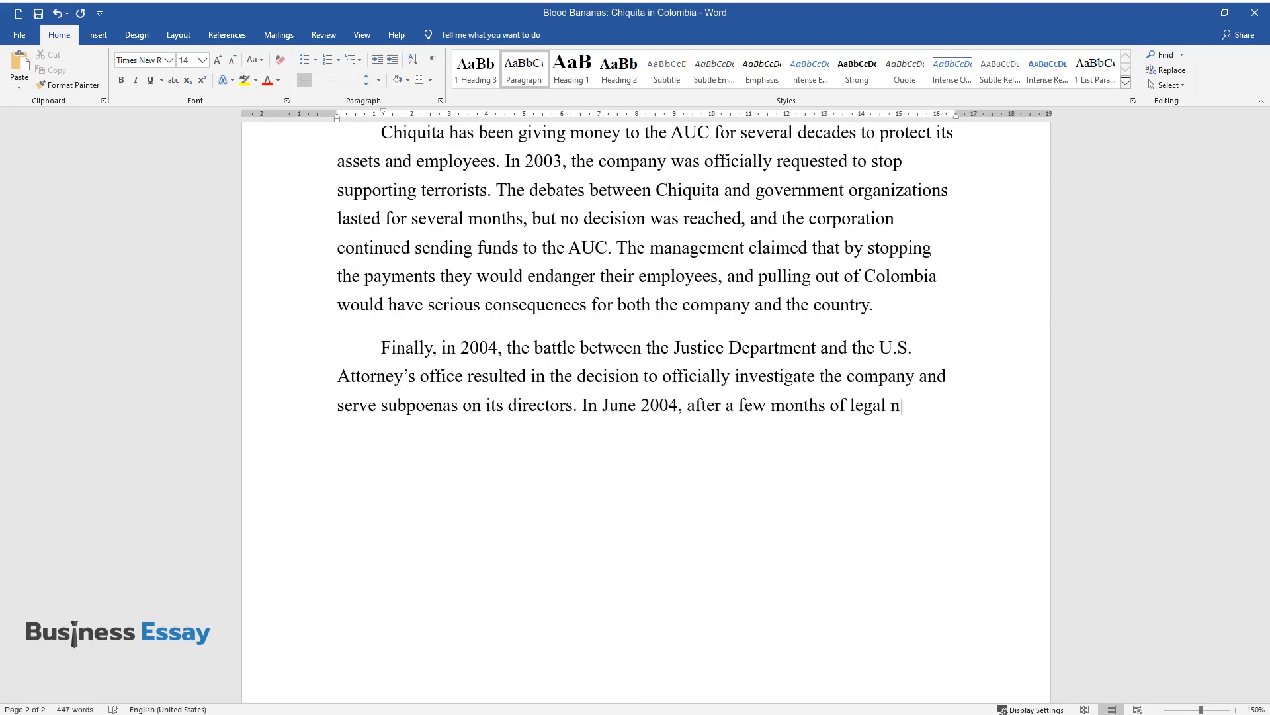
pyautogui.write('egotiations, Chiquita sold its C')
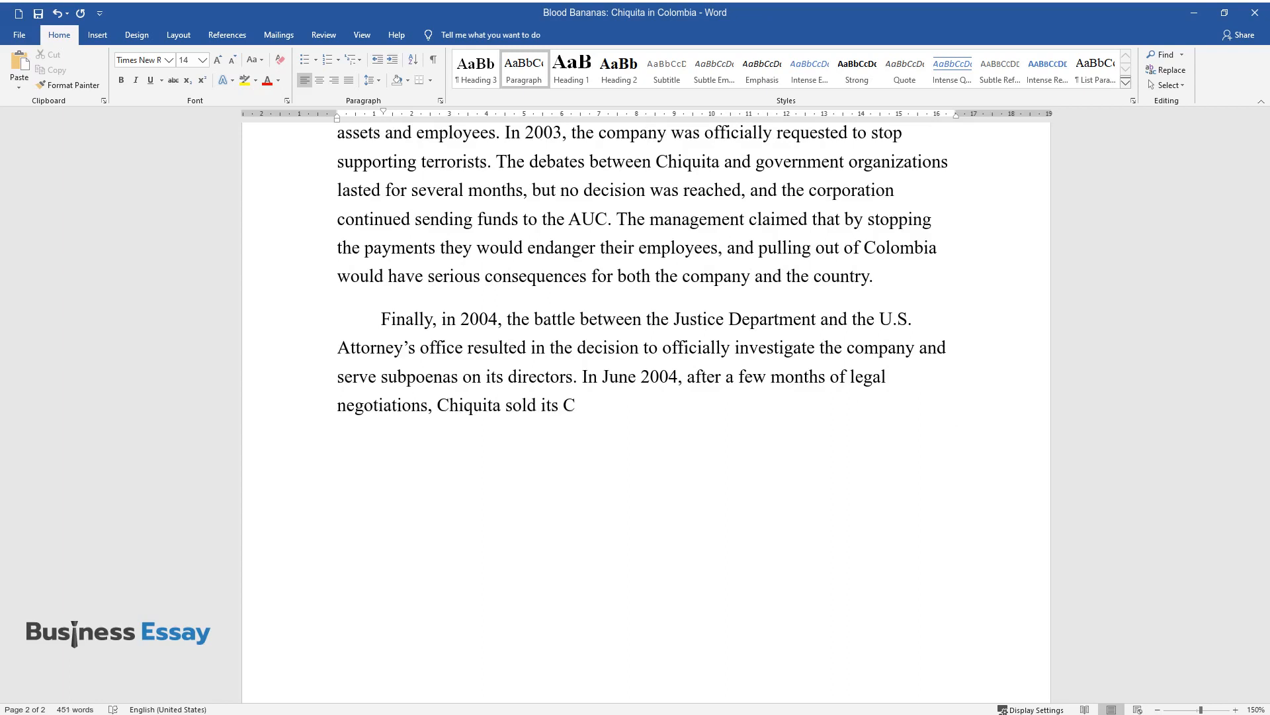
pyautogui.write('olombian banana holdings and wit')
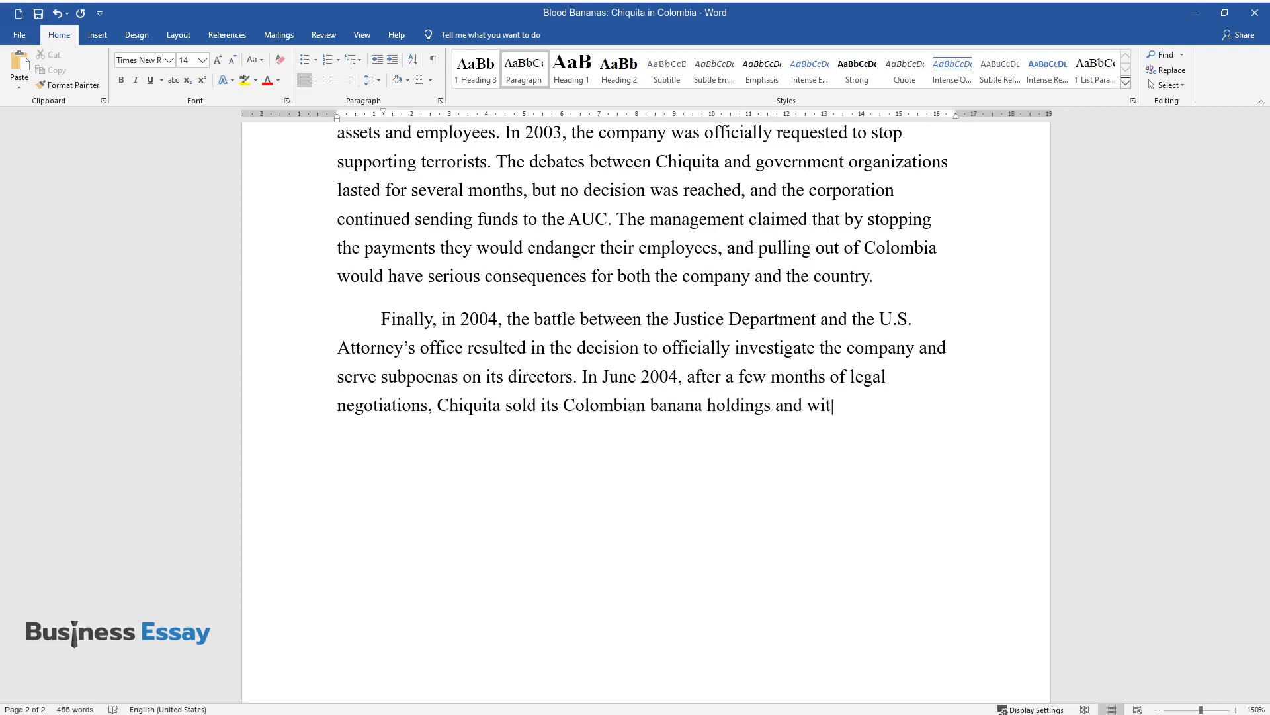
pyautogui.write('hdrew from the Colombian market.')
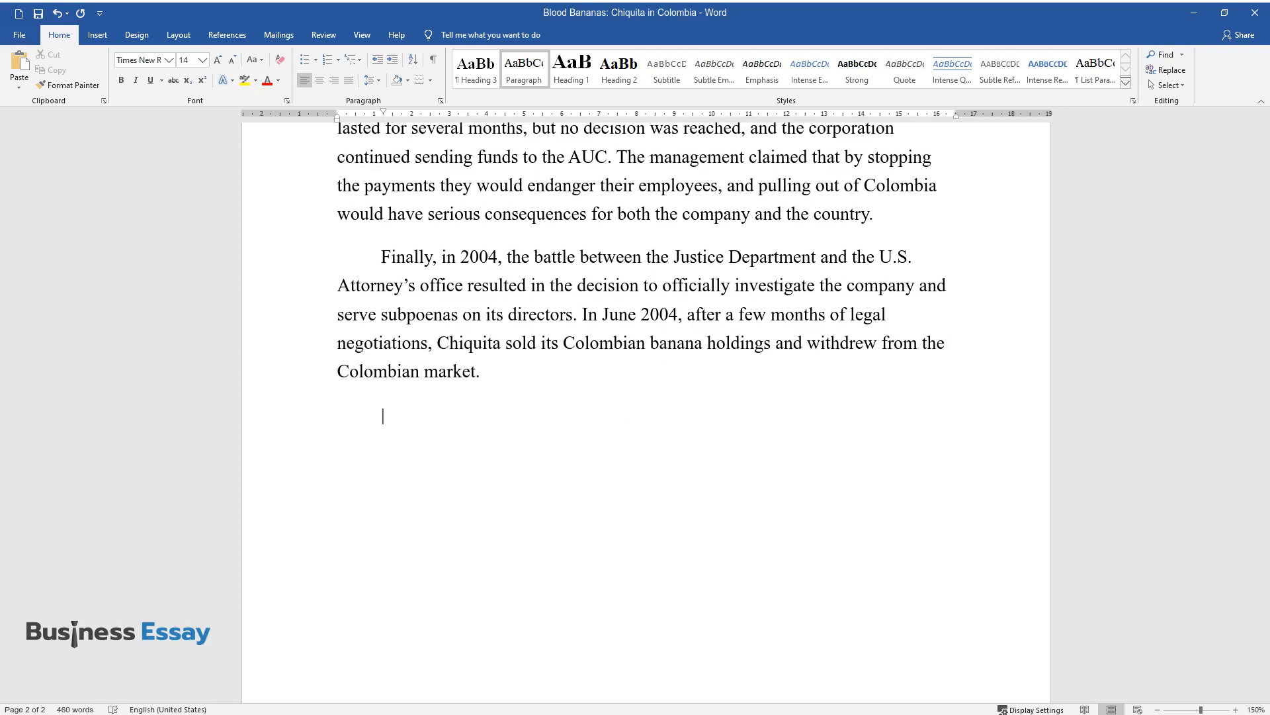
pyautogui.write('While the problem')
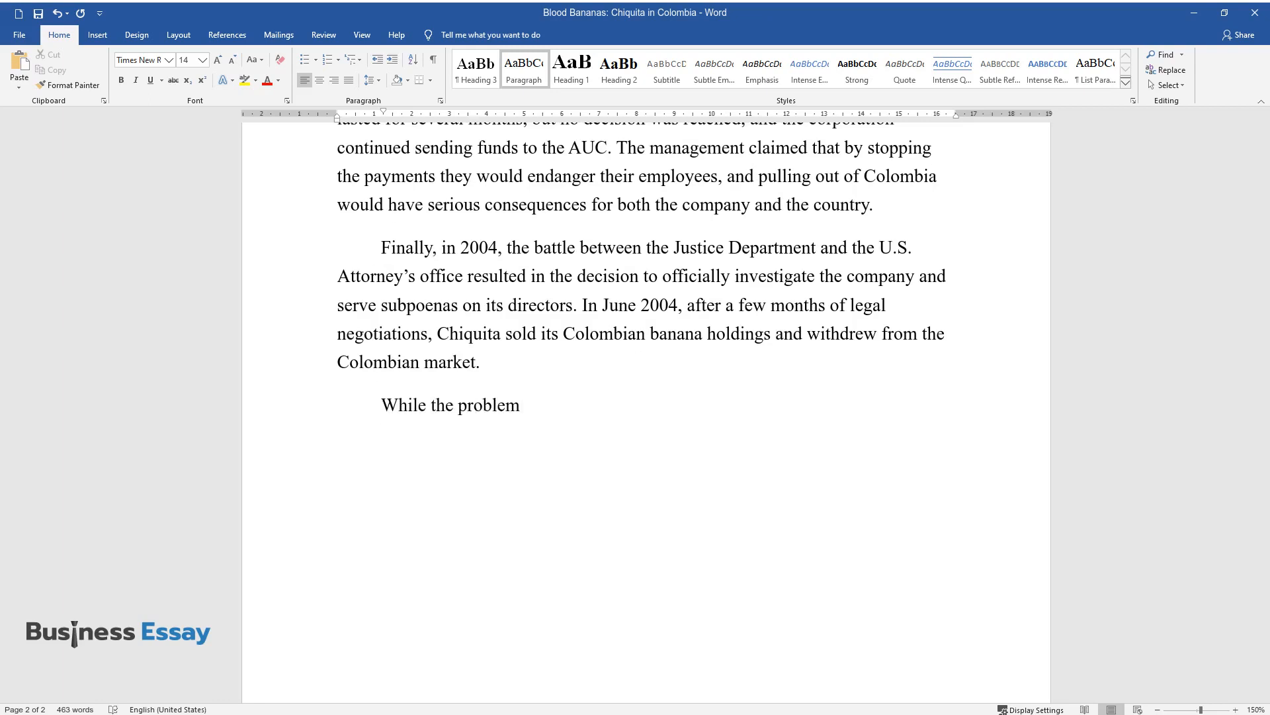
# Write Chiquita's options: stop the payments, find a compromise with the government, or leave the Colombian market altogether.
pyautogui.write('was considered by the government, Chiquita had several')
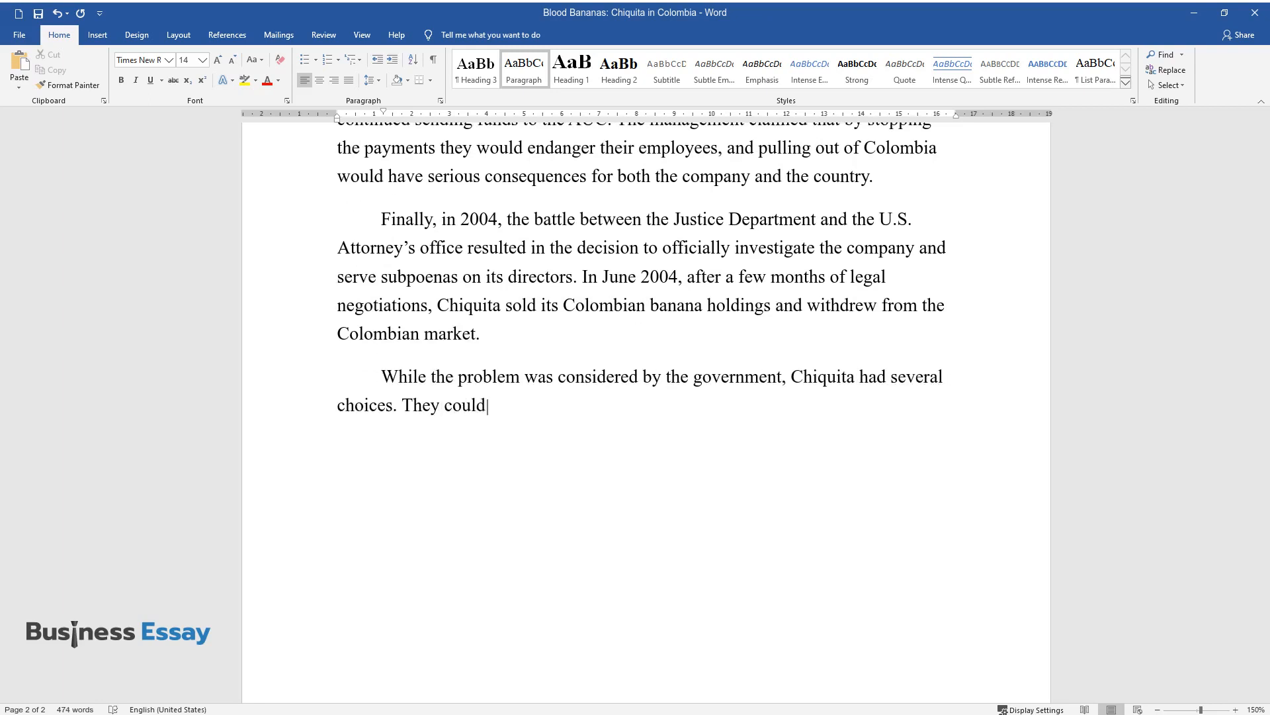
pyautogui.write('either stop the payments, demonstratively continue the')
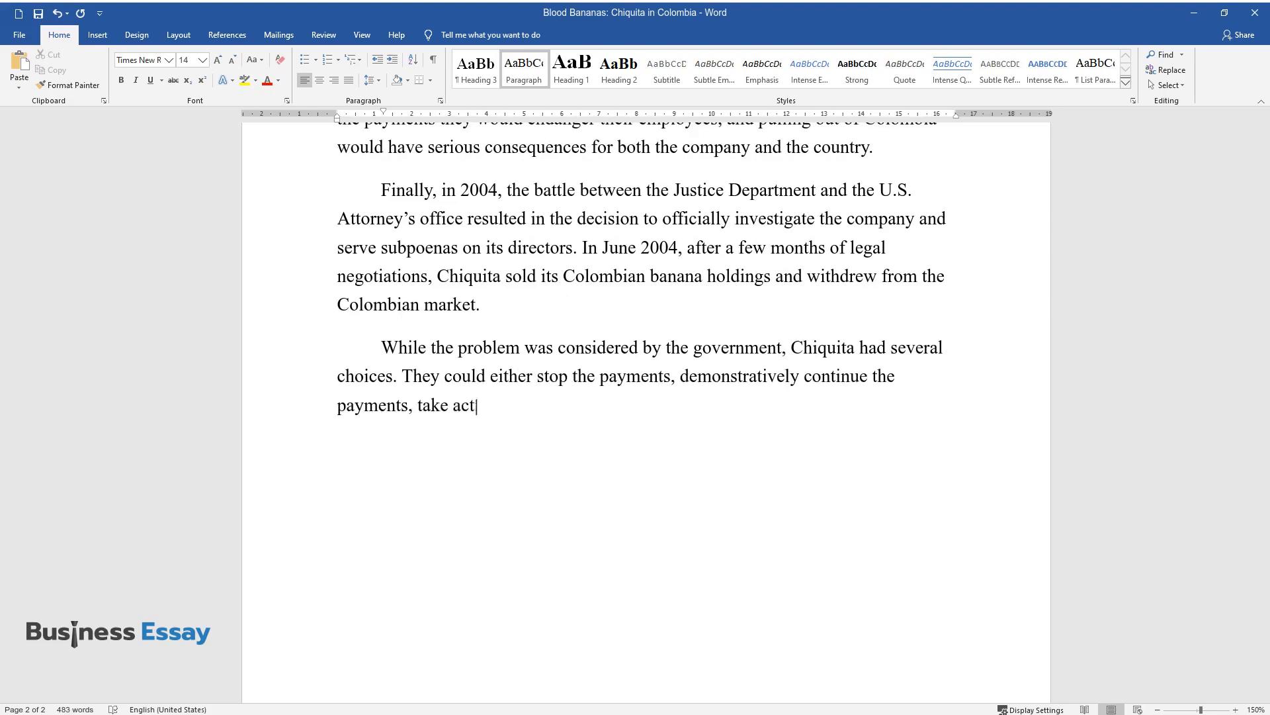
pyautogui.write('ion to find a compromise with the gov')
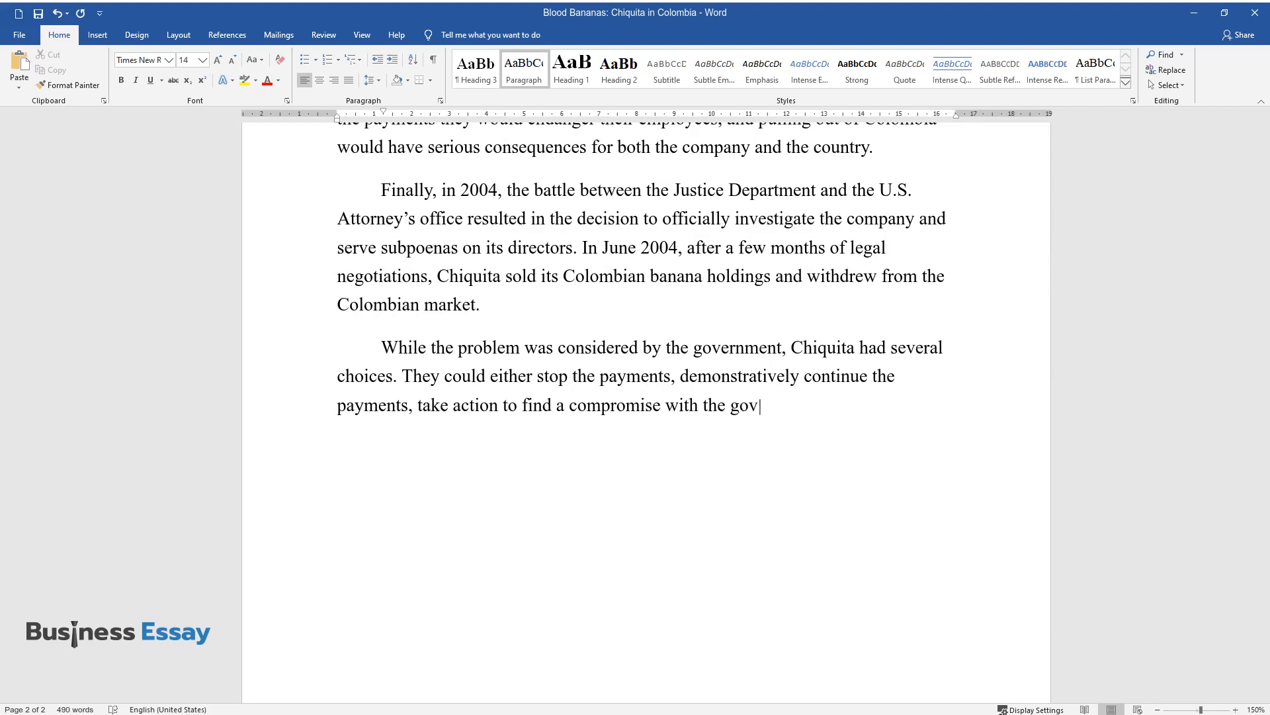
pyautogui.write('ernment or leave the Colombian market')
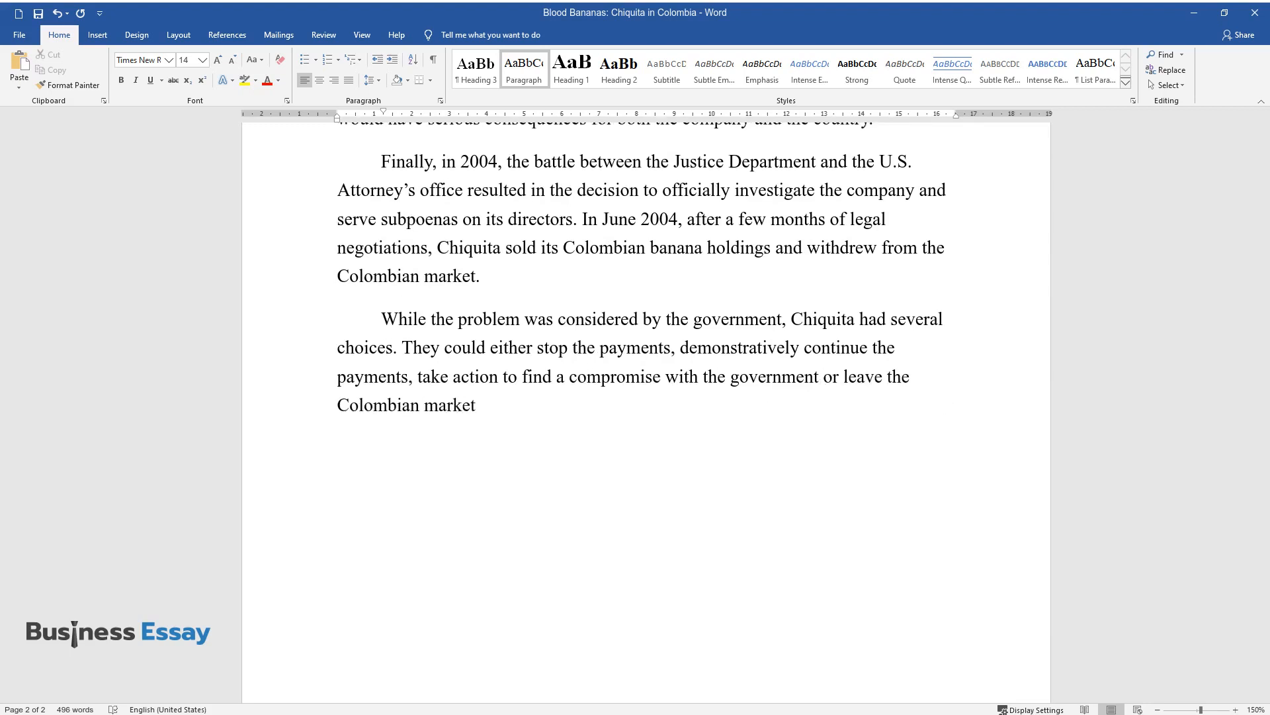
pyautogui.write('altogether.')
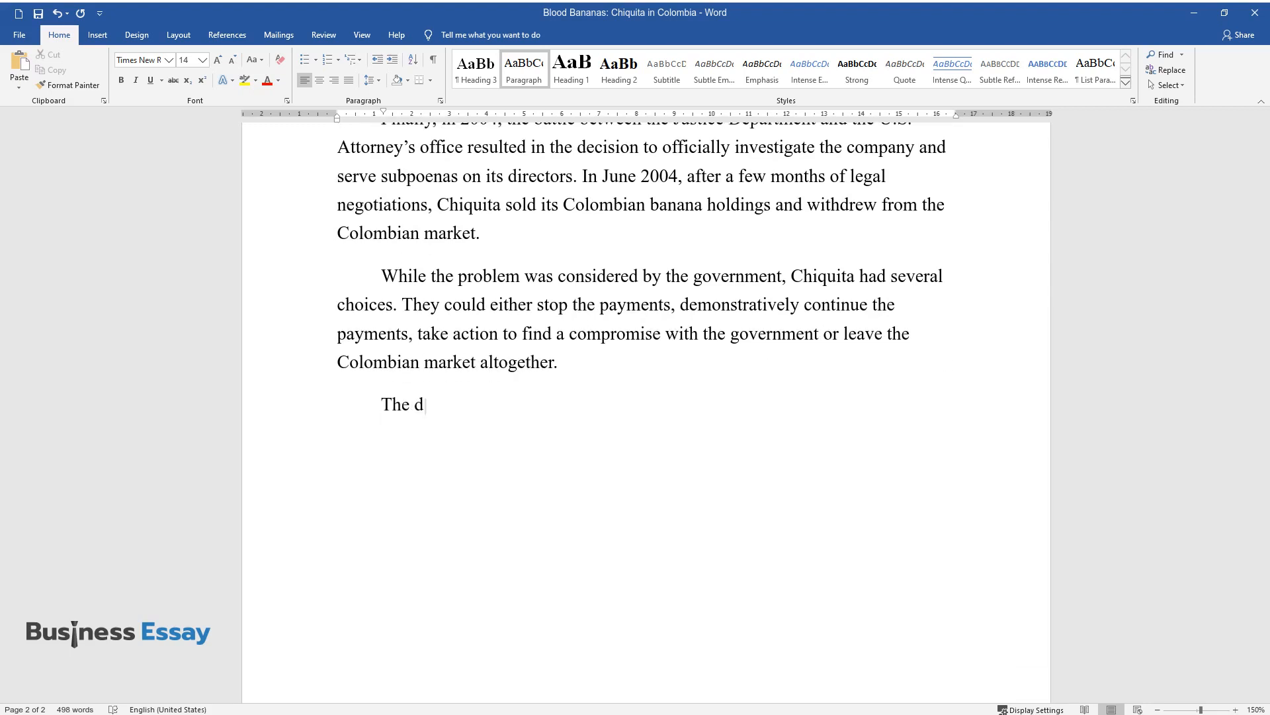
# Write the dilemma's first half: AUC payments, ceasing them endangering assets and employees, and leaving costing significant finances.
pyautogui.write('ilemma that the company faced was both legal and ethical in nature. B')
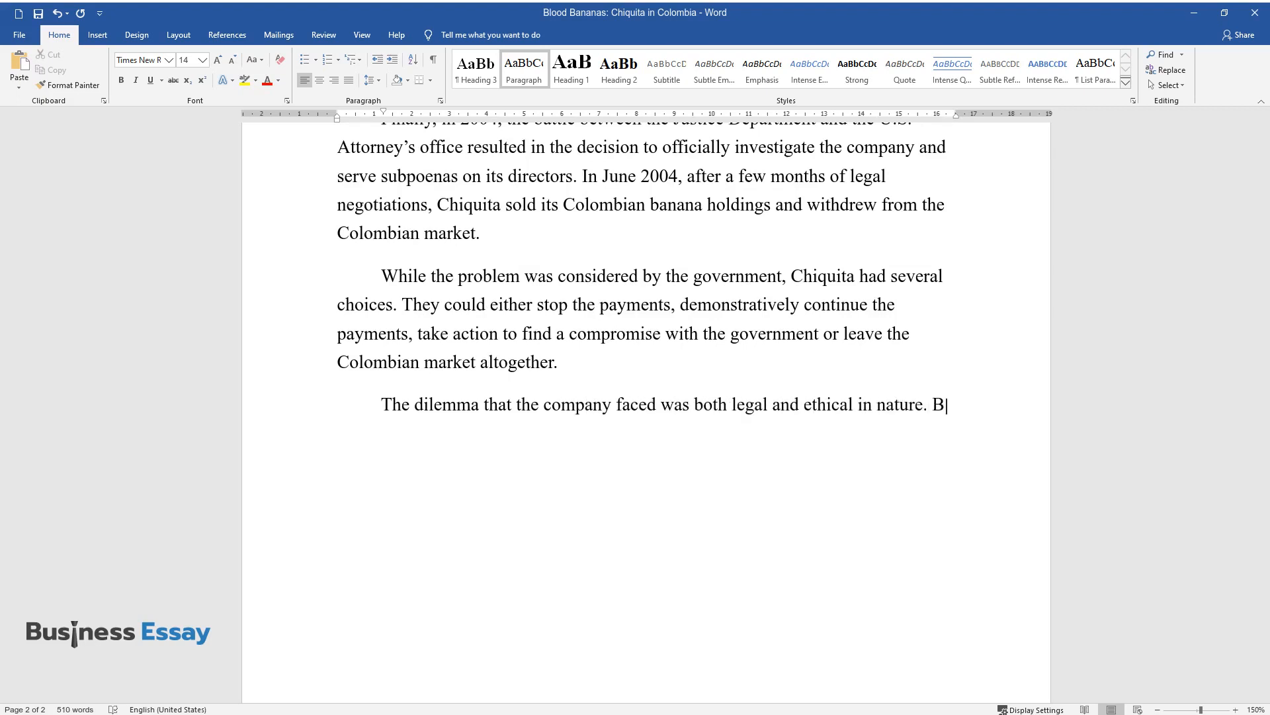
pyautogui.write('y sending money to the AUC, Chiquita was literally funding terrorists responsible for thousands of death')
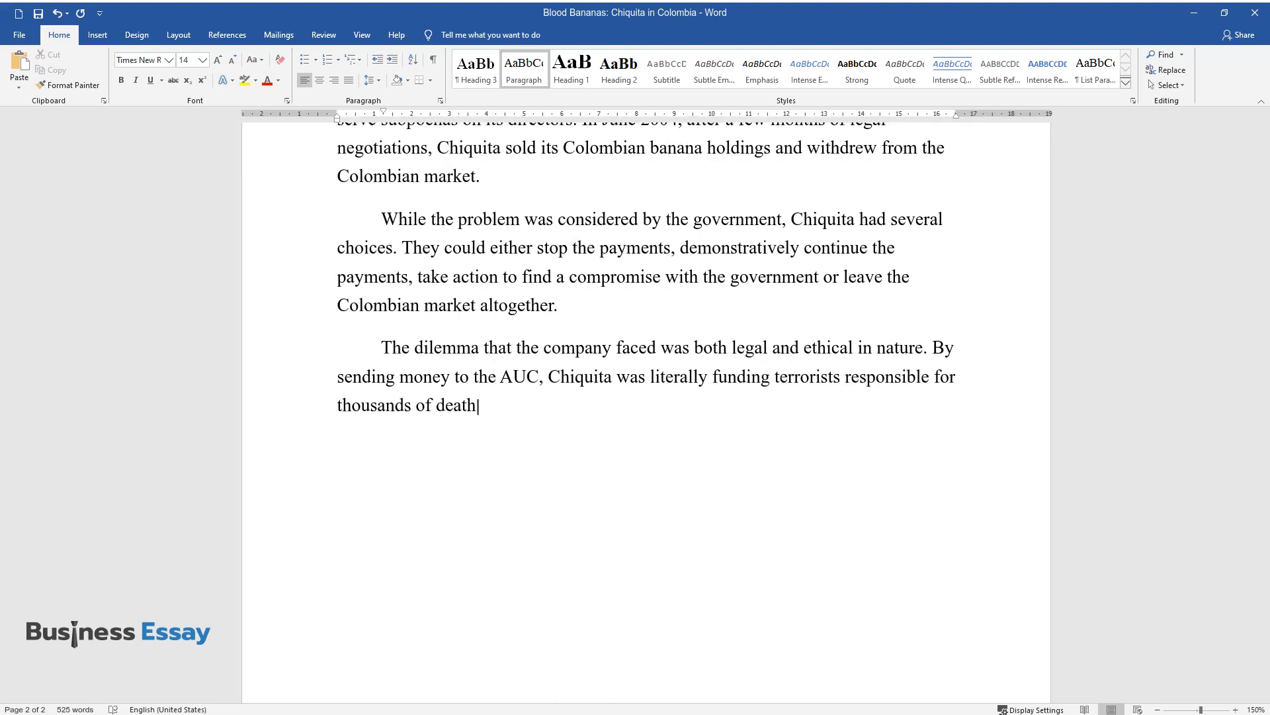
pyautogui.write('s. Ceasing payments meant putting')
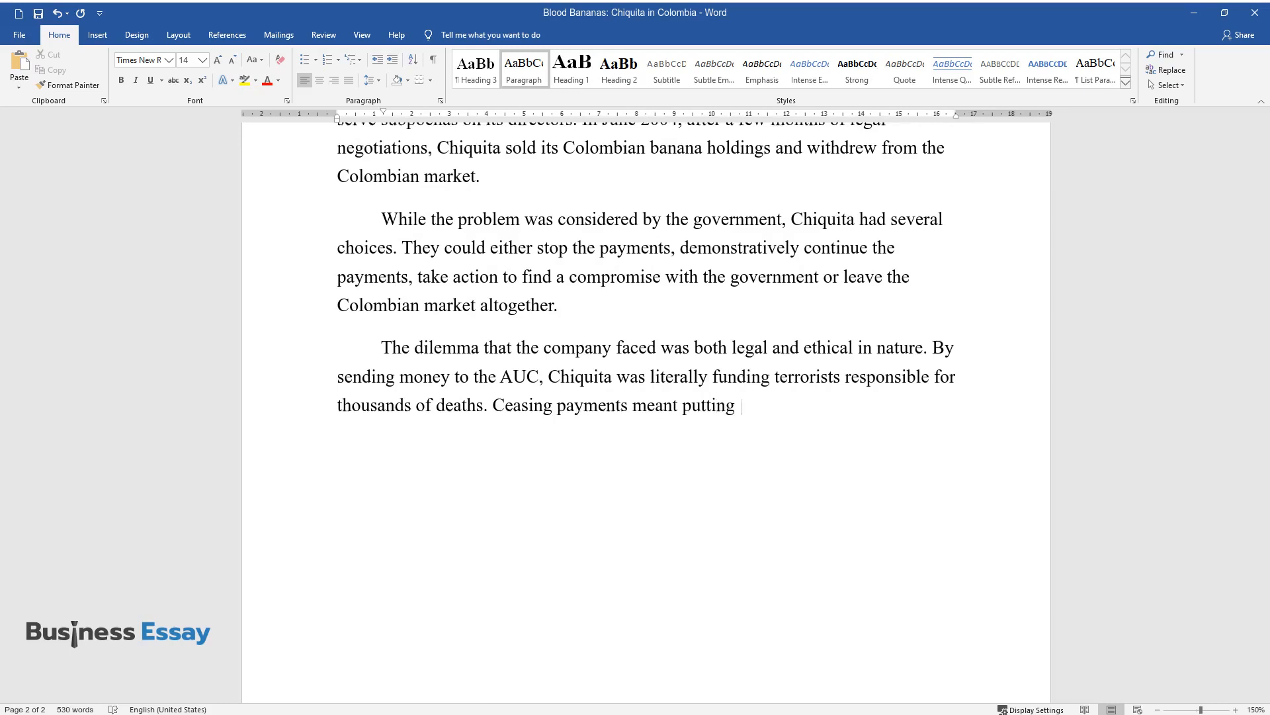
pyautogui.write('their assets and employees in danger')
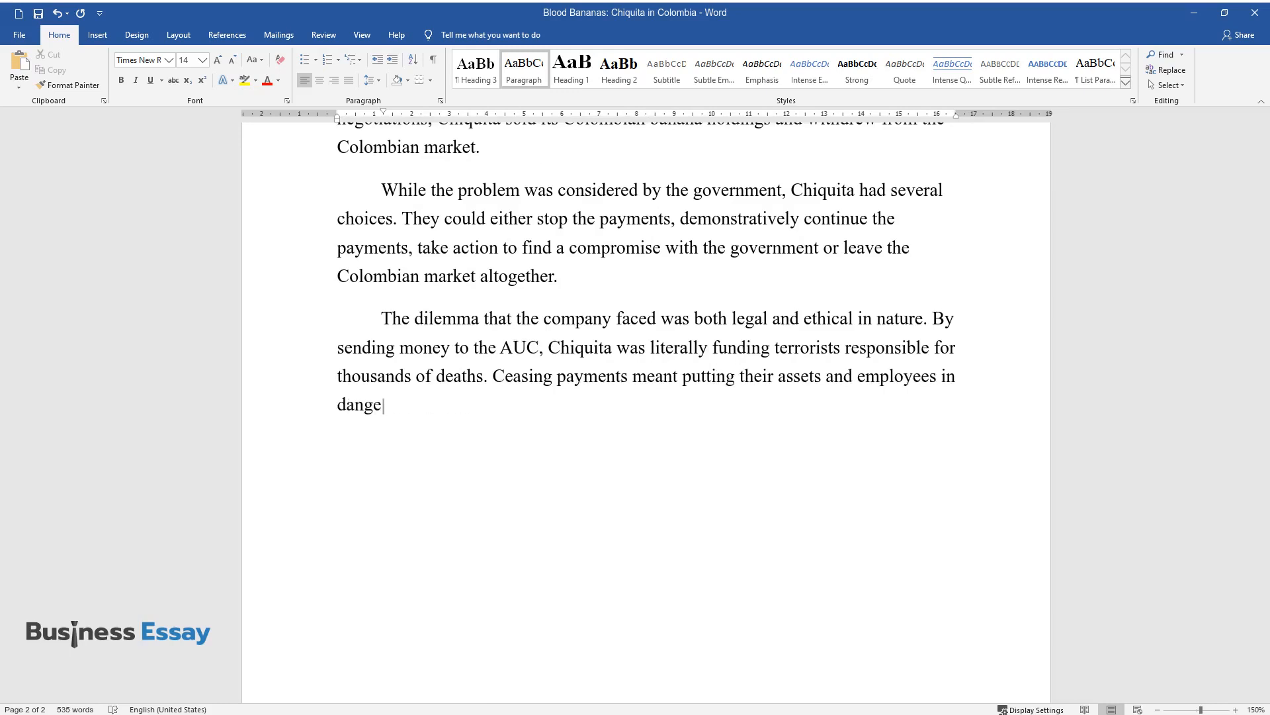
pyautogui.write('r. Leaving the Colombian market wa')
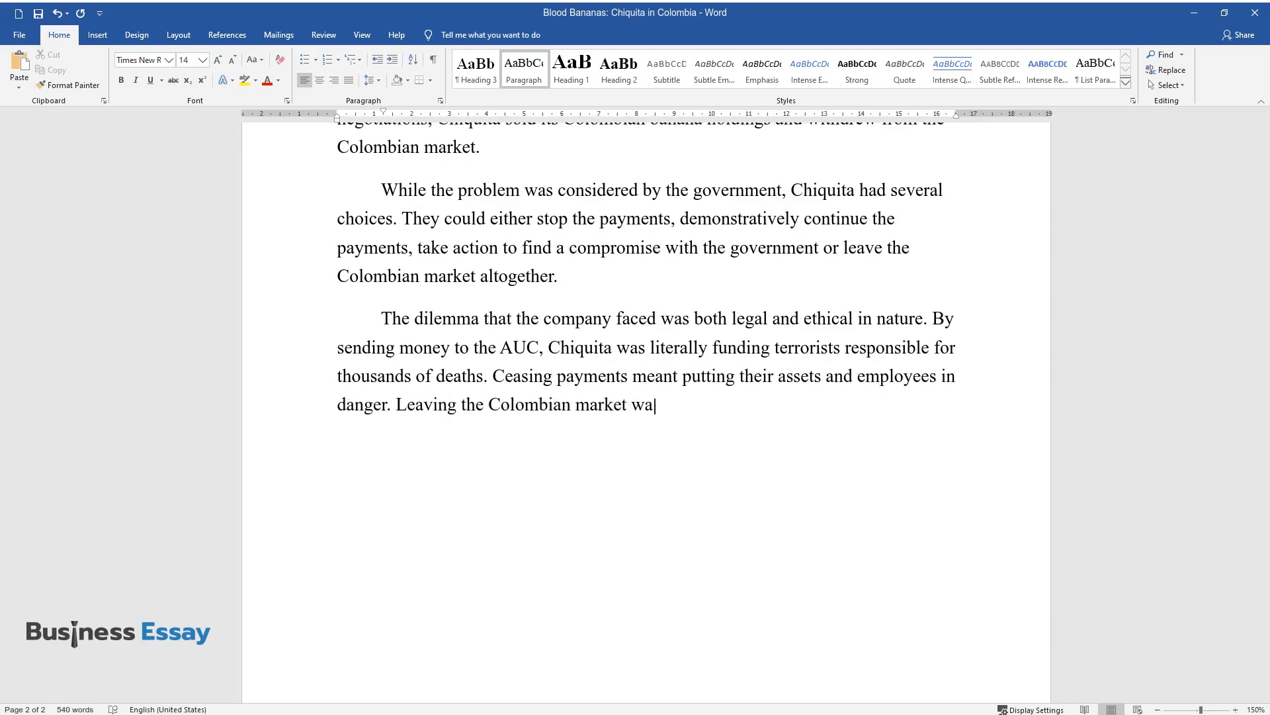
pyautogui.write('s connected with significant financial')
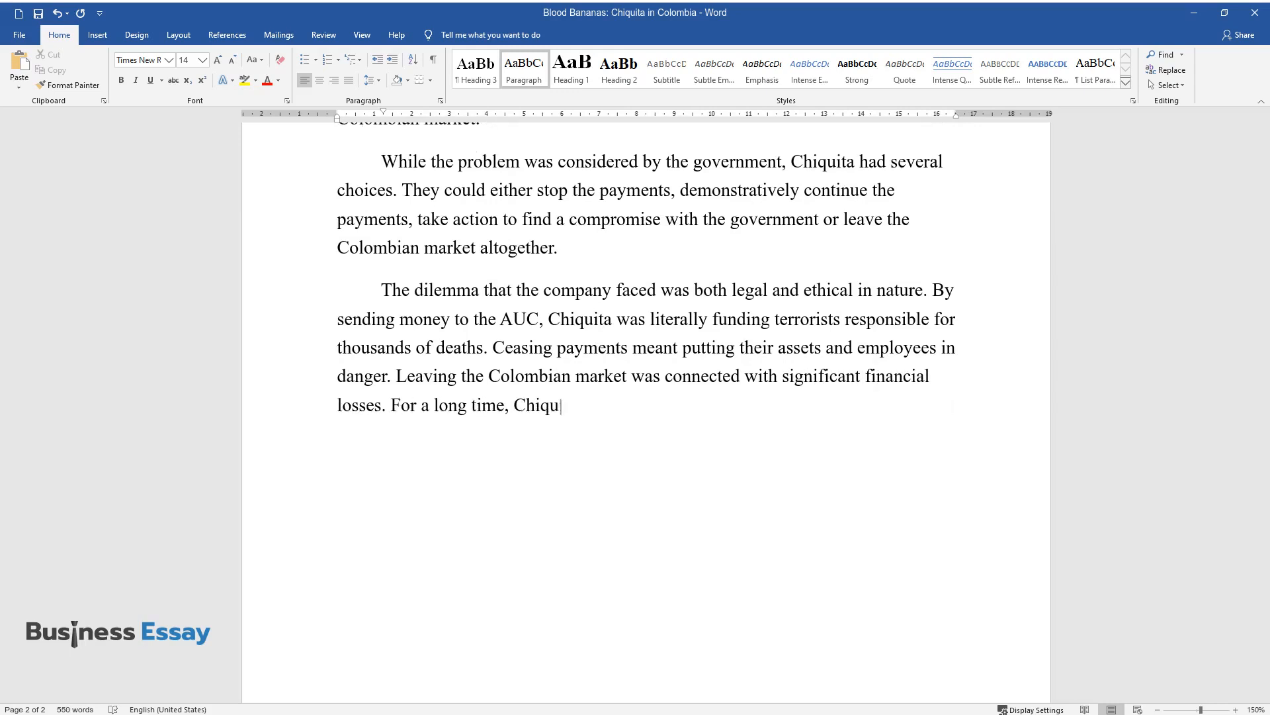
# Finish with Chiquita acknowledging the illegal payments and striking a deal with the government without stopping the payments.
pyautogui.write('ita failed to acknowledge the paym')
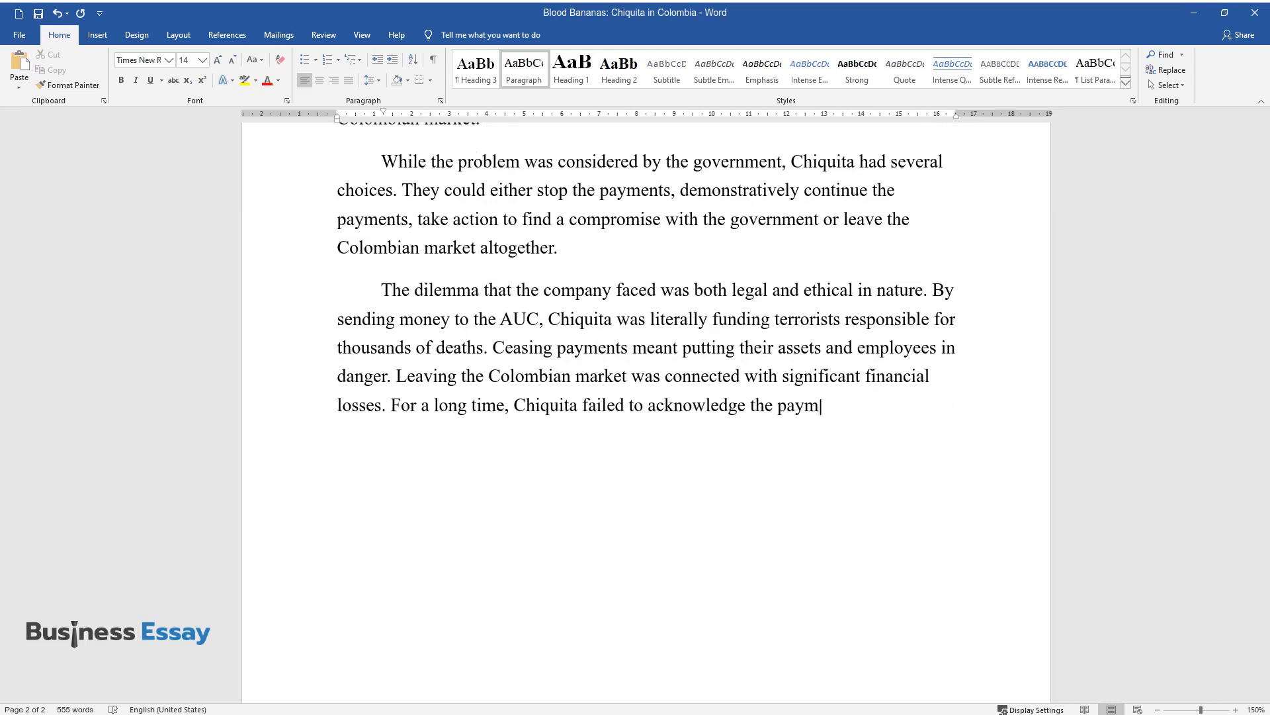
pyautogui.write('ents and comply with the legal requ')
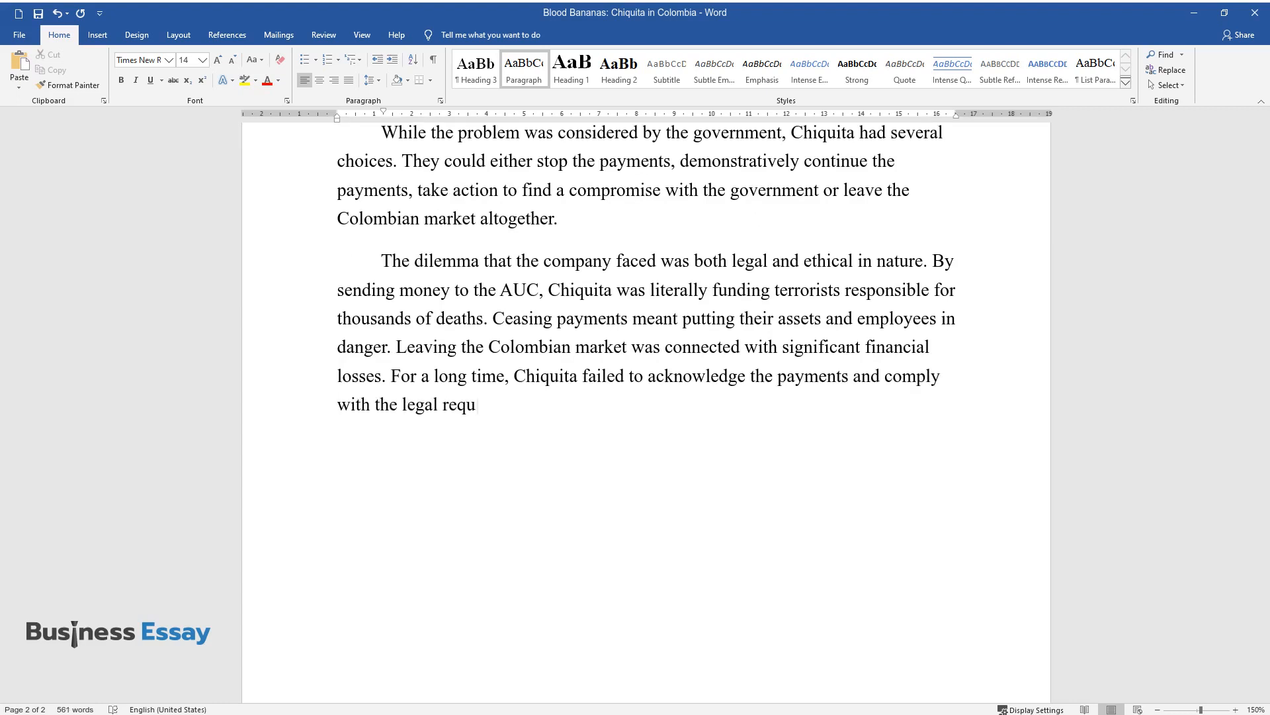
pyautogui.write('irements. Eventually, it decided to take a middle position,')
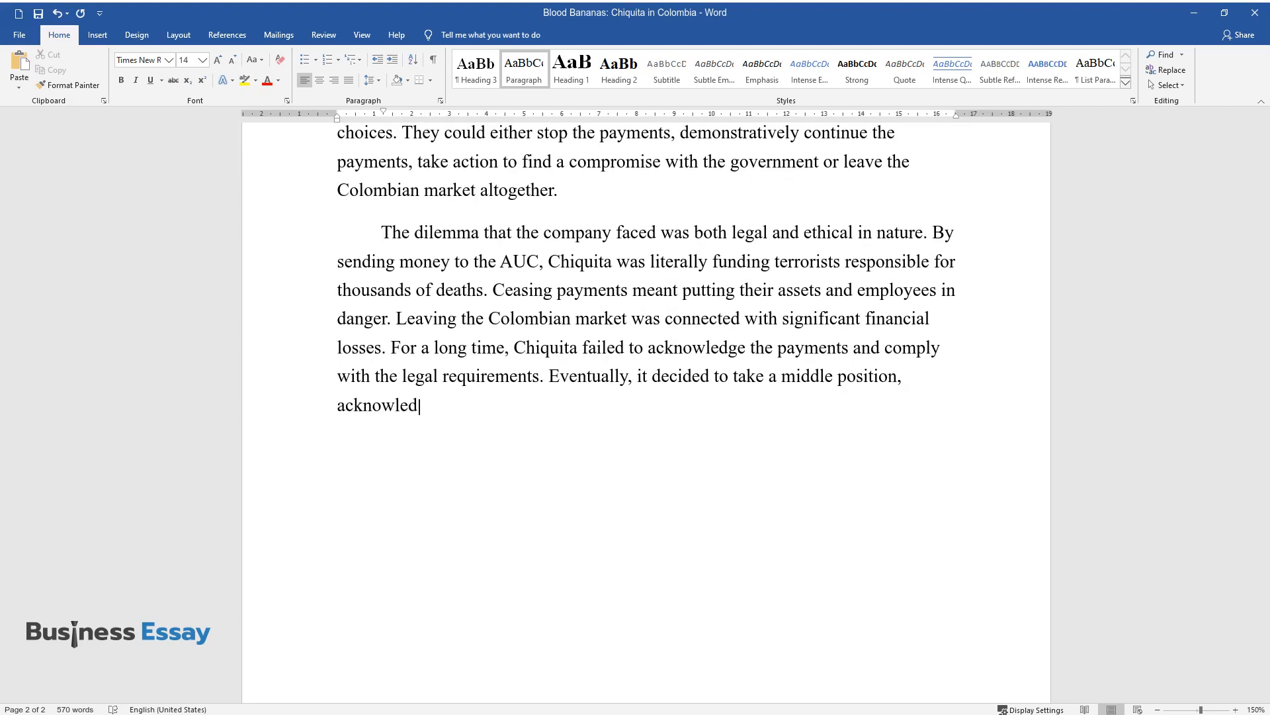
pyautogui.write('ging that the payments were illega')
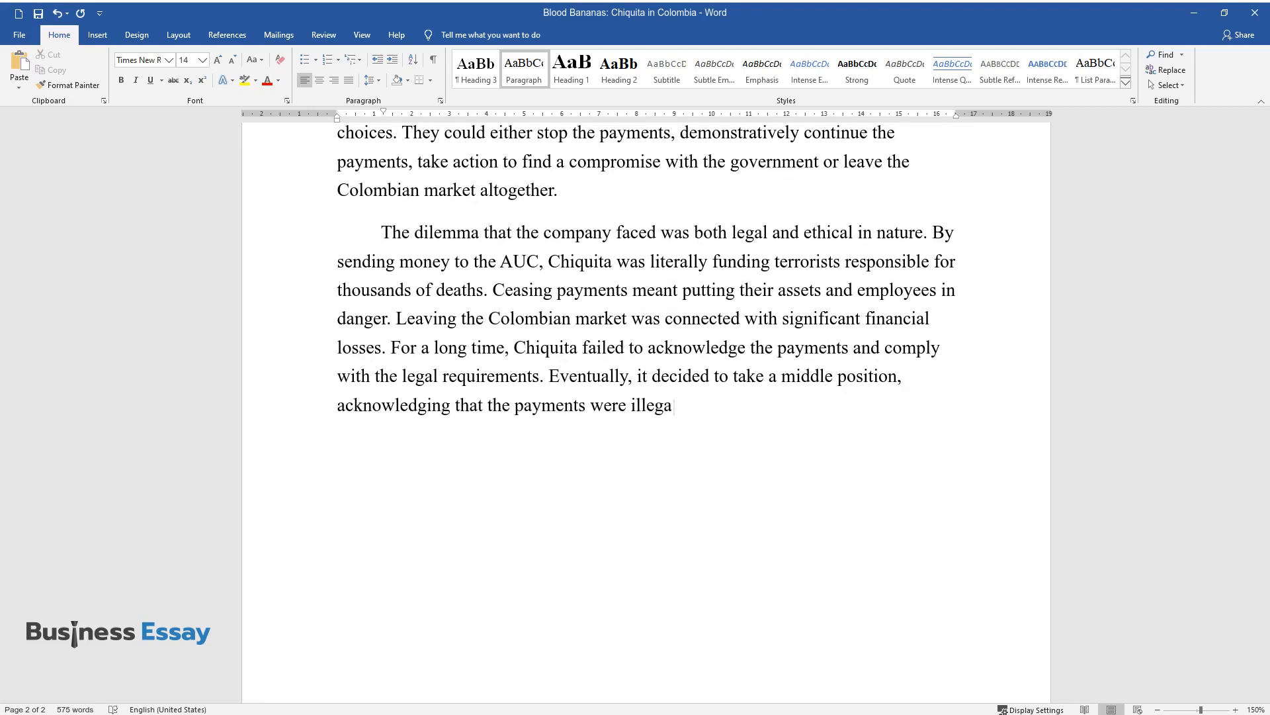
pyautogui.write('l and trying to strike a deal with')
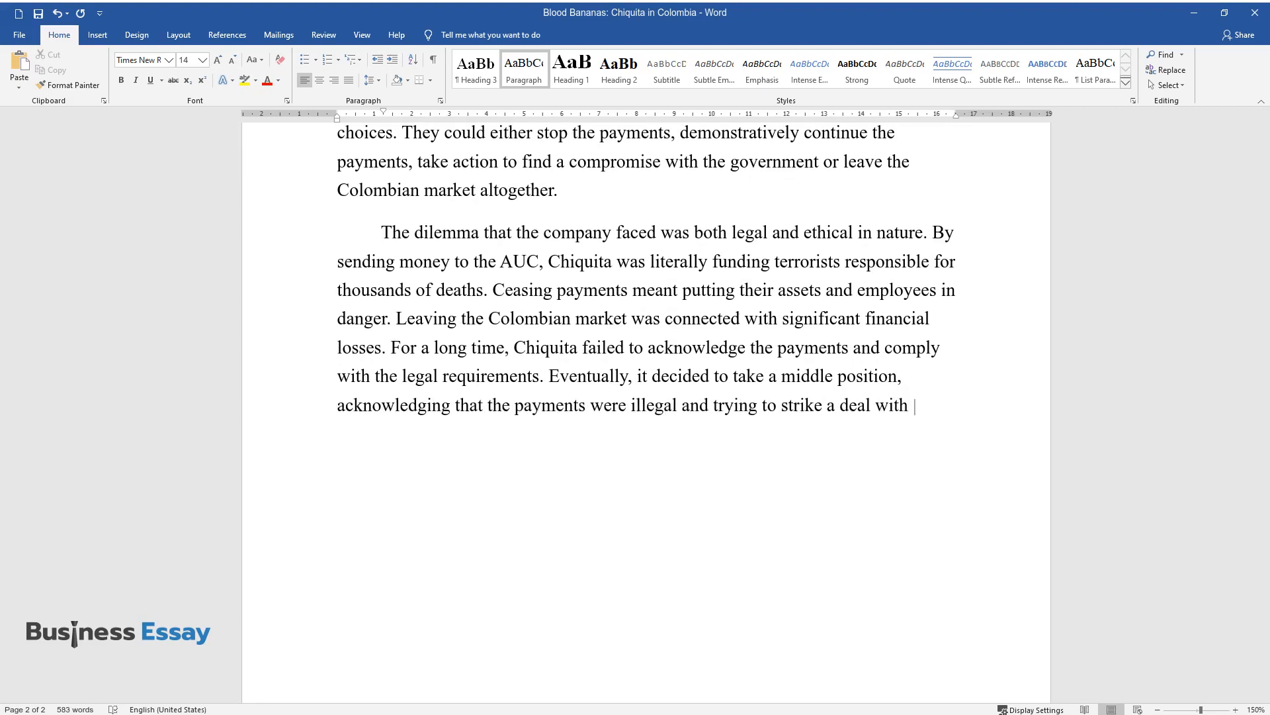
pyautogui.write('the government without stopping th')
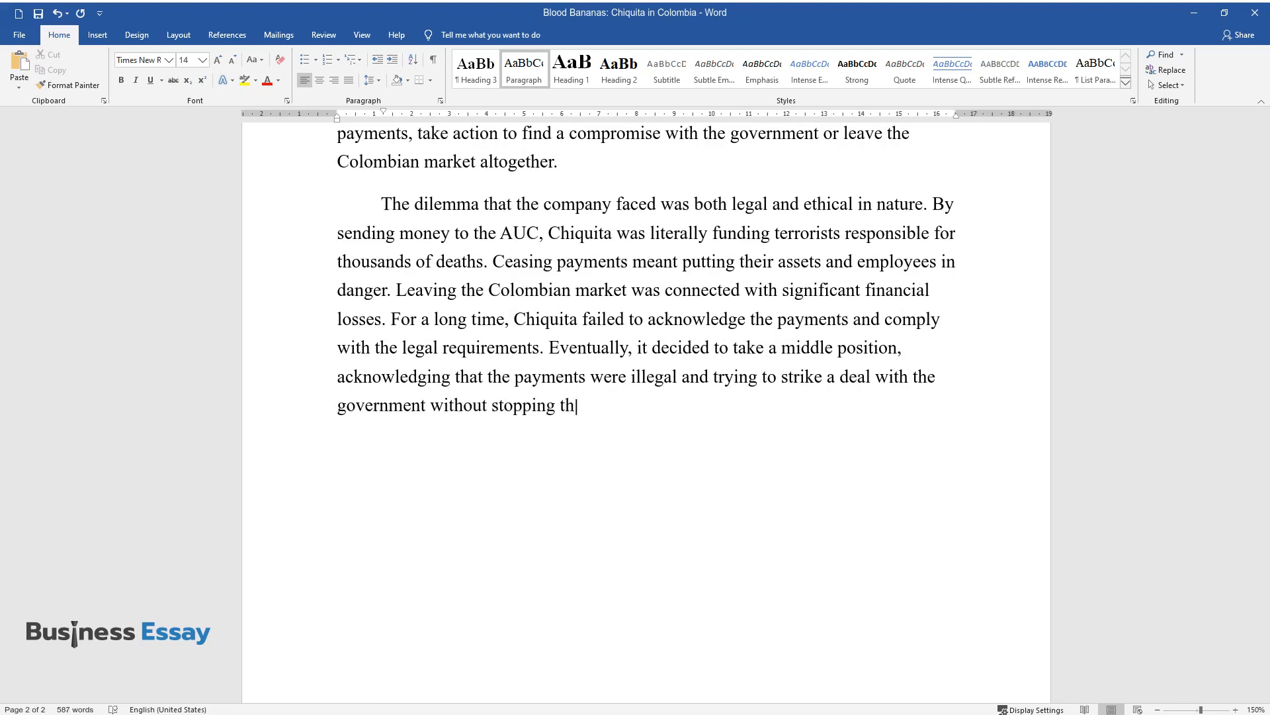
pyautogui.write('e payments.')
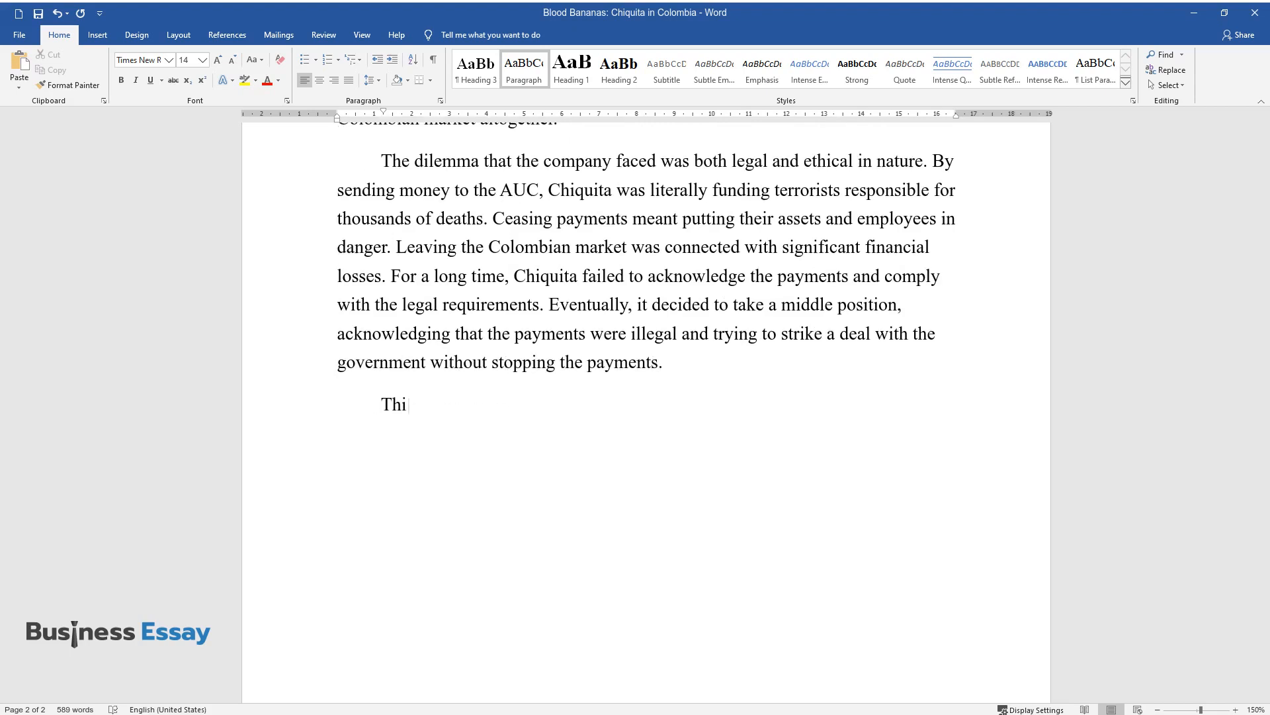
# Write that the action was partially consistent with protecting employees but violated honesty, law abidance and trustworthiness.
pyautogui.write('s course of action was partially con')
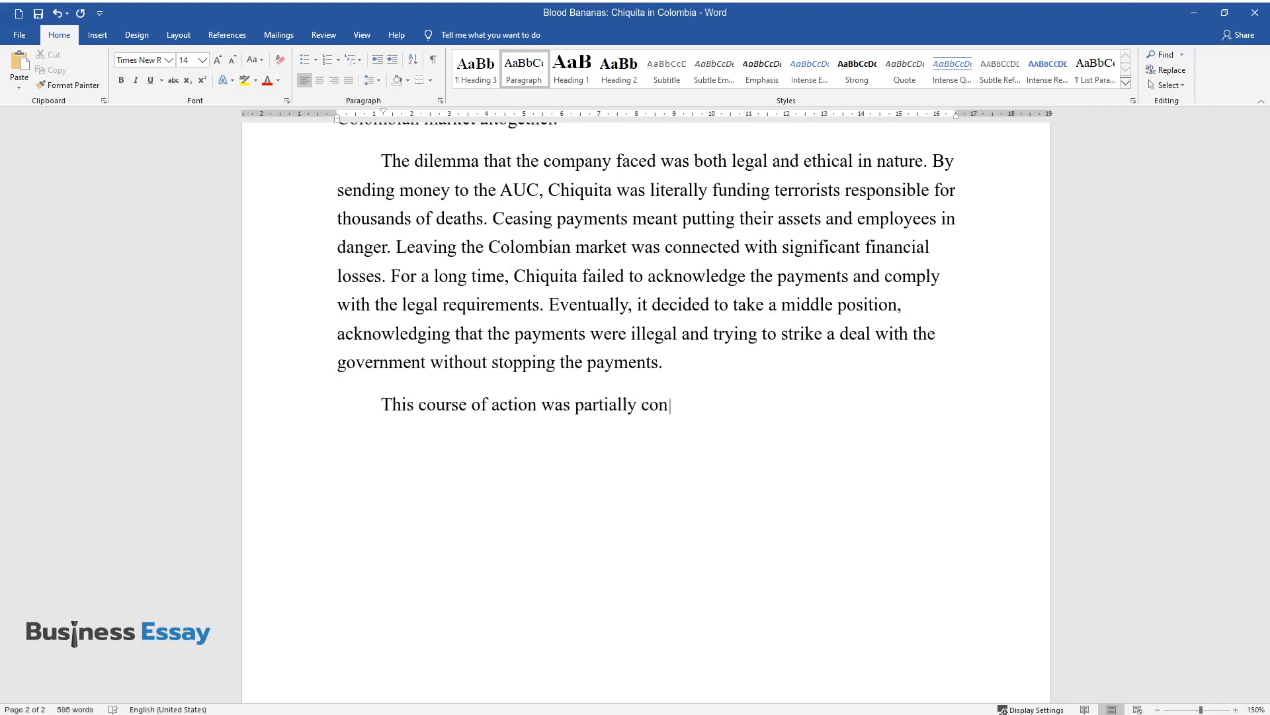
pyautogui.write("sistent with the company's basic duti")
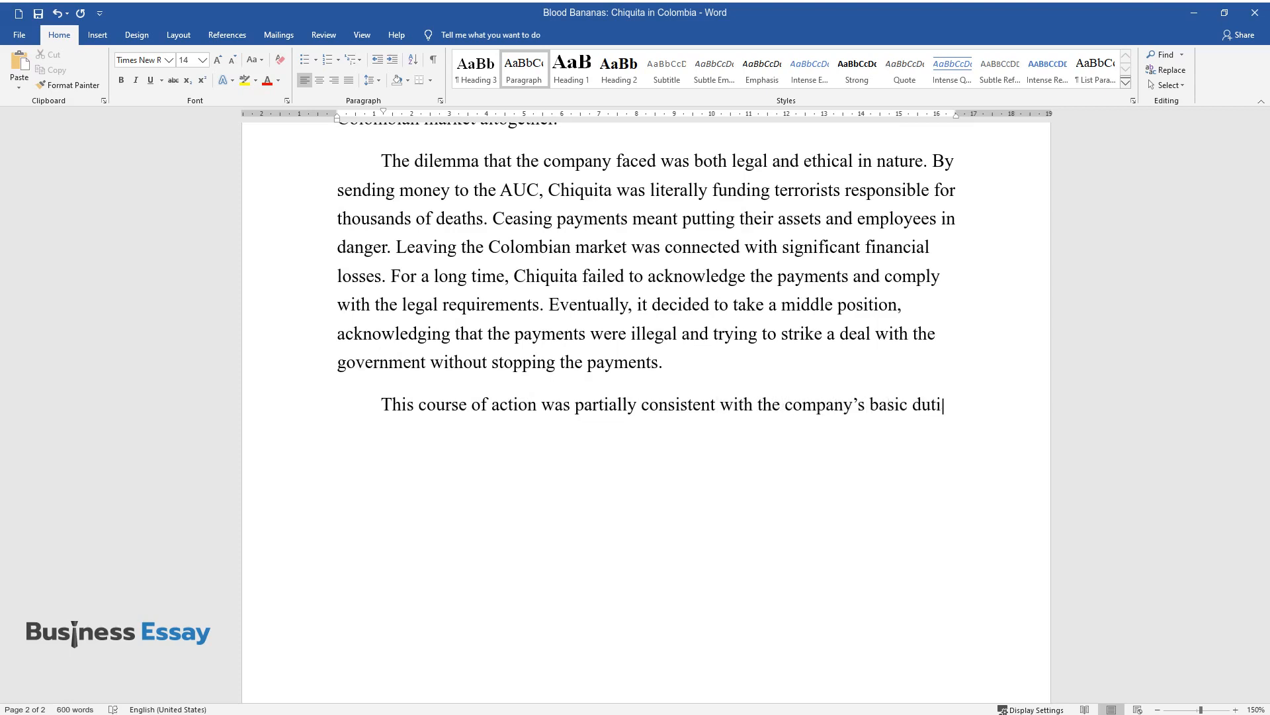
pyautogui.write('es of protecting its employees but violated the ethical principles of hon')
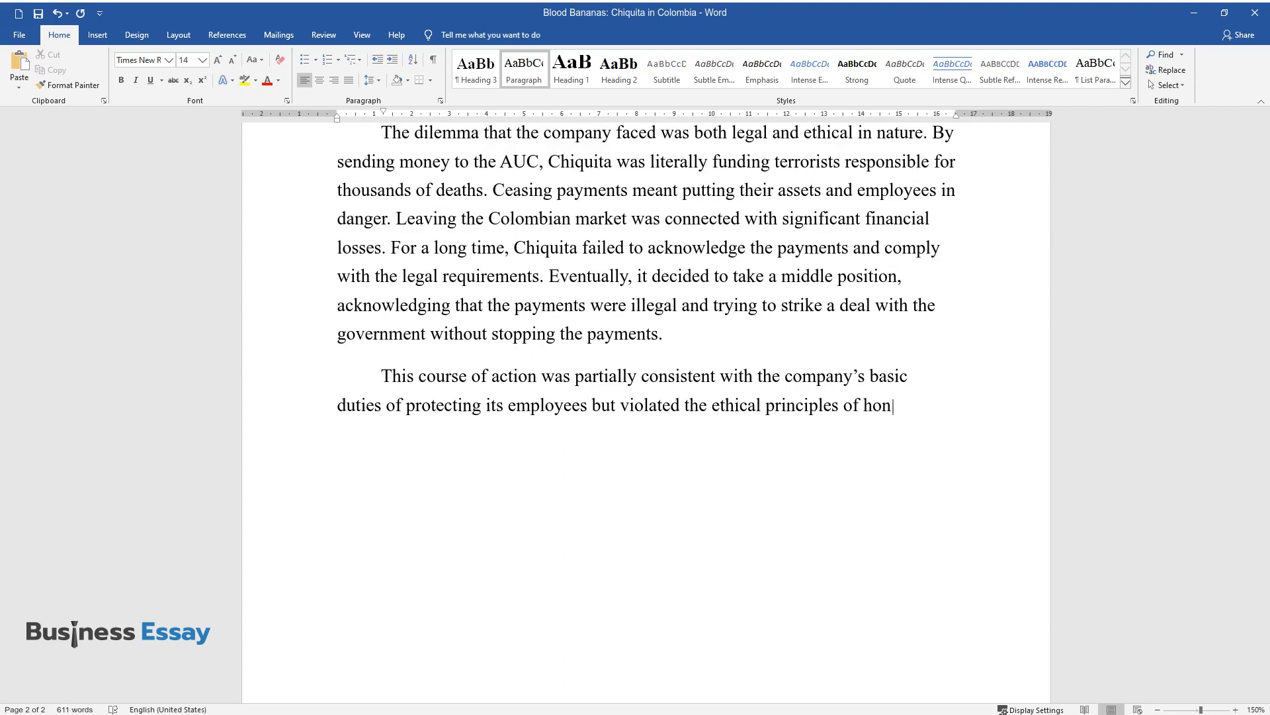
pyautogui.write('esty, law abidance, and trustworthin')
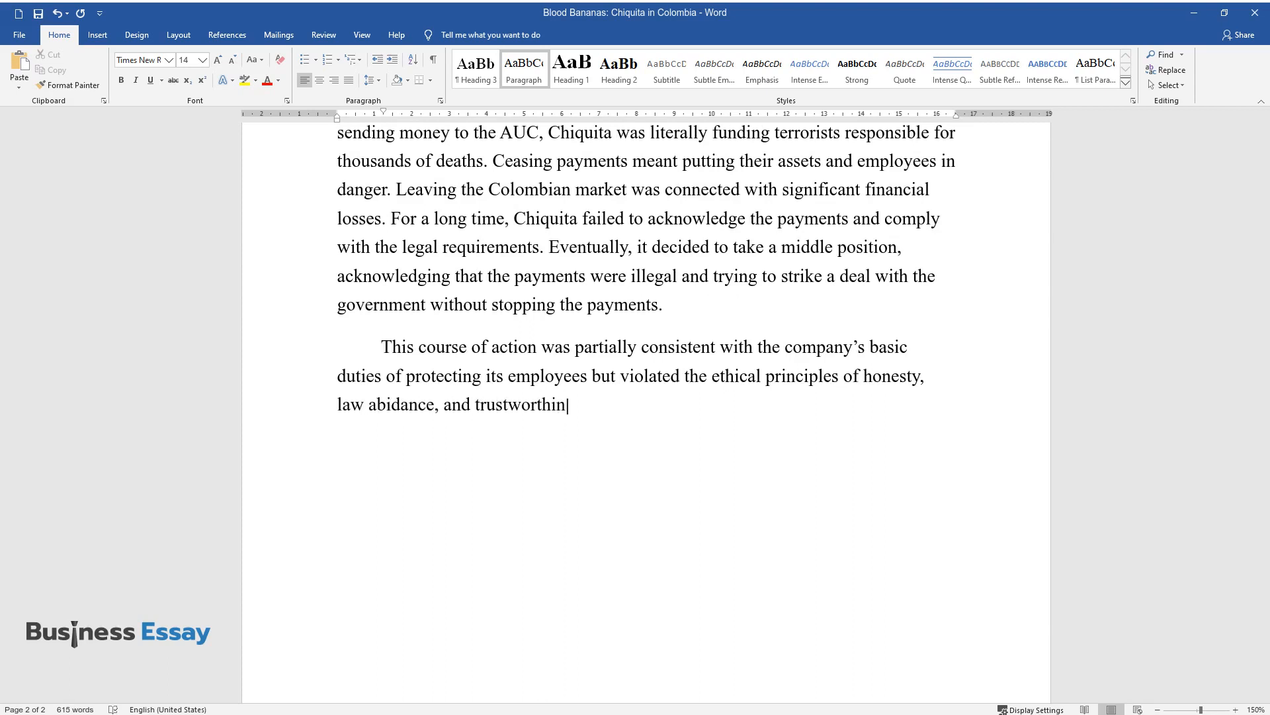
pyautogui.write("ess. The company's decision was made")
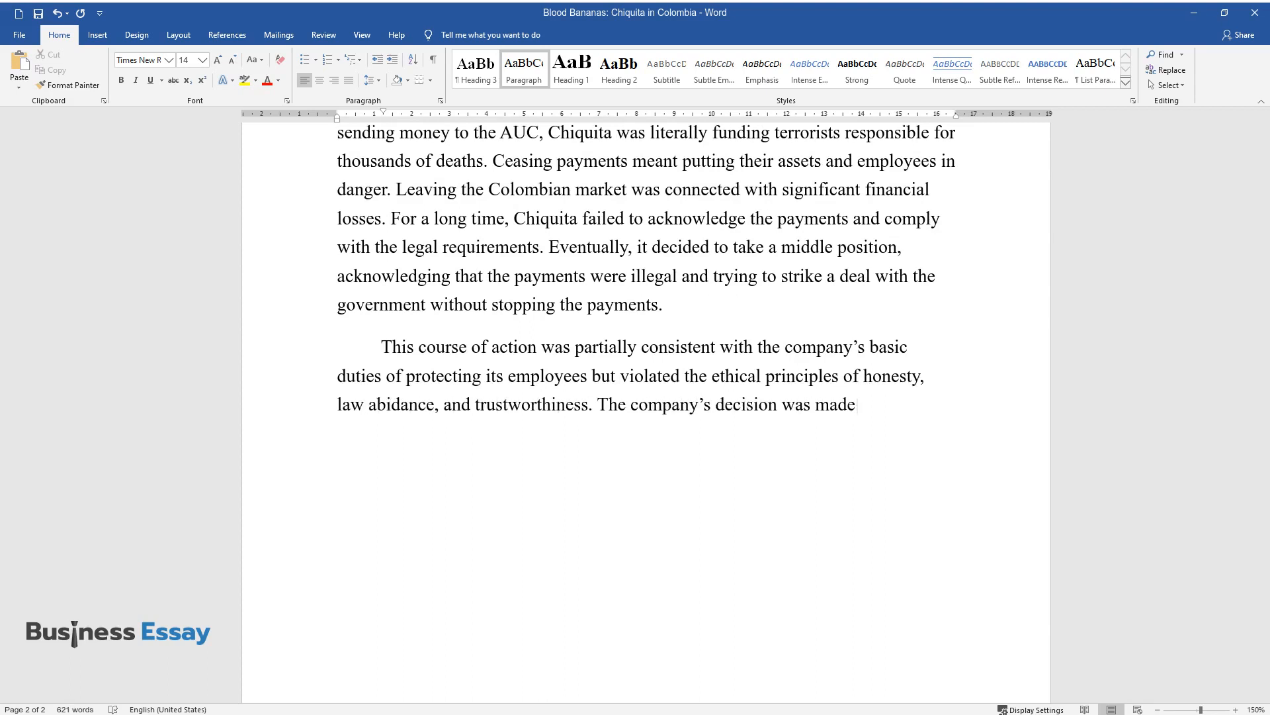
# Finish the paragraph on utilitarian ethical theory and management judging the risks of ceasing payments greater than continuation.
pyautogui.write('in accordance with the utilitarian e')
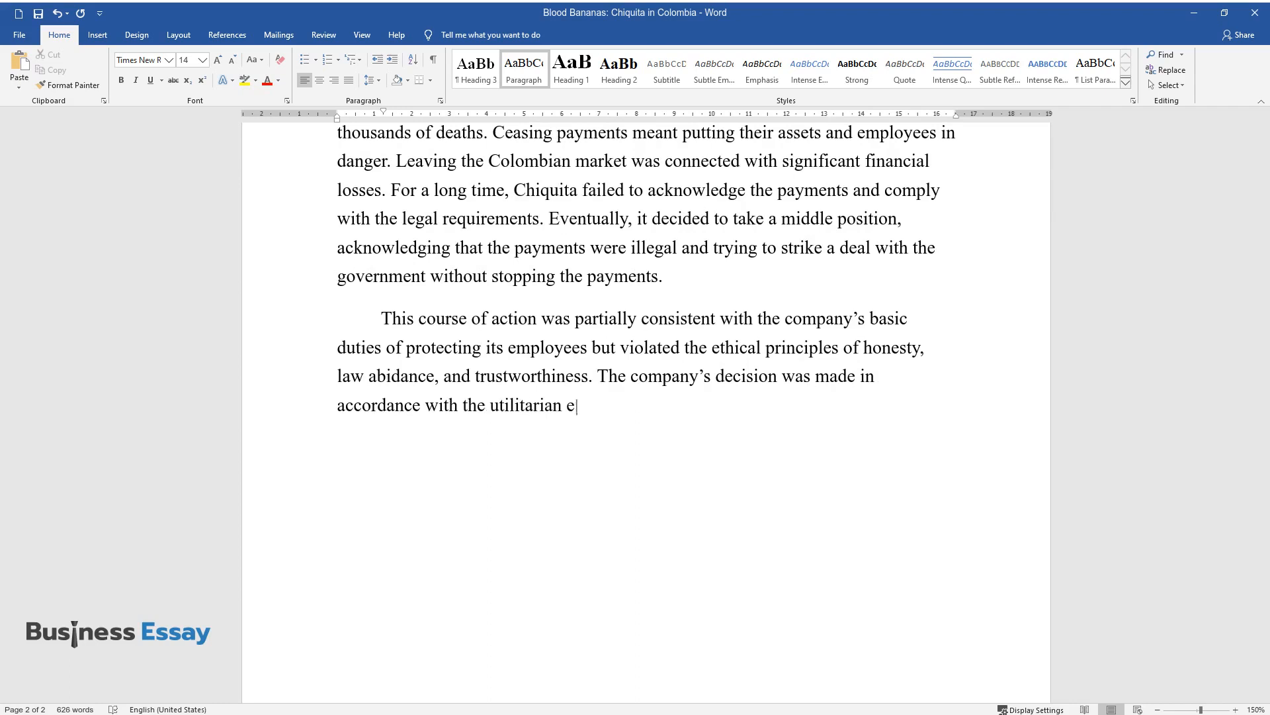
pyautogui.write('thical theory, which is based on on')
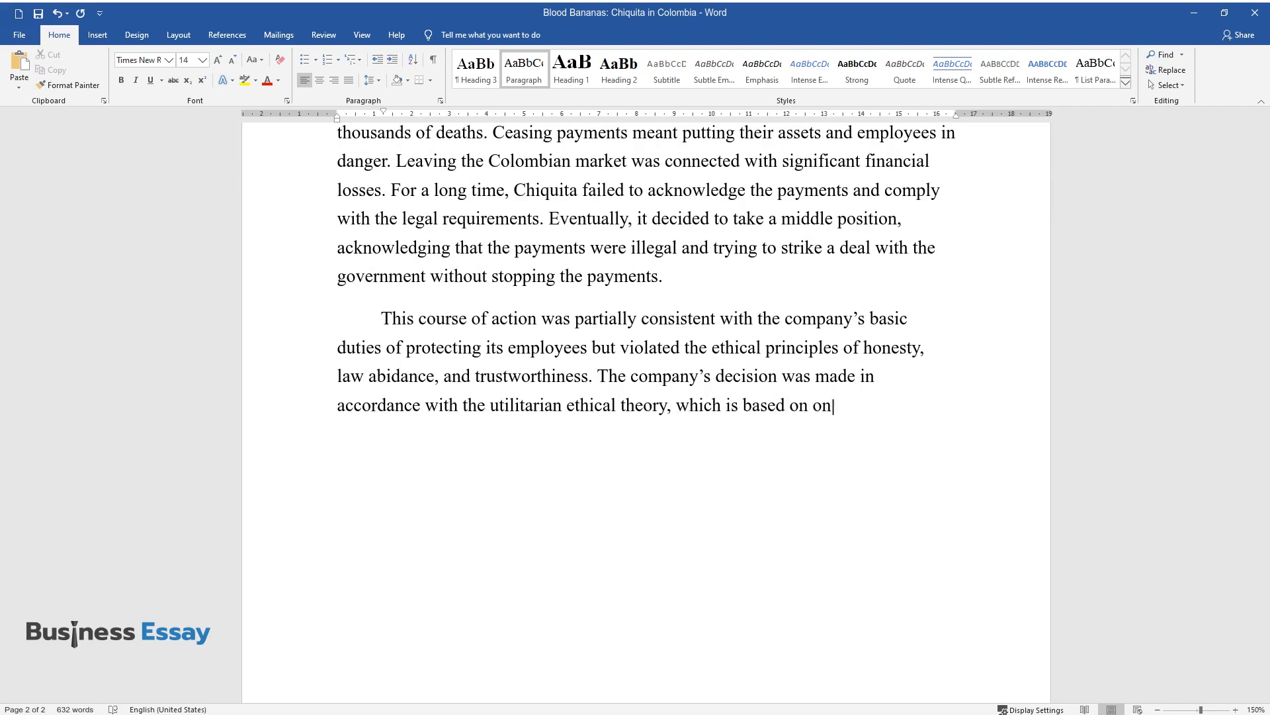
pyautogui.write("e's ability to predict the consequence")
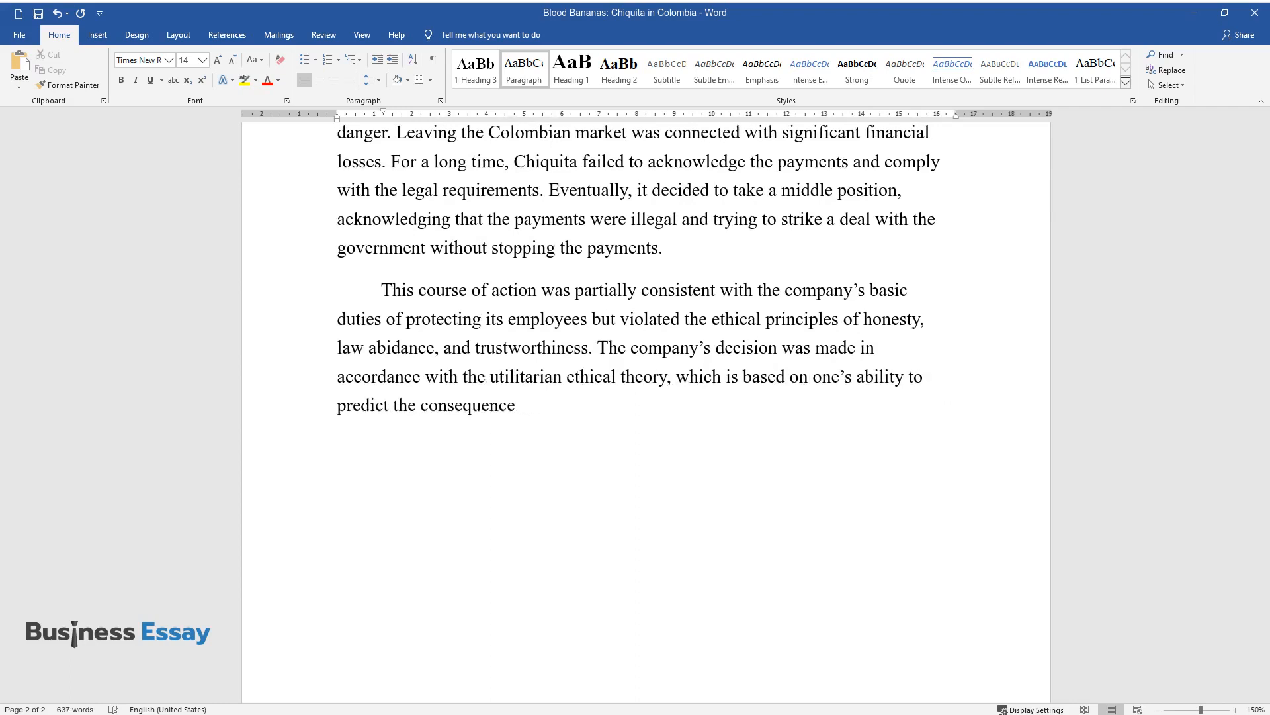
pyautogui.write("s of an action. Chiquita's management studied the possible")
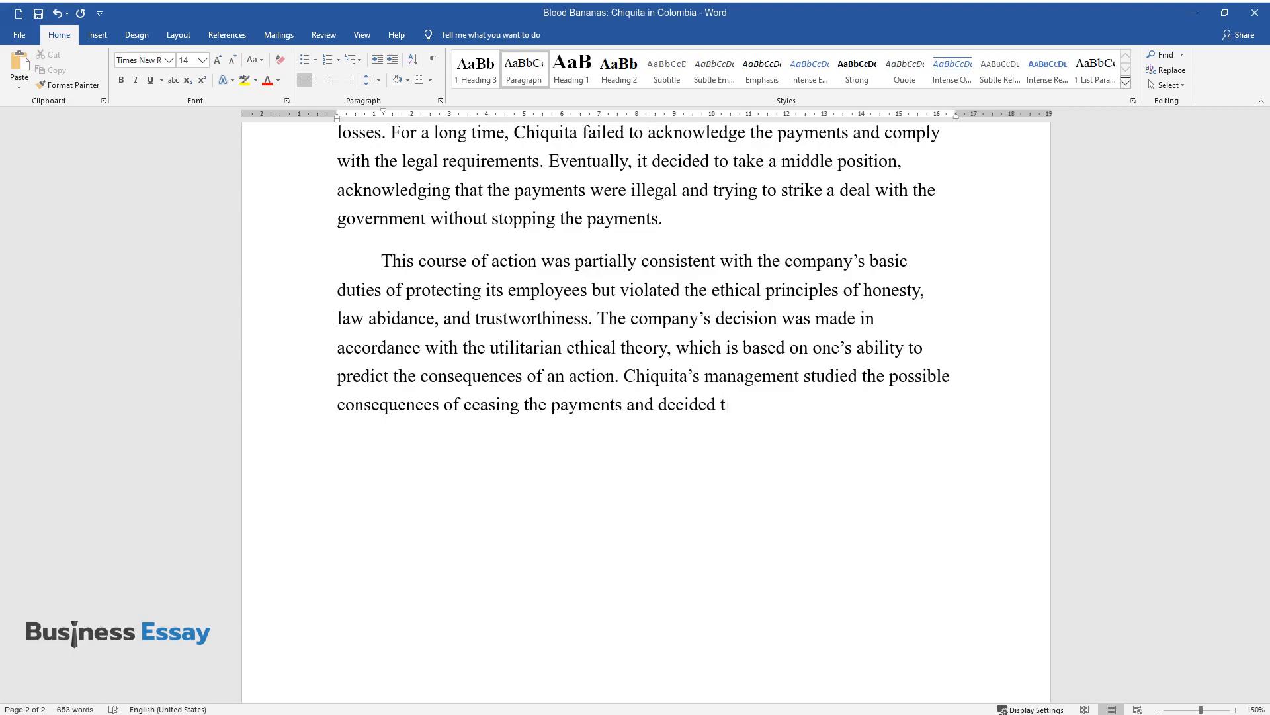
pyautogui.write('hat the risks were greater than thos')
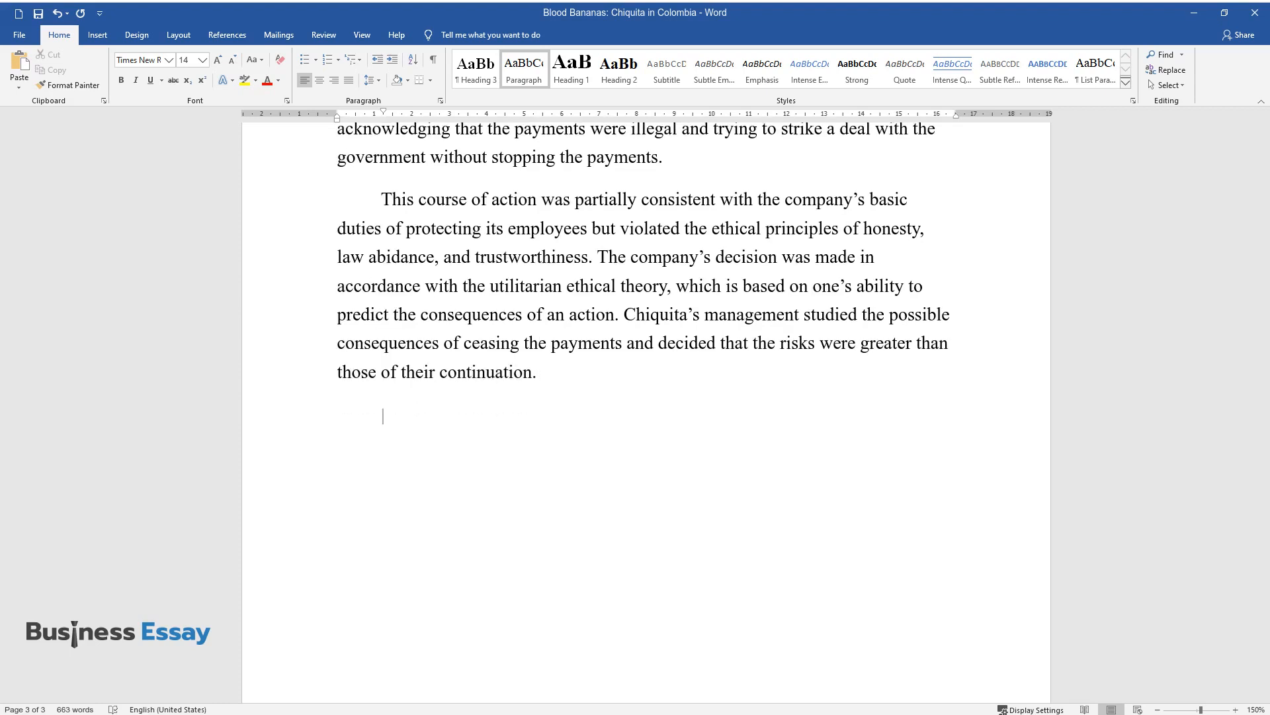
# Type the virtue-theory paragraph: funding a terrorist organization undermines human life and should be stopped.
pyautogui.write('The theory that the company sh')
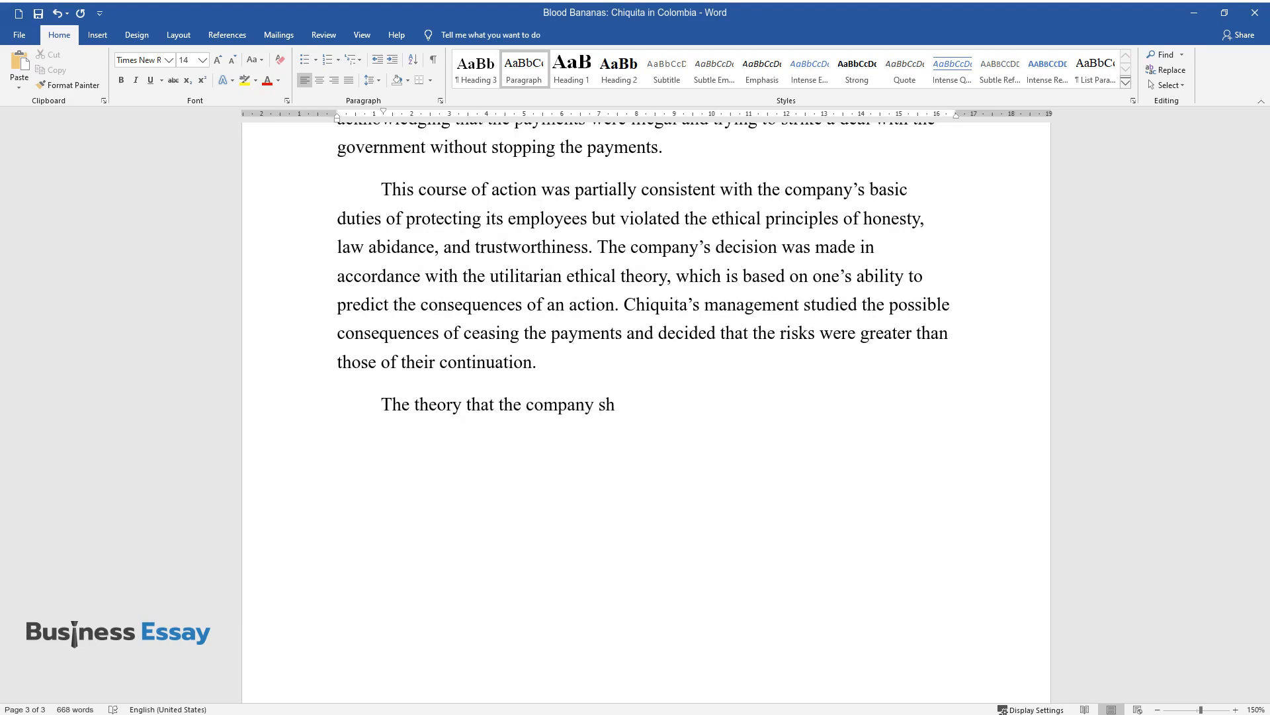
pyautogui.write('ould have used is the virtue theory, which, in')
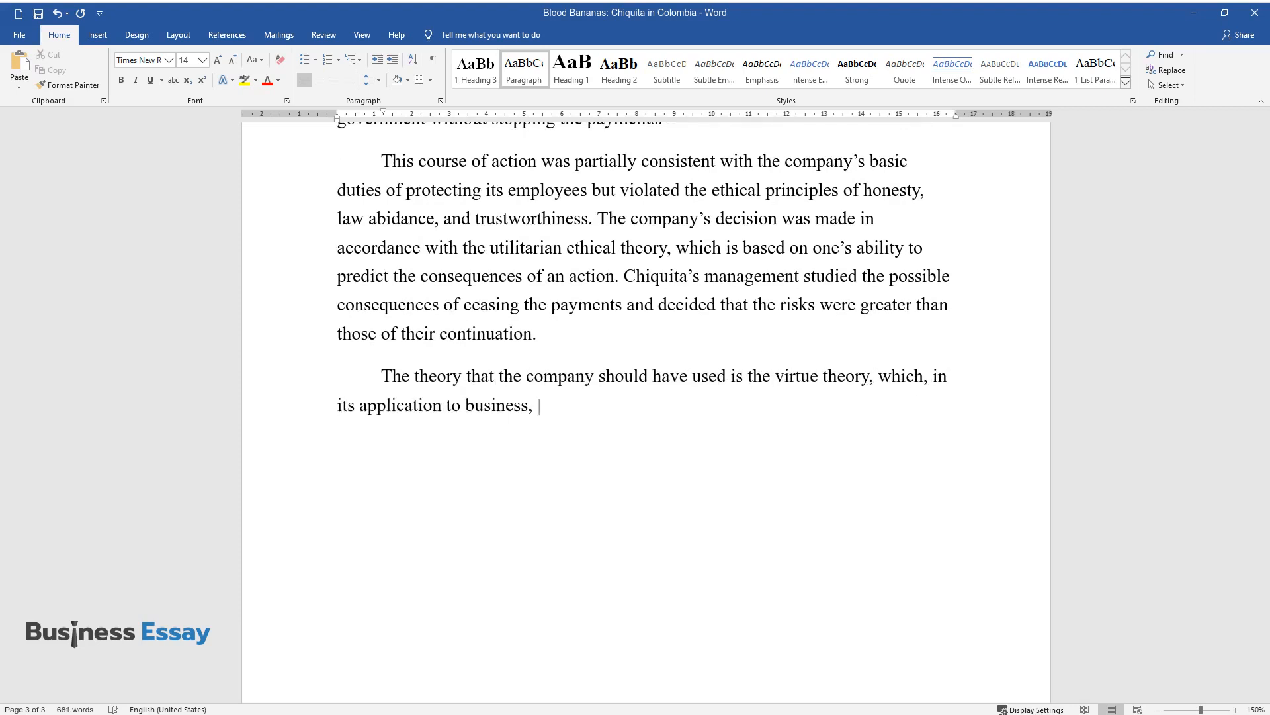
pyautogui.write('claims that business interests and activities shoul')
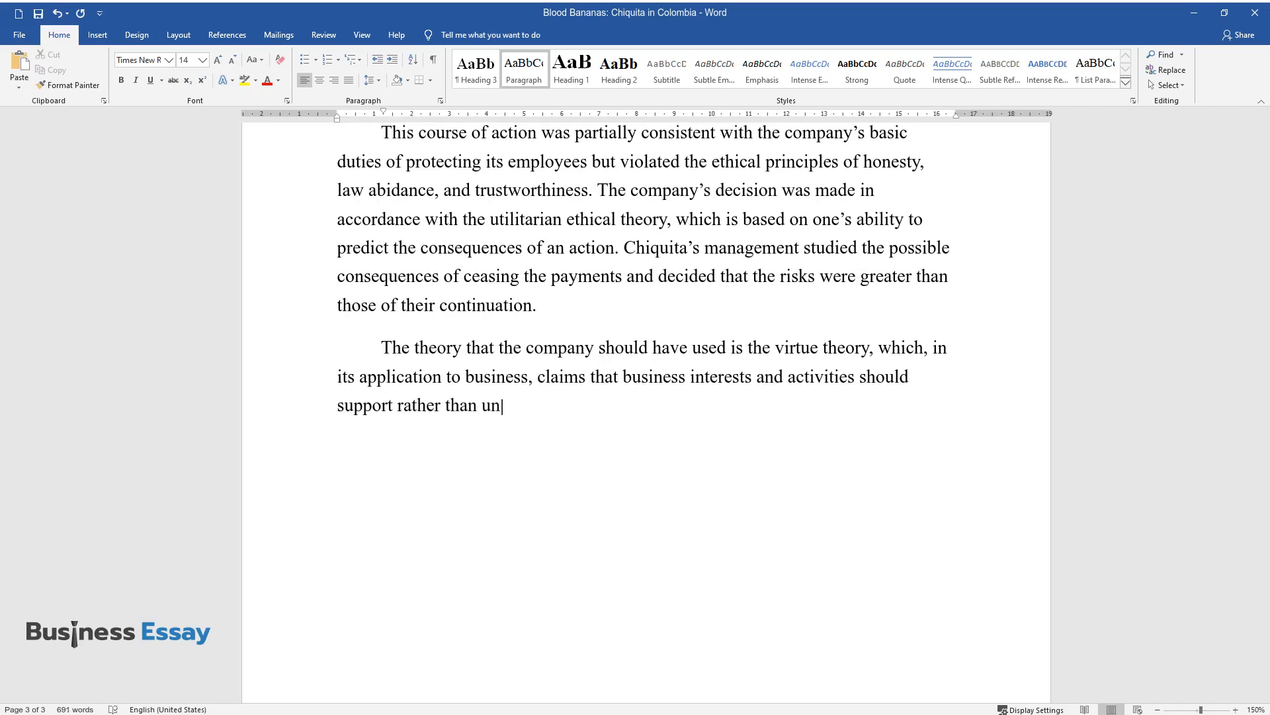
pyautogui.write('dermine human life. According to this')
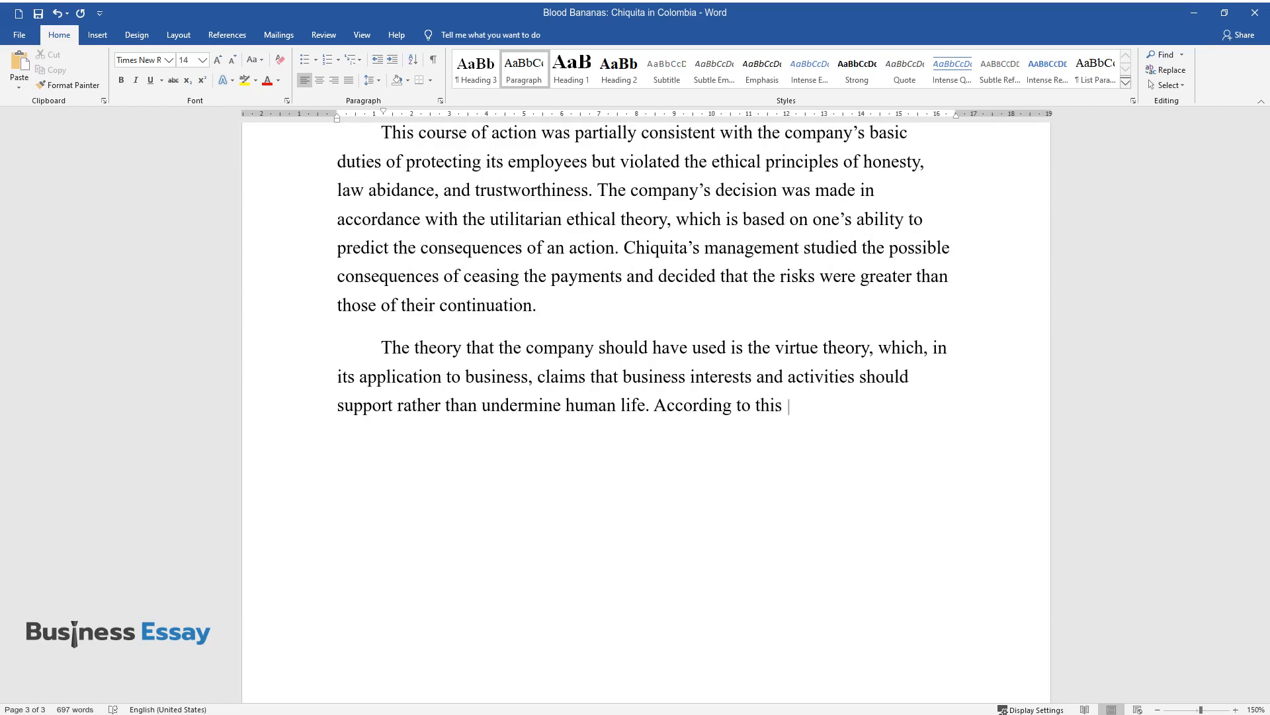
pyautogui.write('theory, funding a terrorist organizati')
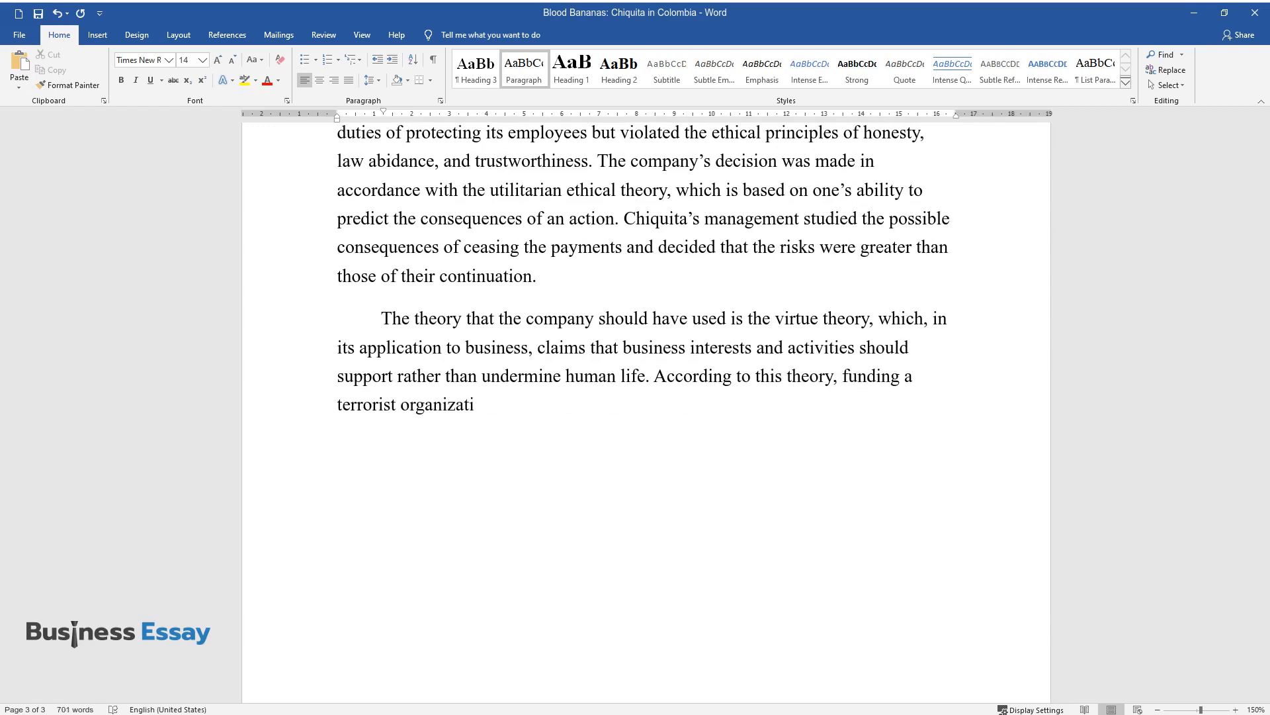
pyautogui.write('on is not regarded as the behavior that serves to advance the')
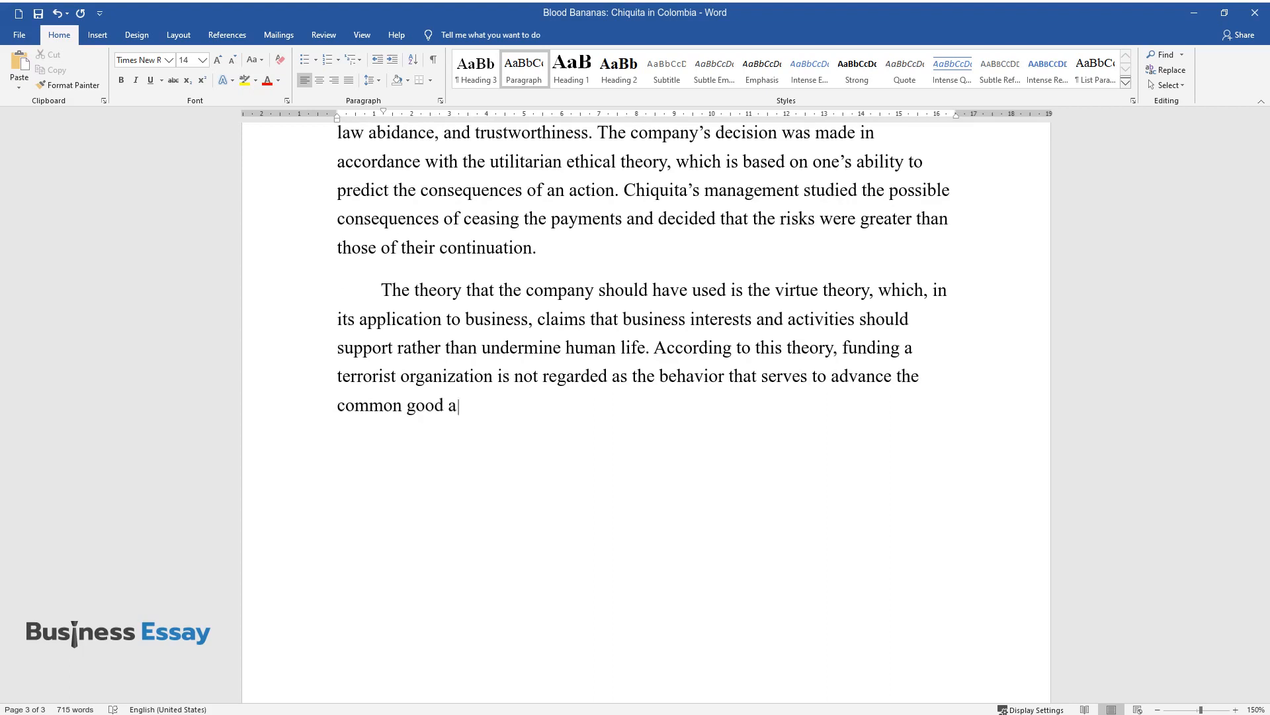
pyautogui.write('nd should be stopped.')
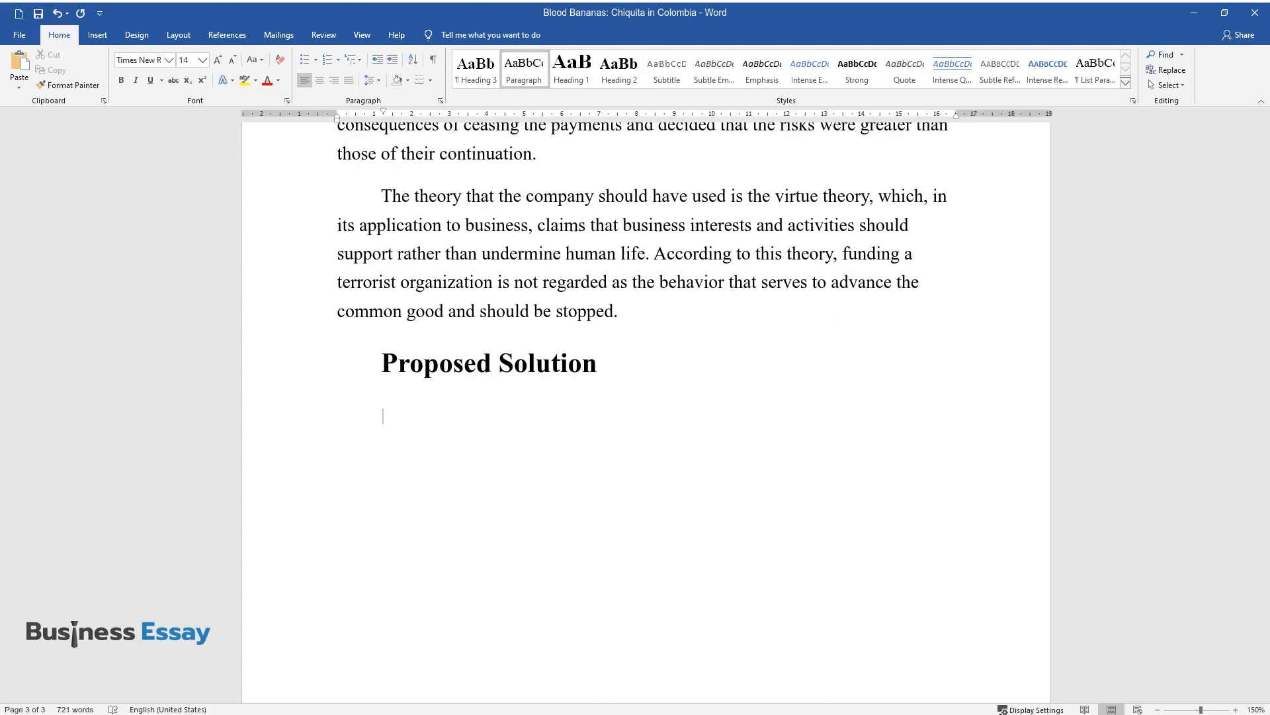
# Type the Proposed Solution opening: a strategy to communicate with the government and leave the Colombian market.
pyautogui.write('If I was in charge of Chiquita at the time of the investigation, I would have')
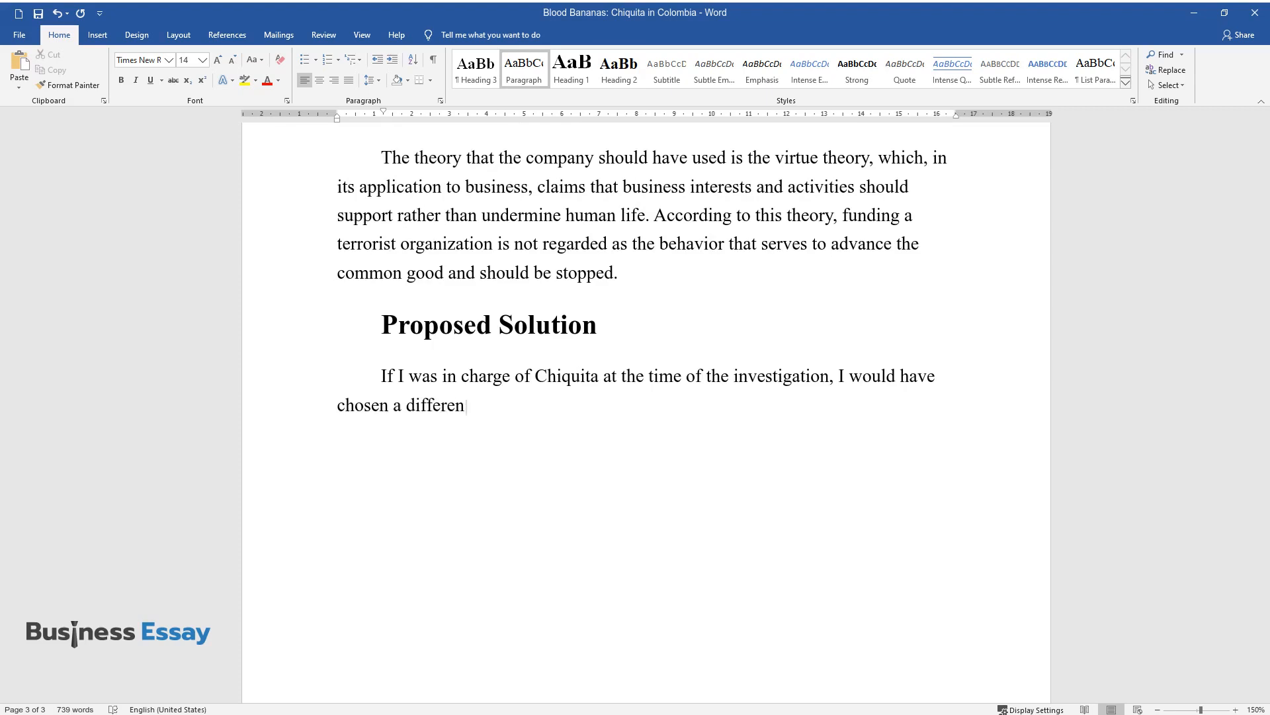
pyautogui.write('t strategy to communicate with the government officials while')
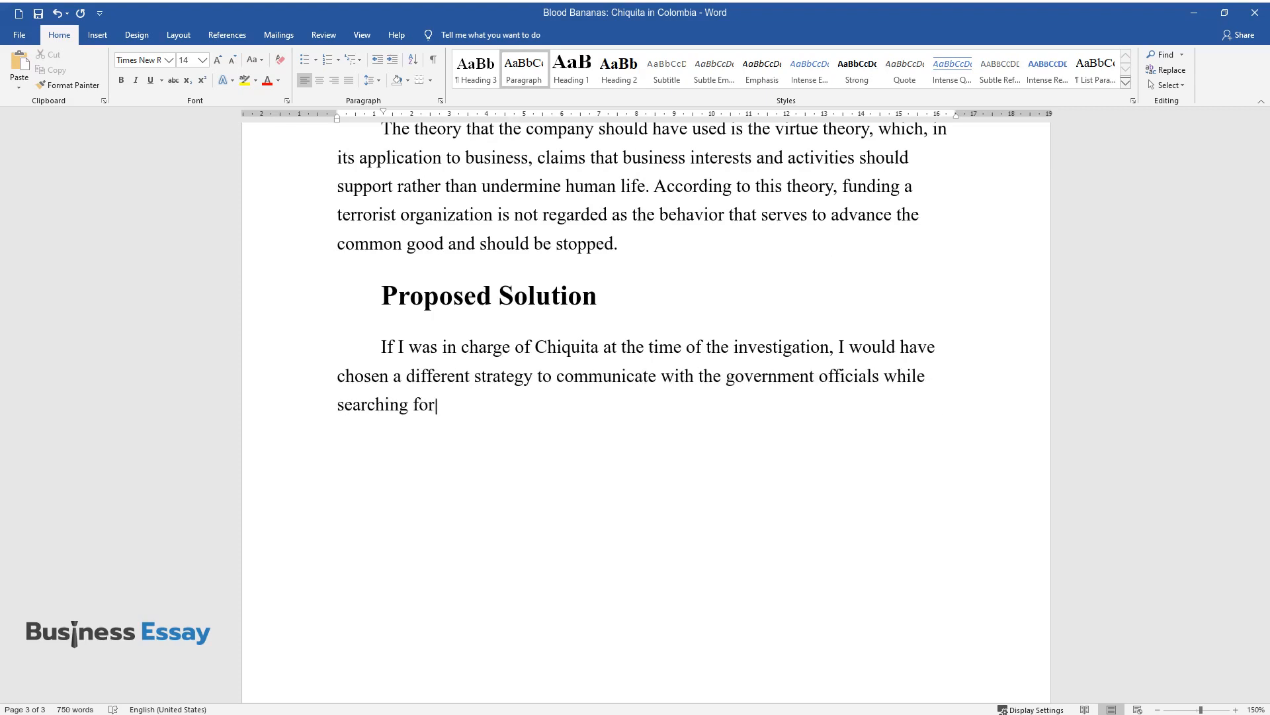
pyautogui.write('a way to leave the Colombian market.')
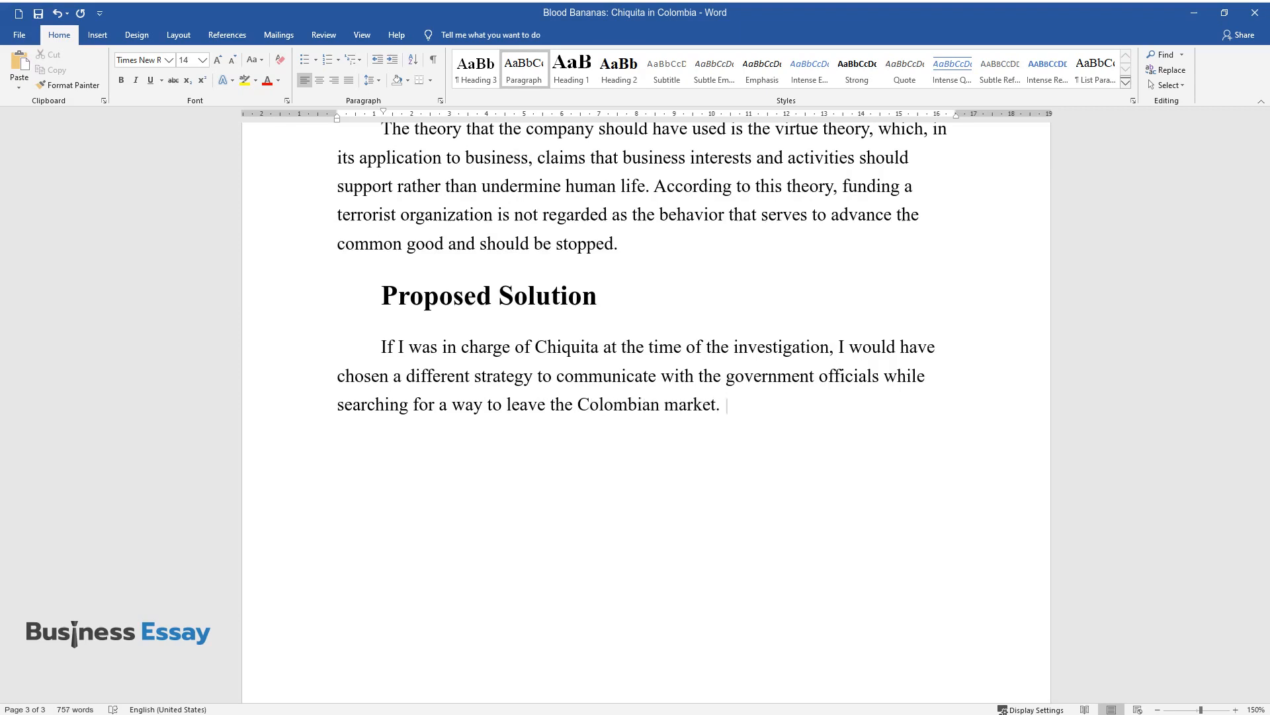
pyautogui.write('I think that less aggressive behavior')
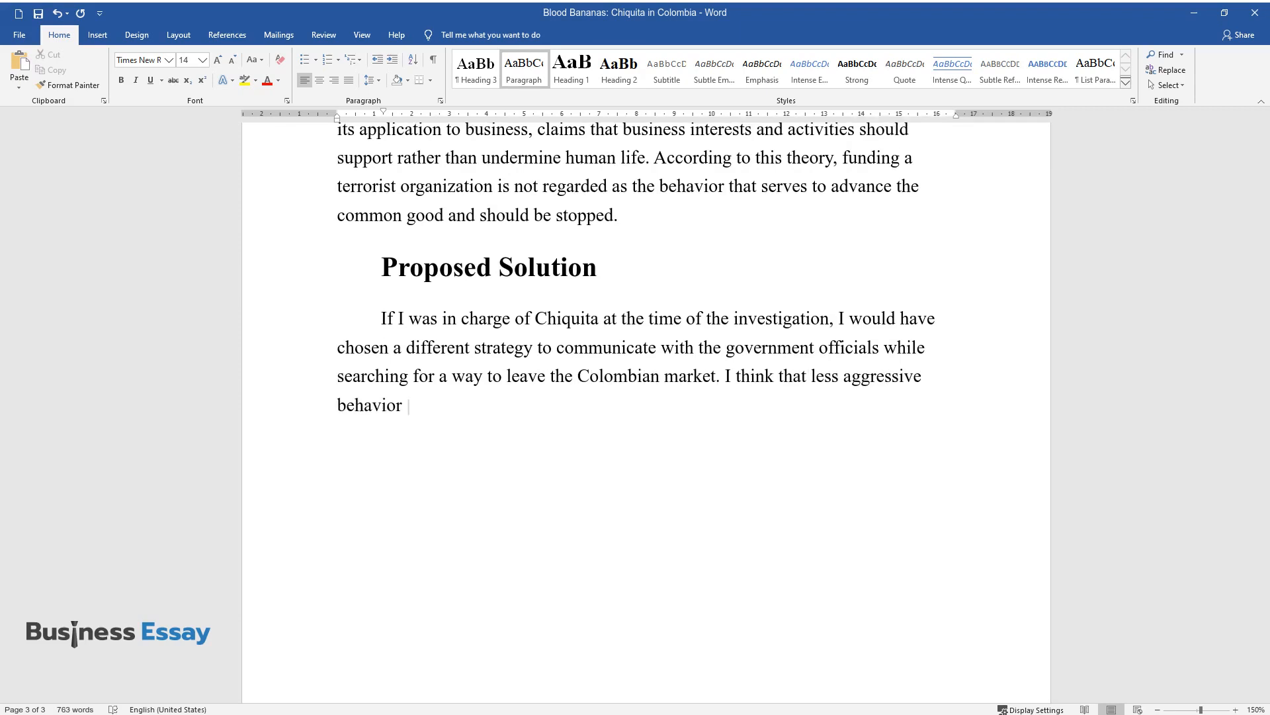
pyautogui.write('would have helped to reach a compromise and save the company’s')
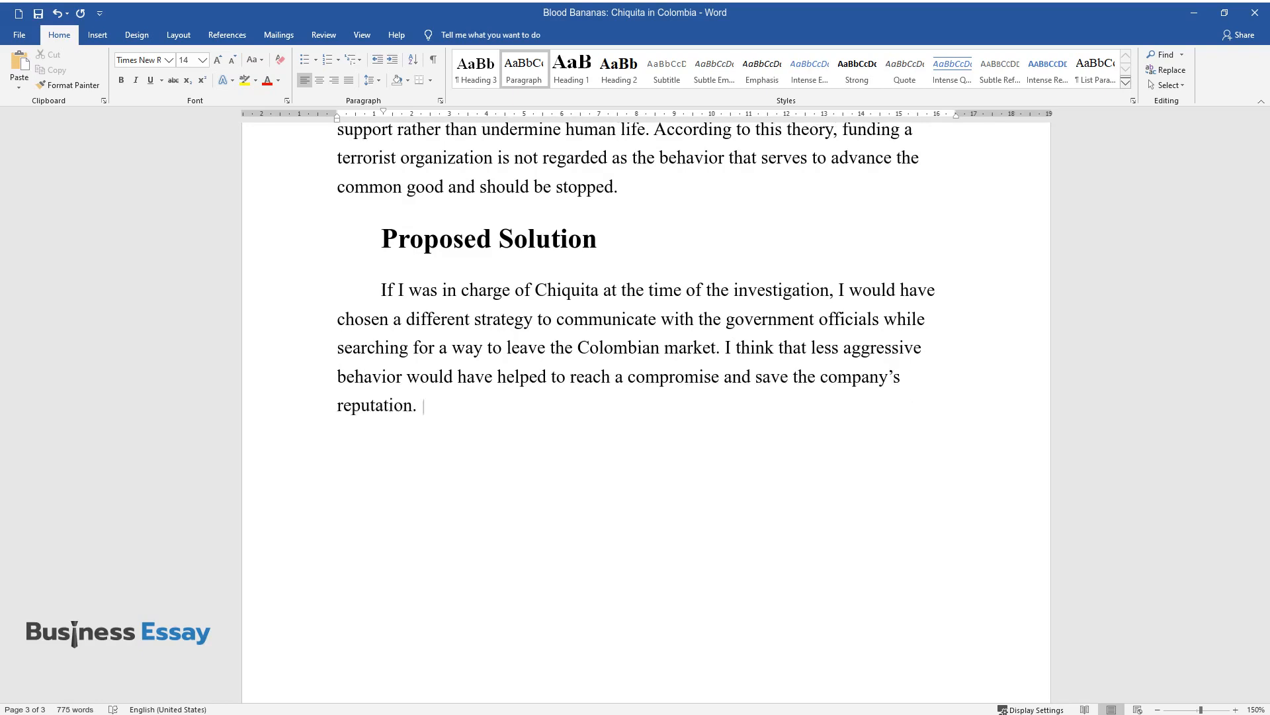
# Finish the paragraph: leaving the Colombian market was the only possible option, and start 'Currently, the'.
pyautogui.write('Under the circumstances, leaving the C')
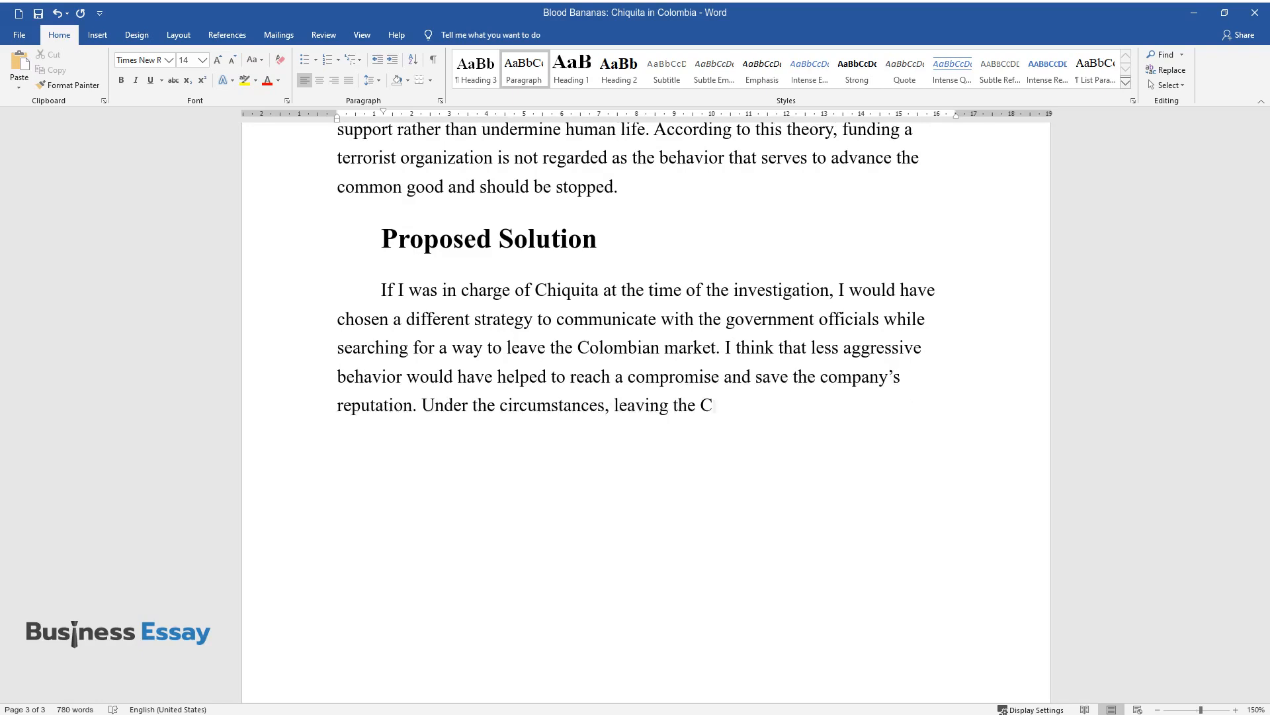
pyautogui.write('olombian market was the only possible')
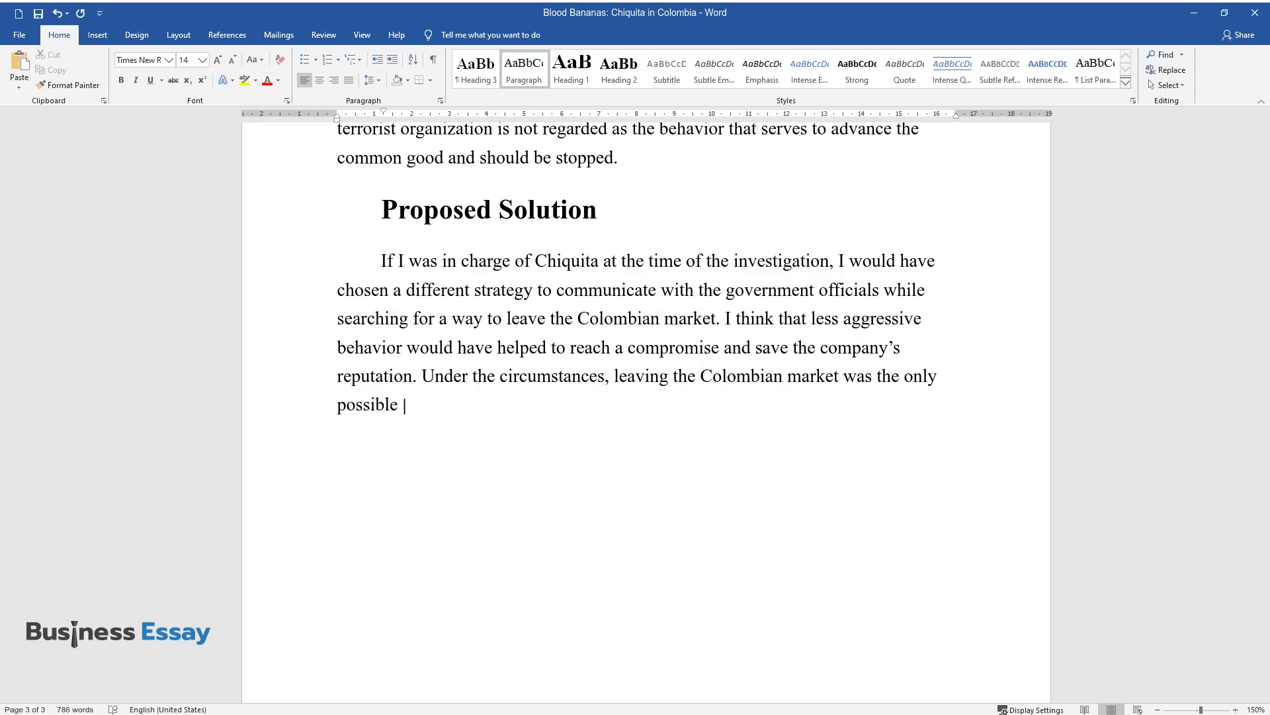
pyautogui.write('option of resolving the issue in compliance with the ethical principles.')
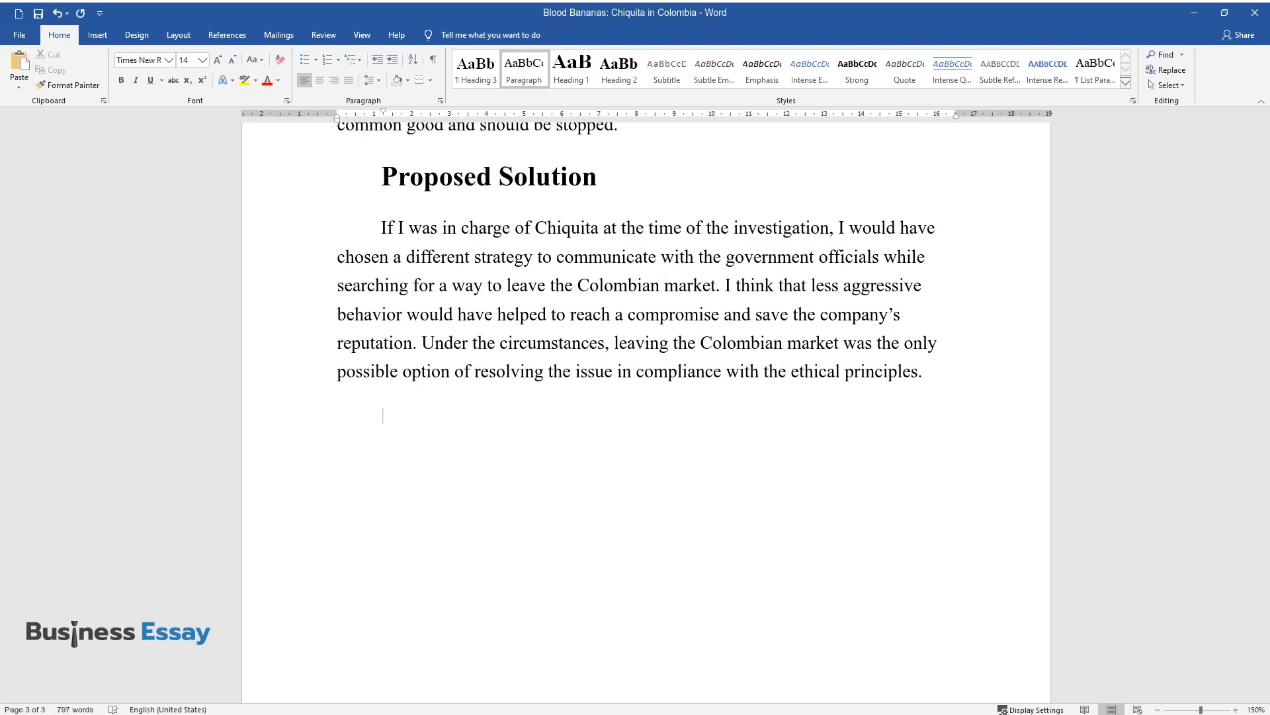
pyautogui.write('Currently, the')
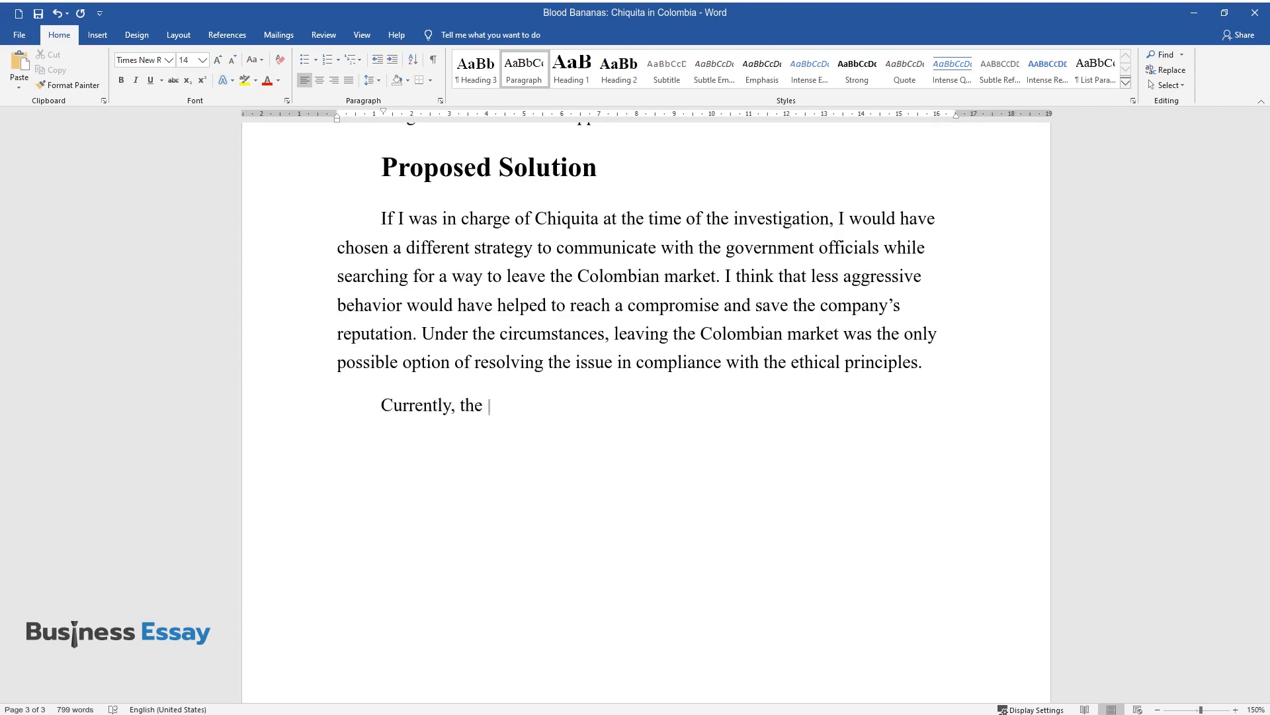
# Type that the company faces consequences of terrorist ties and should shift focus while restoring its reputation.
pyautogui.write('company is dealing with the consequenc')
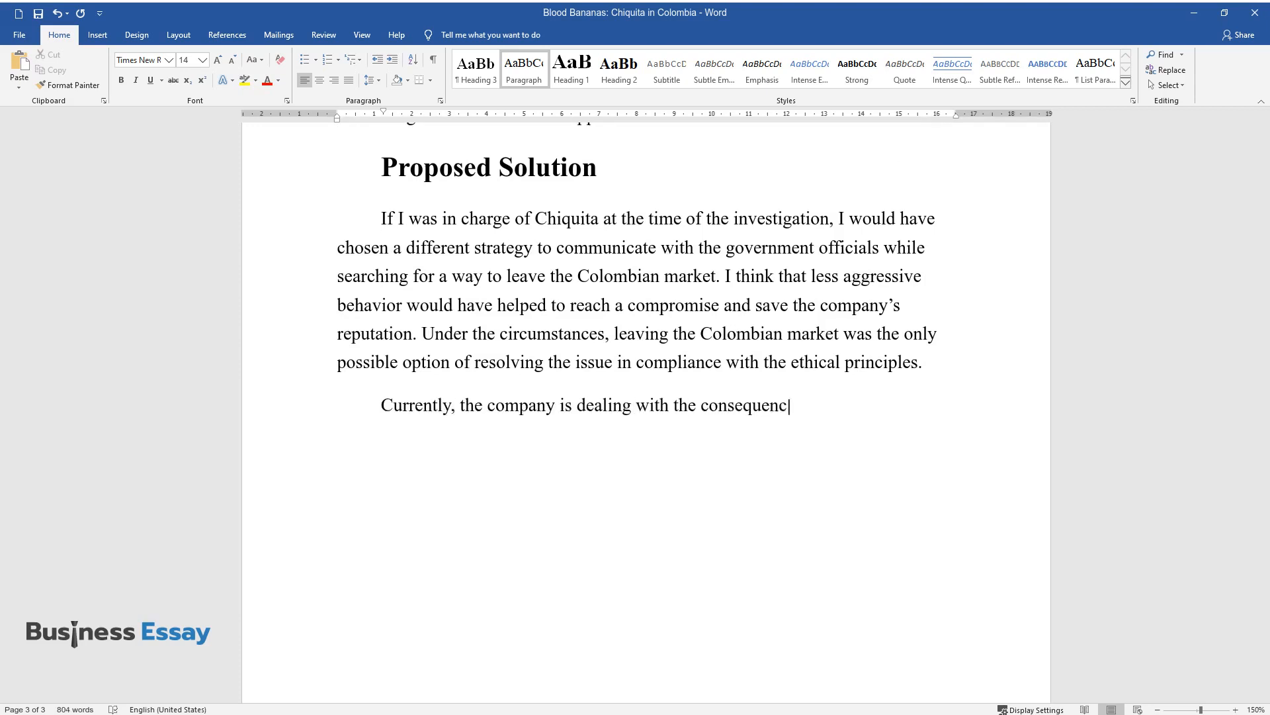
pyautogui.write('es of its association with terrorists')
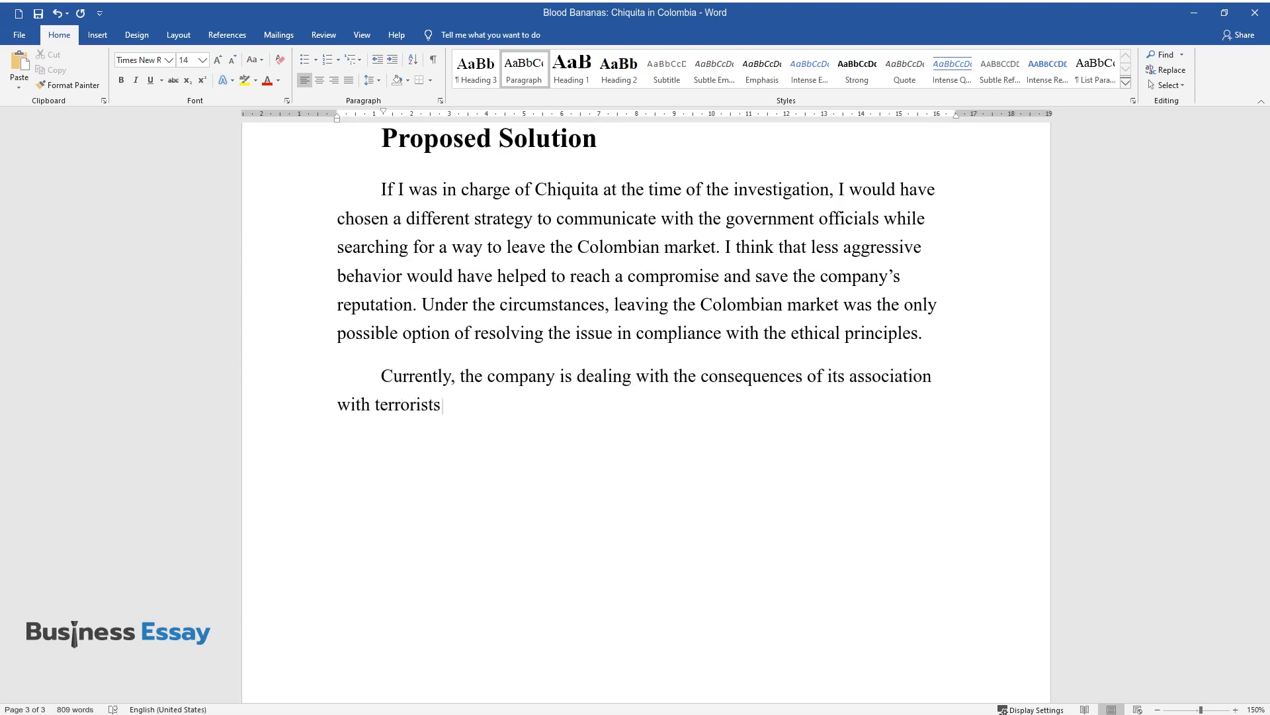
pyautogui.write('. The possible strategy for its further development could')
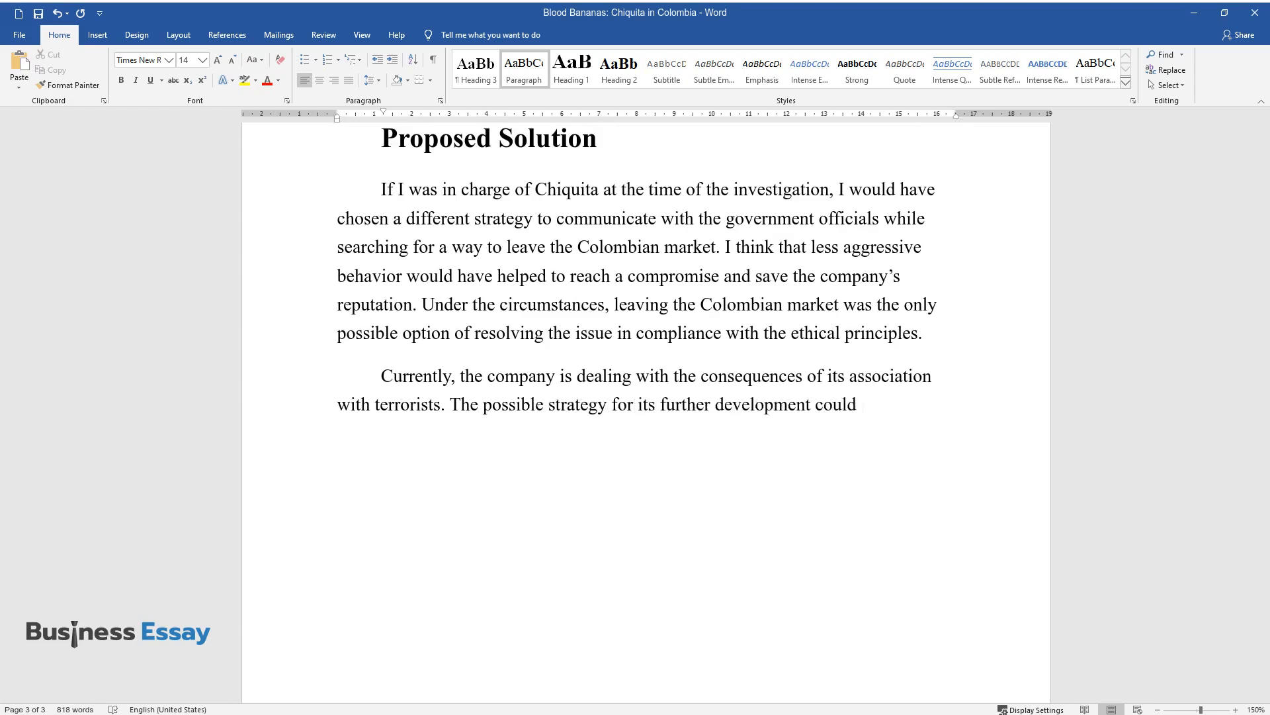
pyautogui.write('be shifting its focus onto other prod')
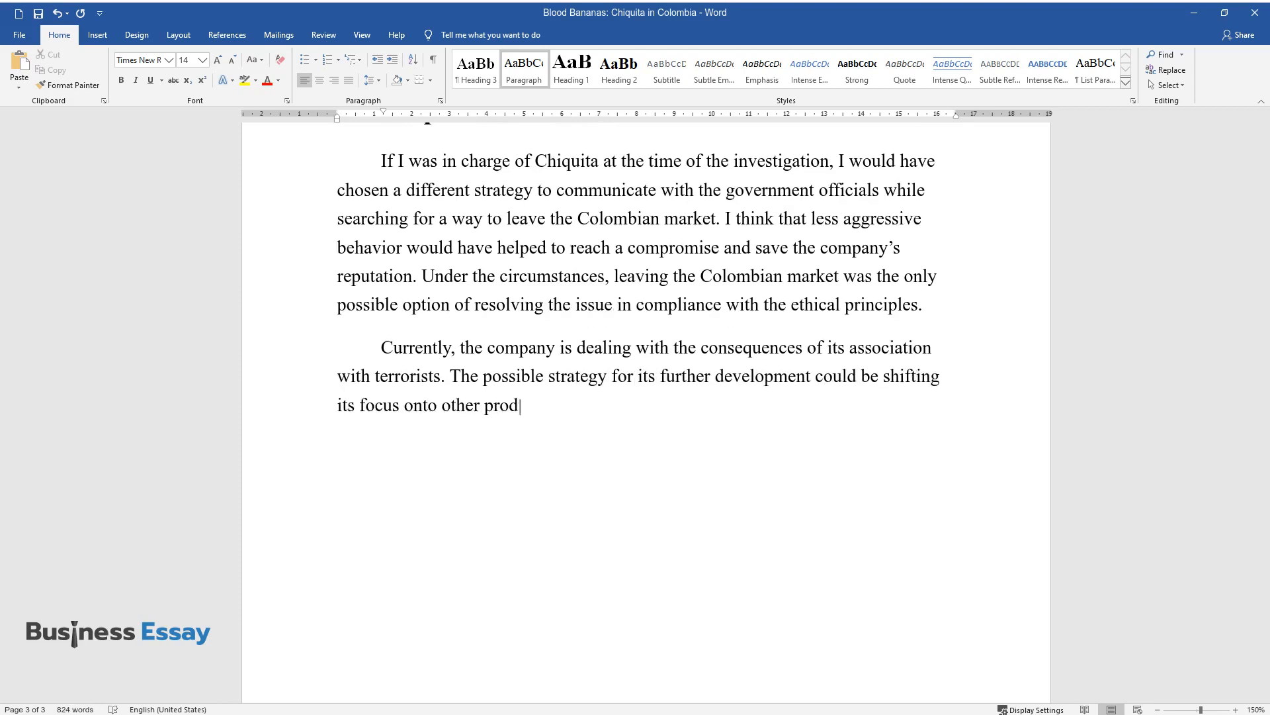
pyautogui.write('ucts and markets while trying to resto')
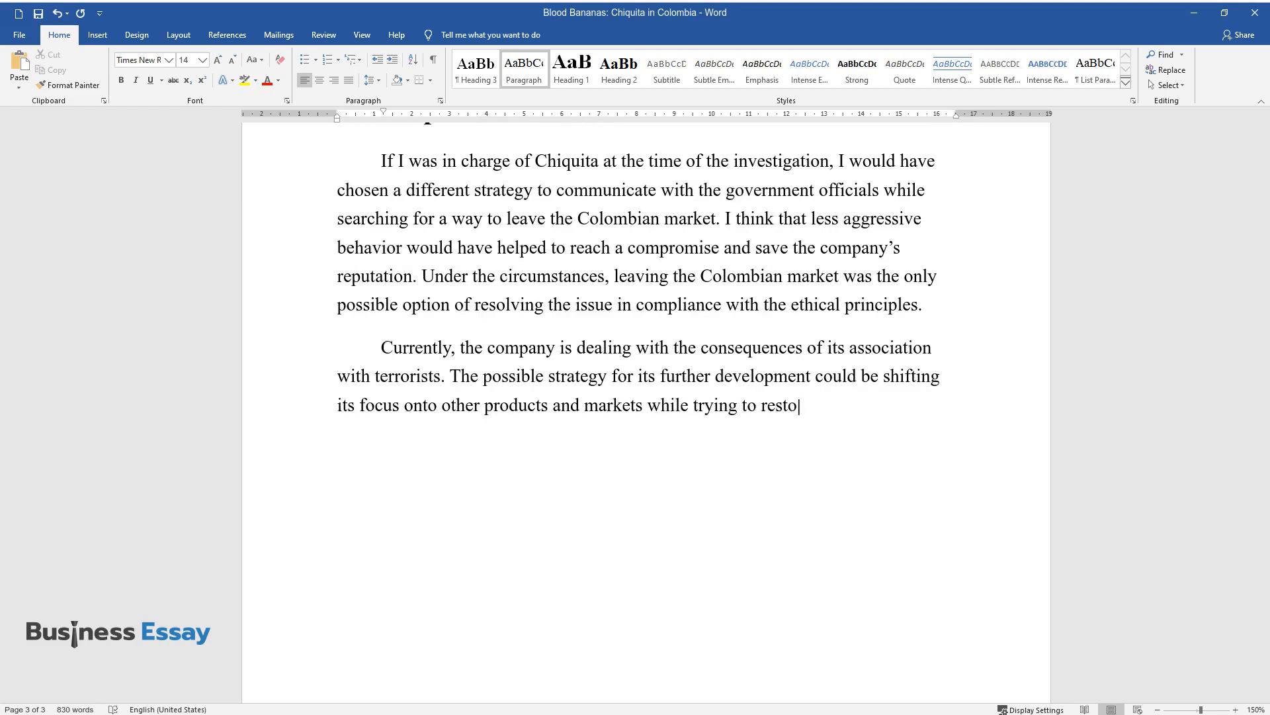
pyautogui.write('re its reputation through advertising')
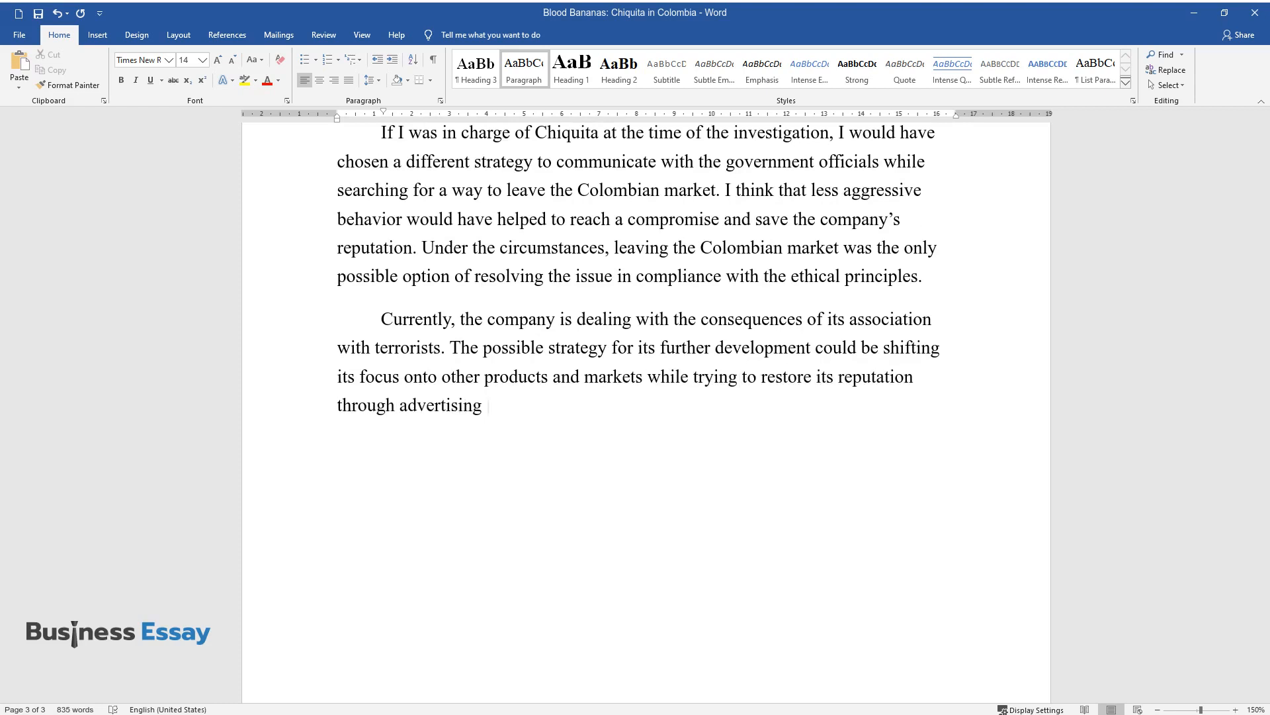
pyautogui.write('and marketing campaigns. Although the Colombian market is')
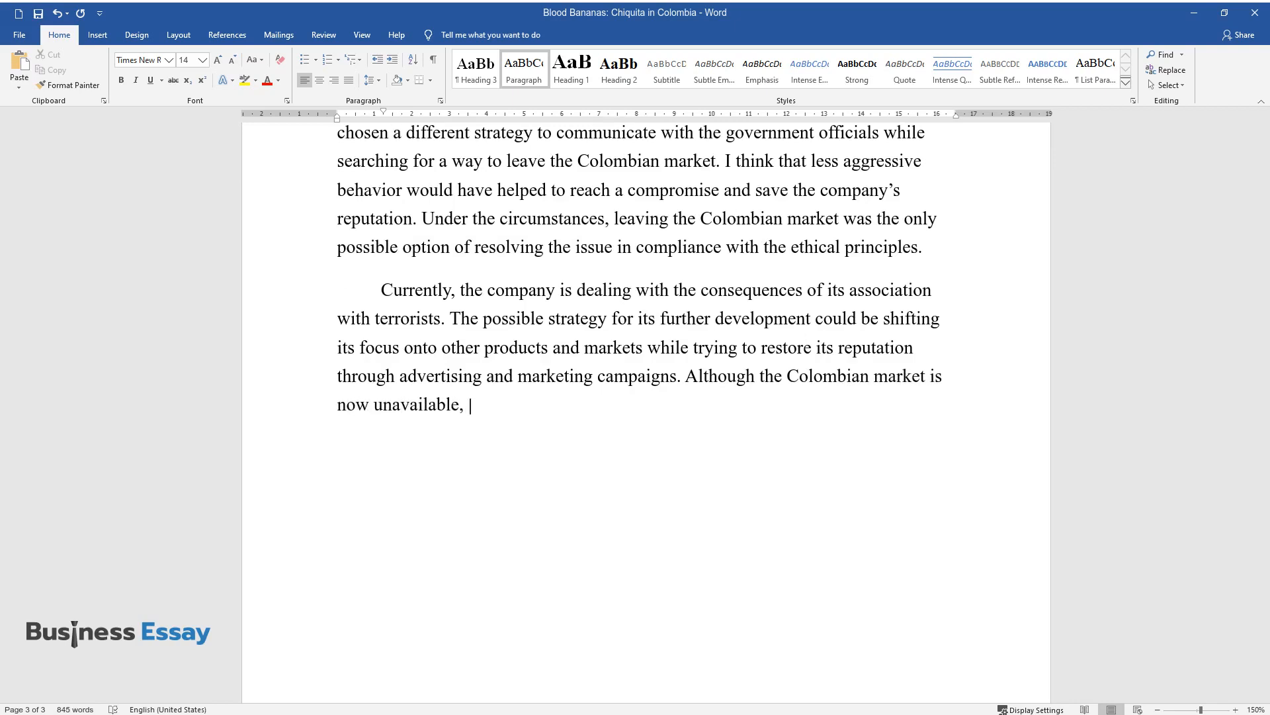
# Finish the paragraph: seek opportunities in other countries and favour distribution over banana production.
pyautogui.write('the company can start to look for new')
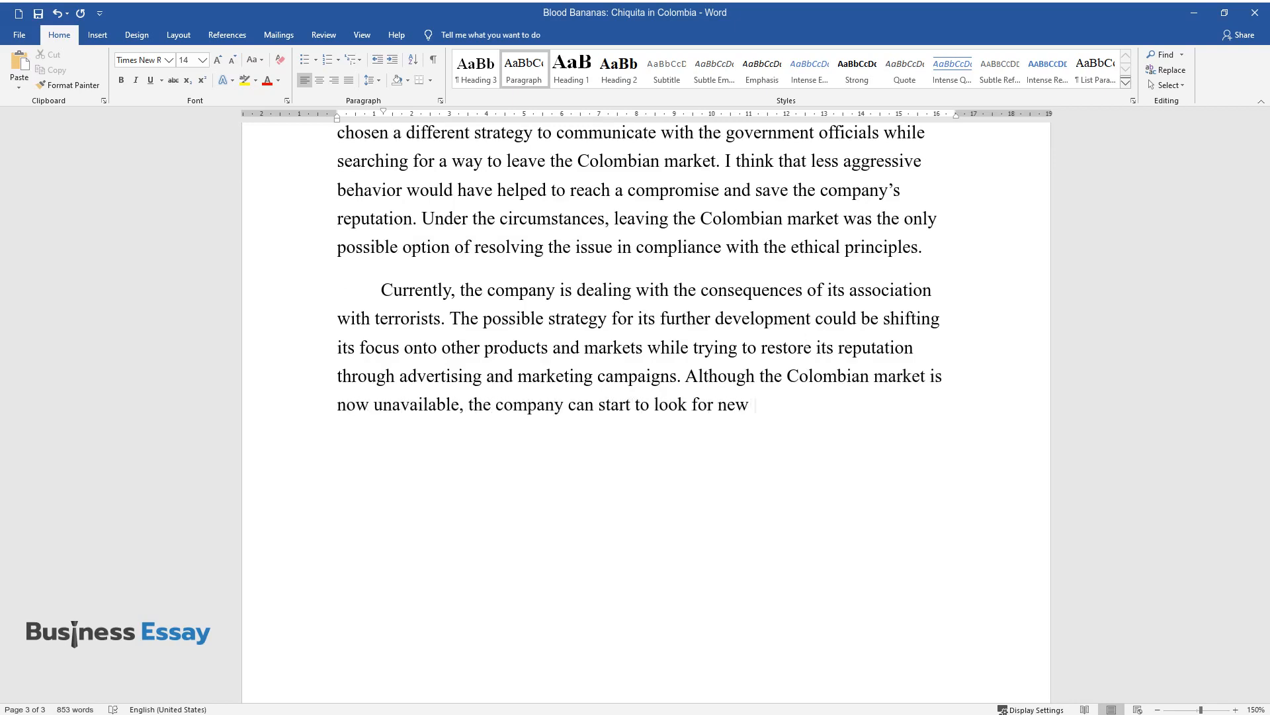
pyautogui.write('opportunities in other countries and p')
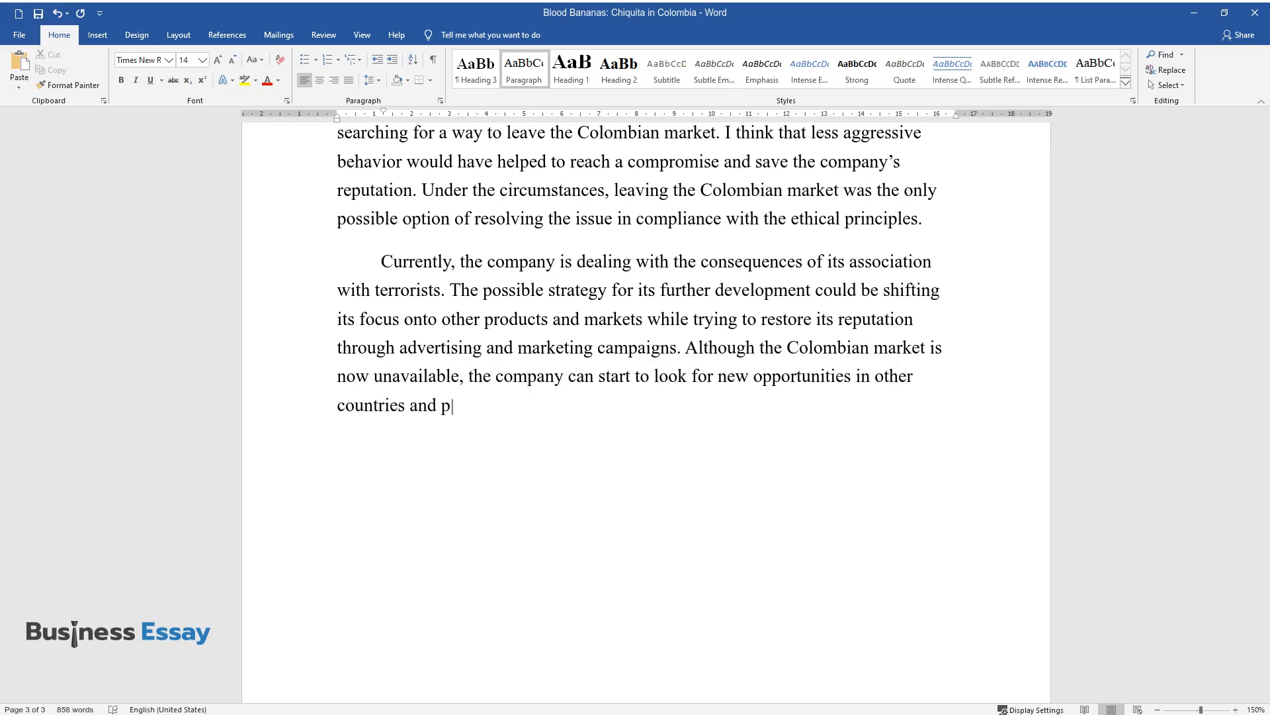
pyautogui.write('ay more attention to distribution rat')
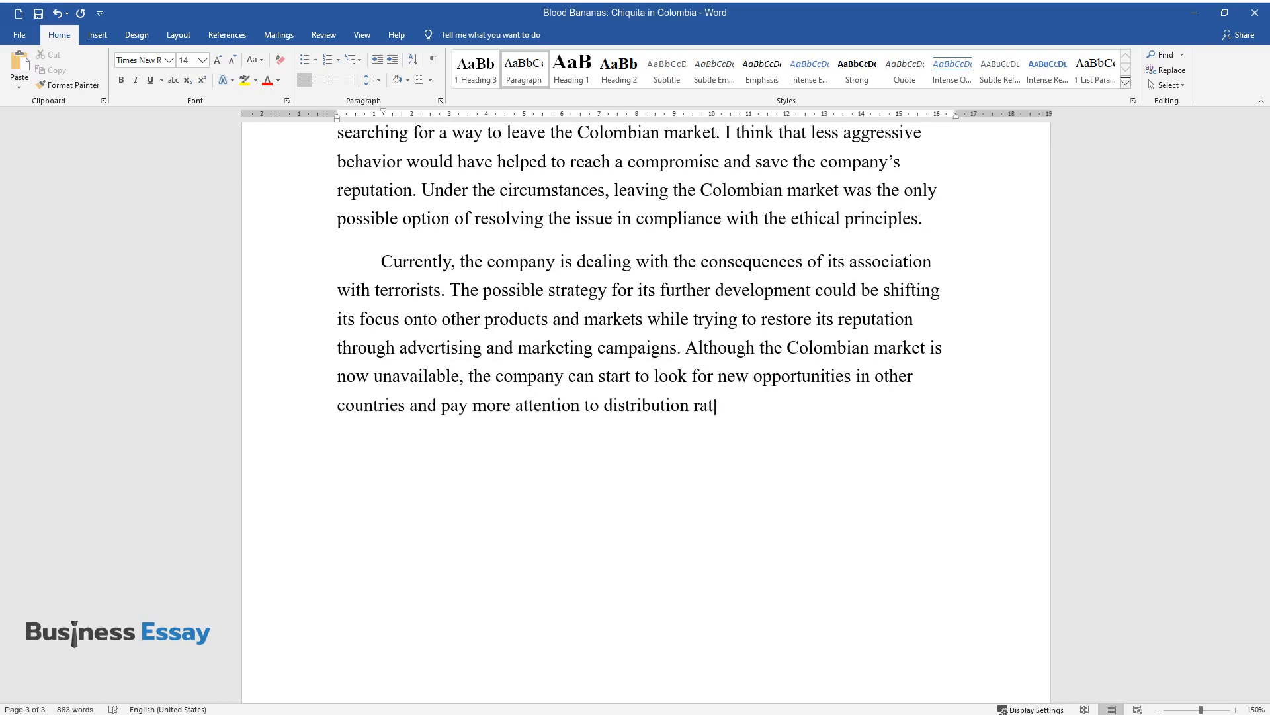
pyautogui.write('her than production of bananas.')
pyautogui.write('Conclusion')
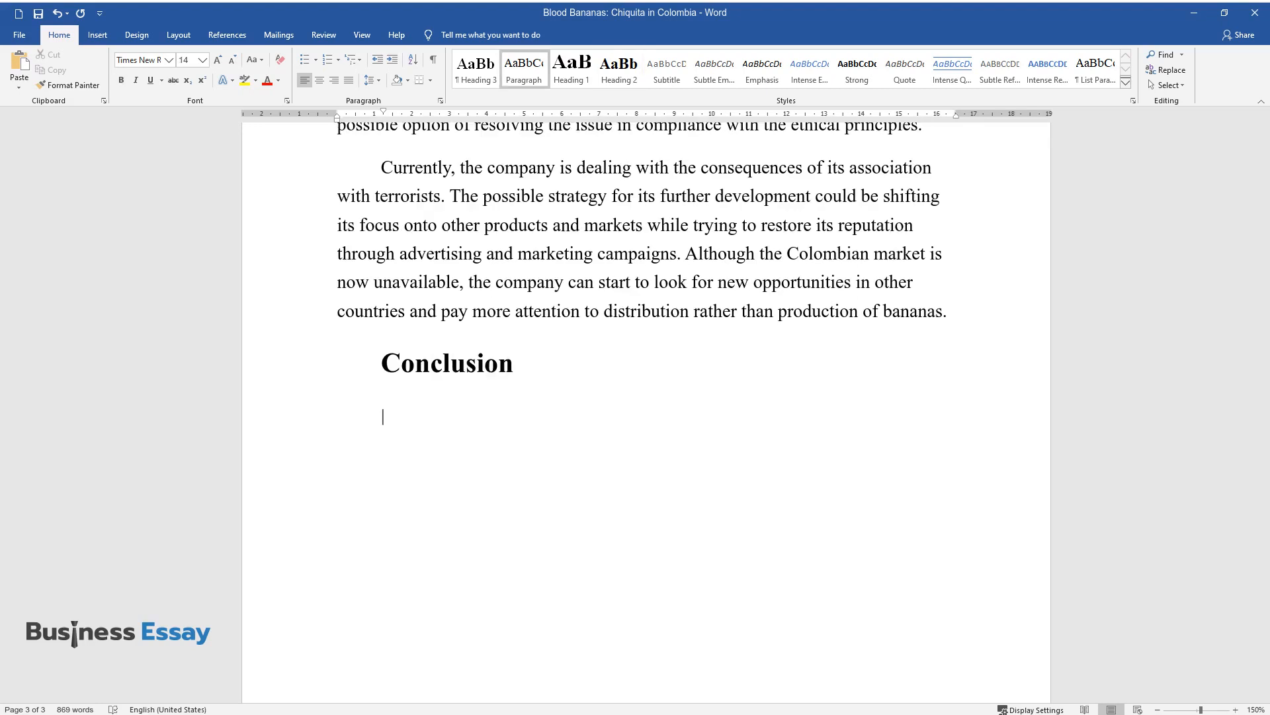
# Type the Conclusion opening: Chiquita's crisis stems from wrong strategy and violated ethical principles.
pyautogui.write('The crisis that')
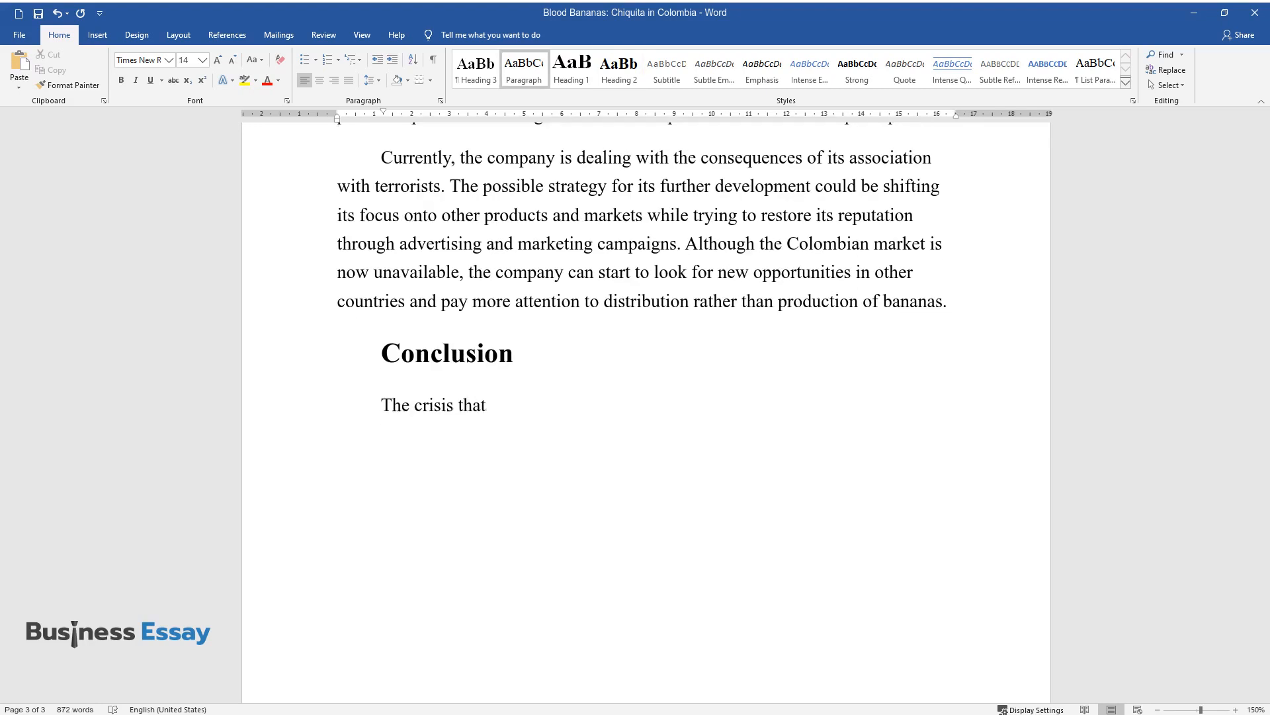
pyautogui.write('Chiquita is currently facing is the result of a negative')
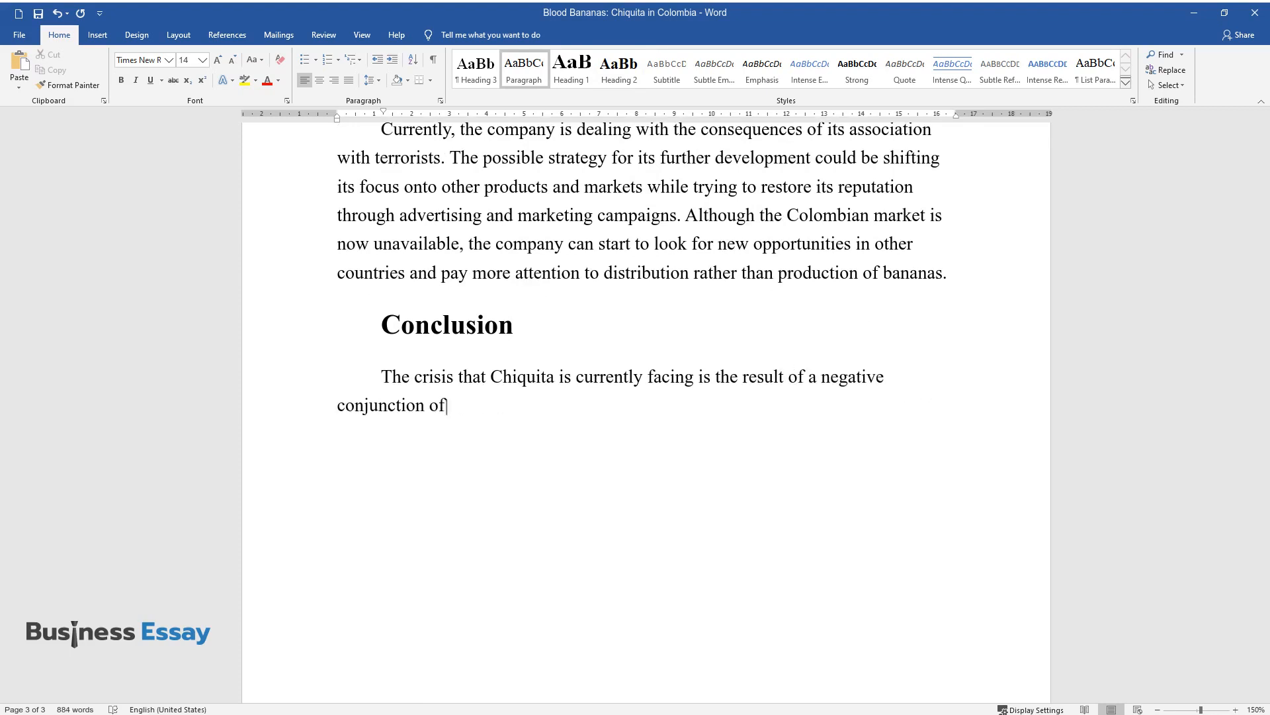
pyautogui.write('circumstances and the wrong strategy selected by the company to')
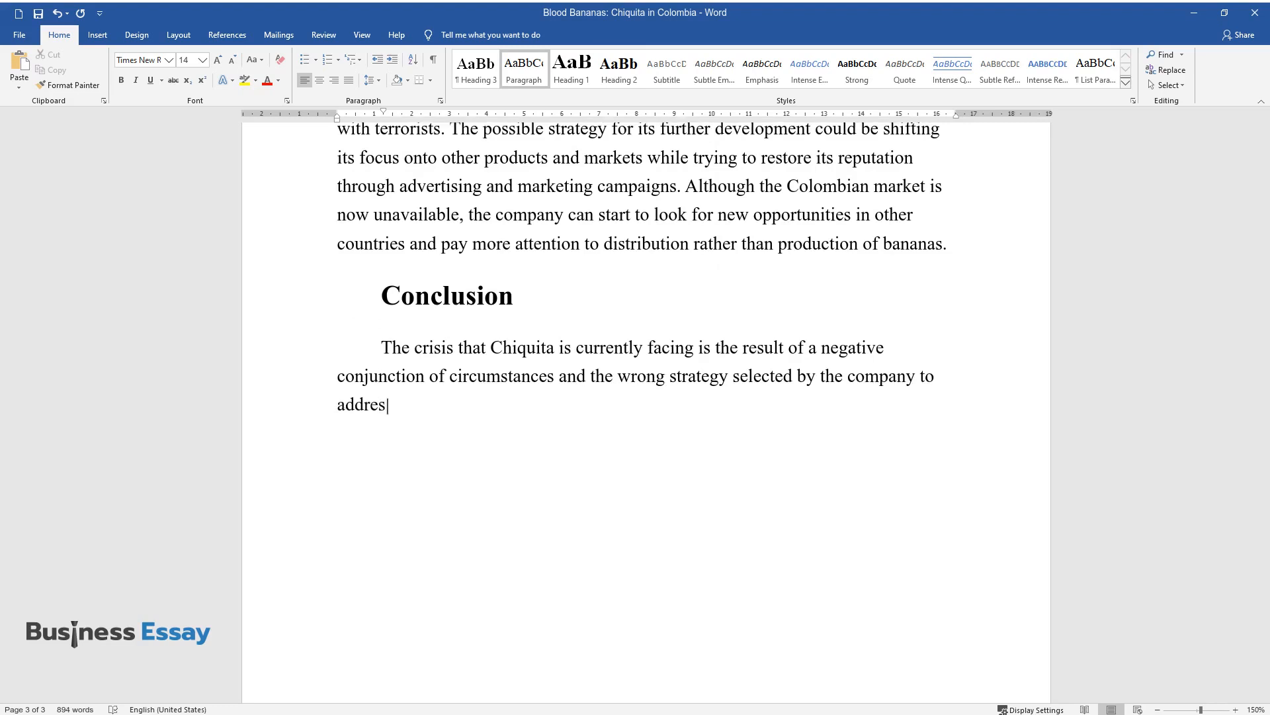
pyautogui.write('s the problem. Chiquita has violated')
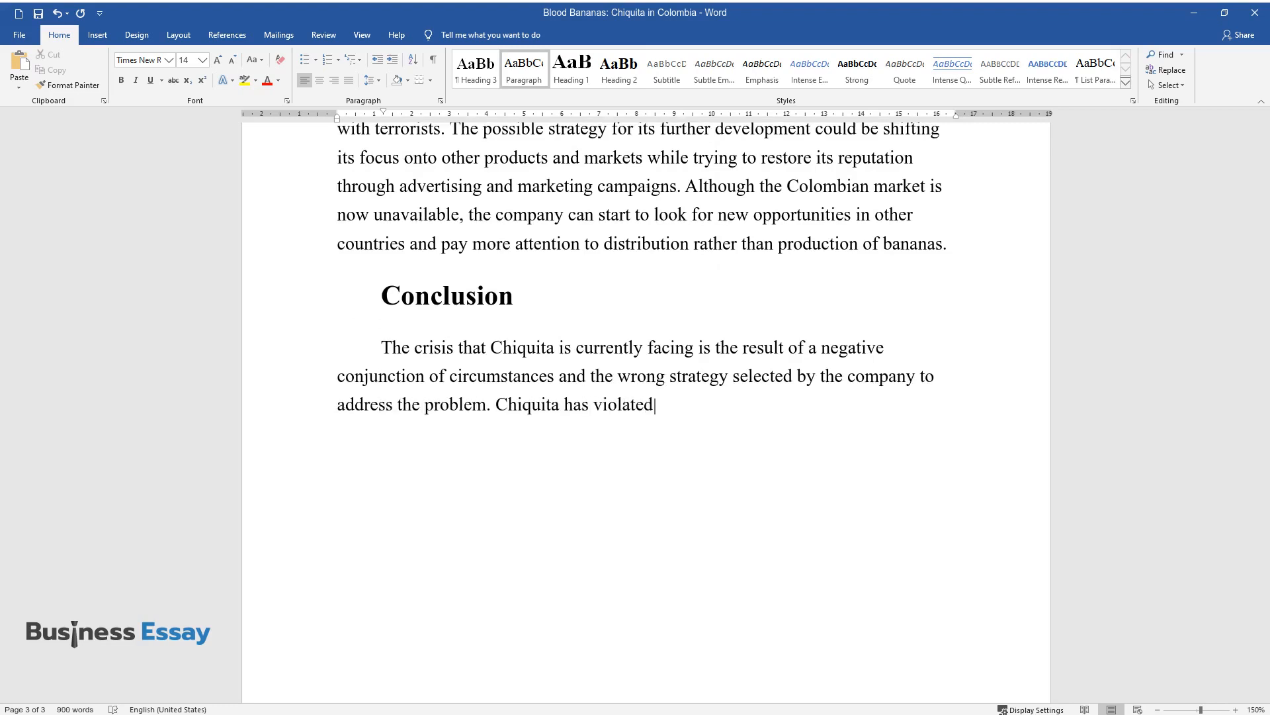
pyautogui.write('the ethical principles both when doing')
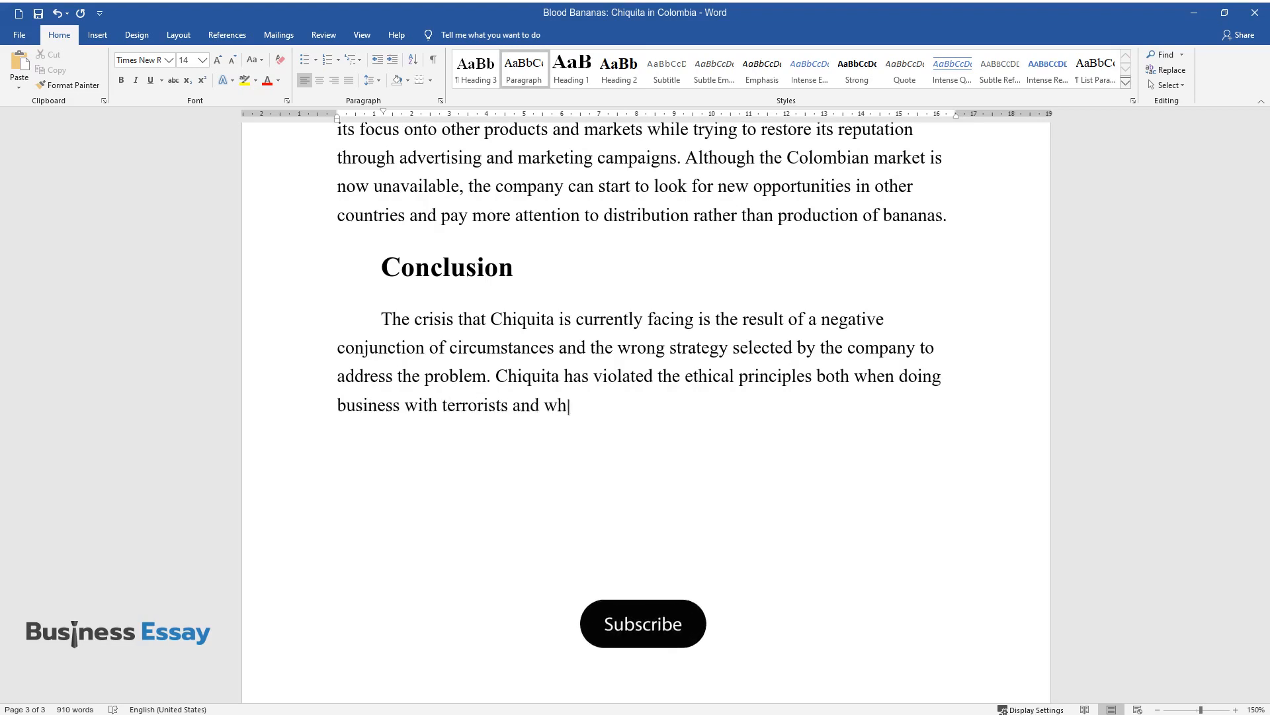
# Continue the Conclusion: it will take great effort and marketing wisdom to solve this crisis.
pyautogui.click(643, 623)
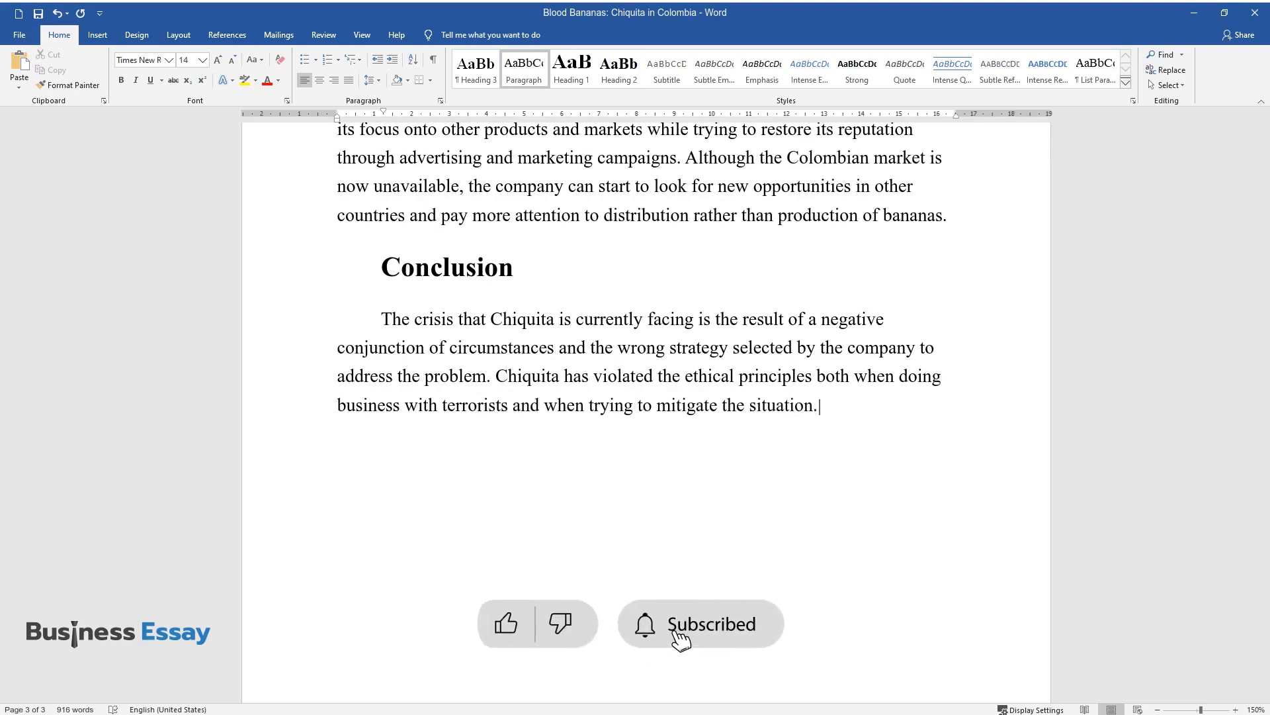
pyautogui.write('It will now take great effort and m')
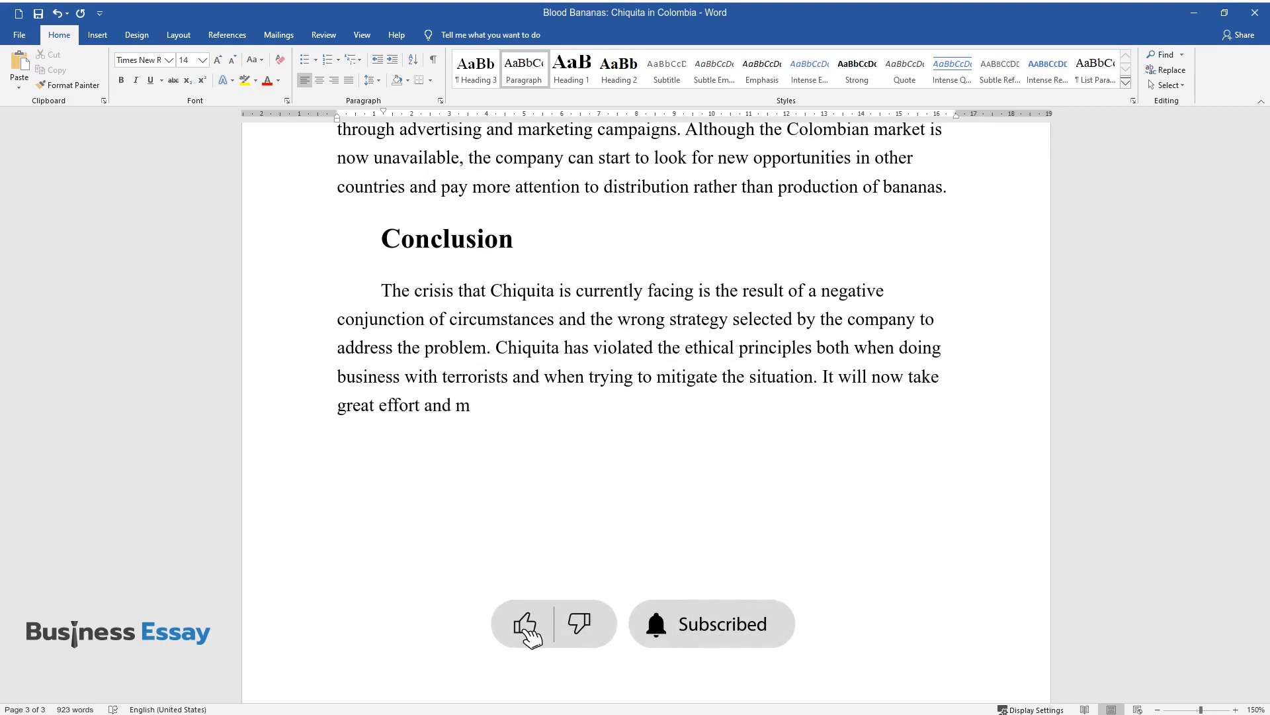
pyautogui.write('arketing wisdom to solve this crisis')
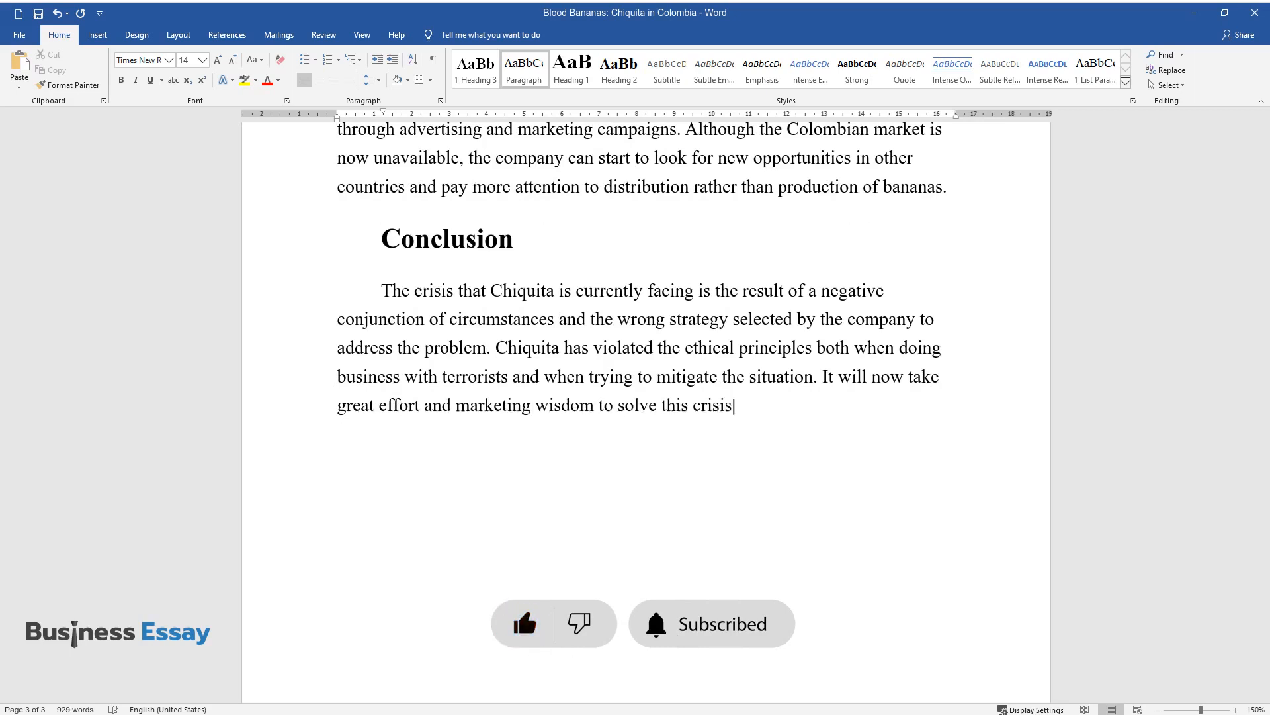